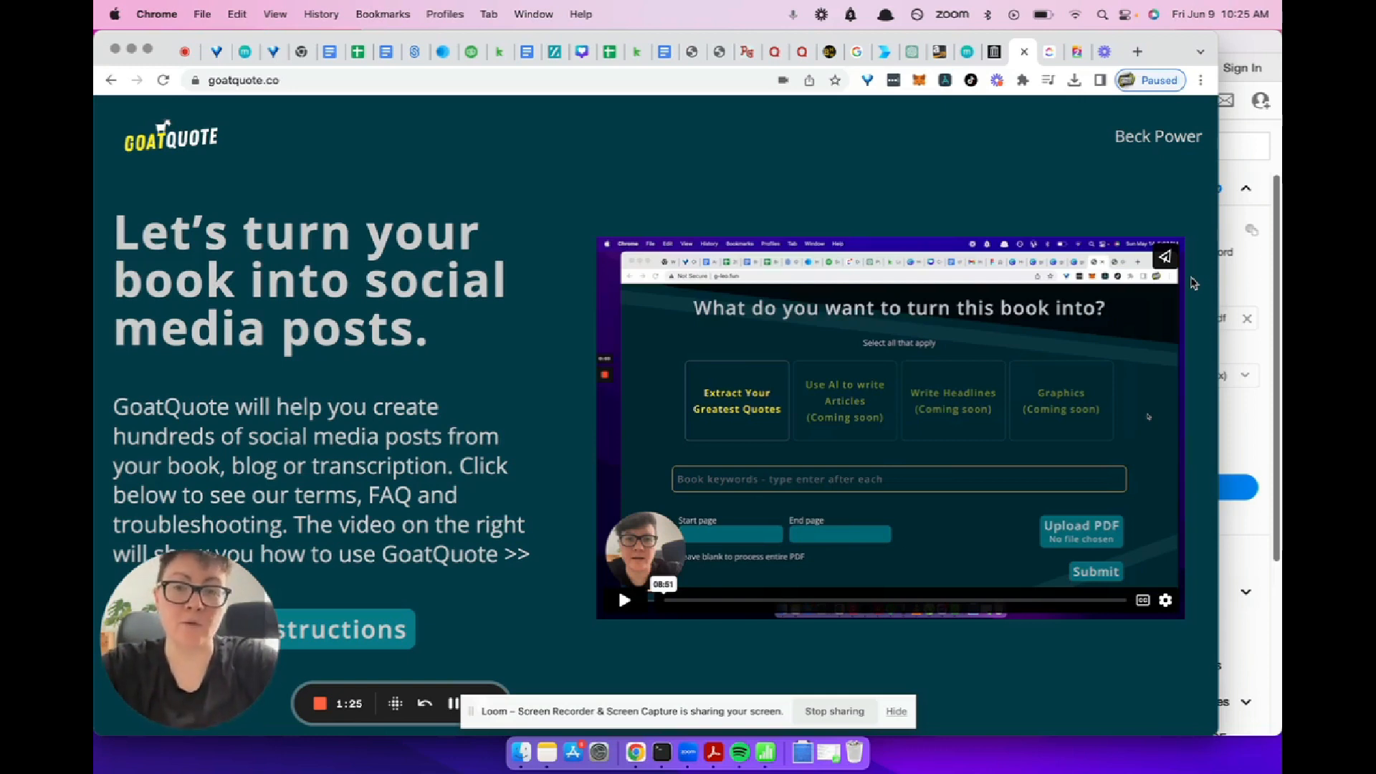
Step: Scroll down the homepage to the 'What do you want to turn this book into?' form
scroll(down, 3)
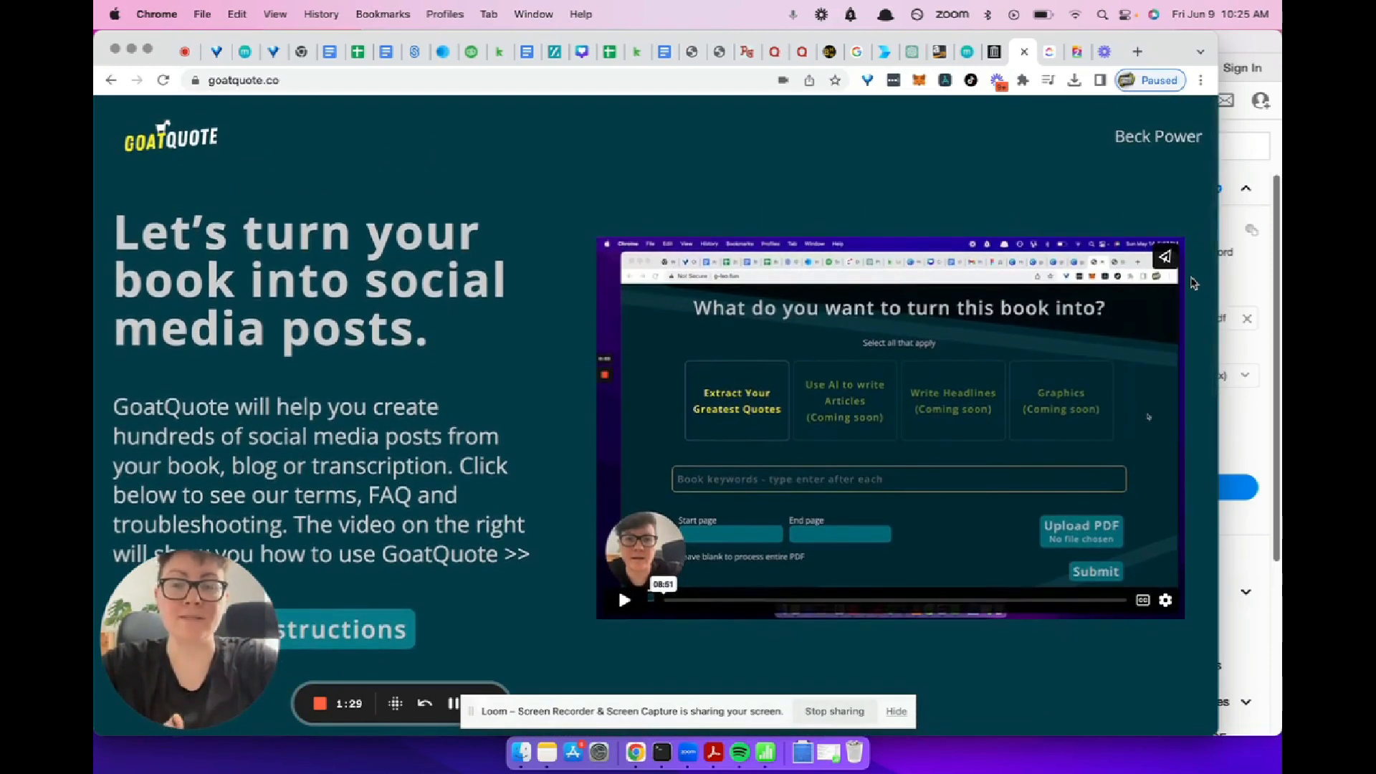
scroll(down, 3)
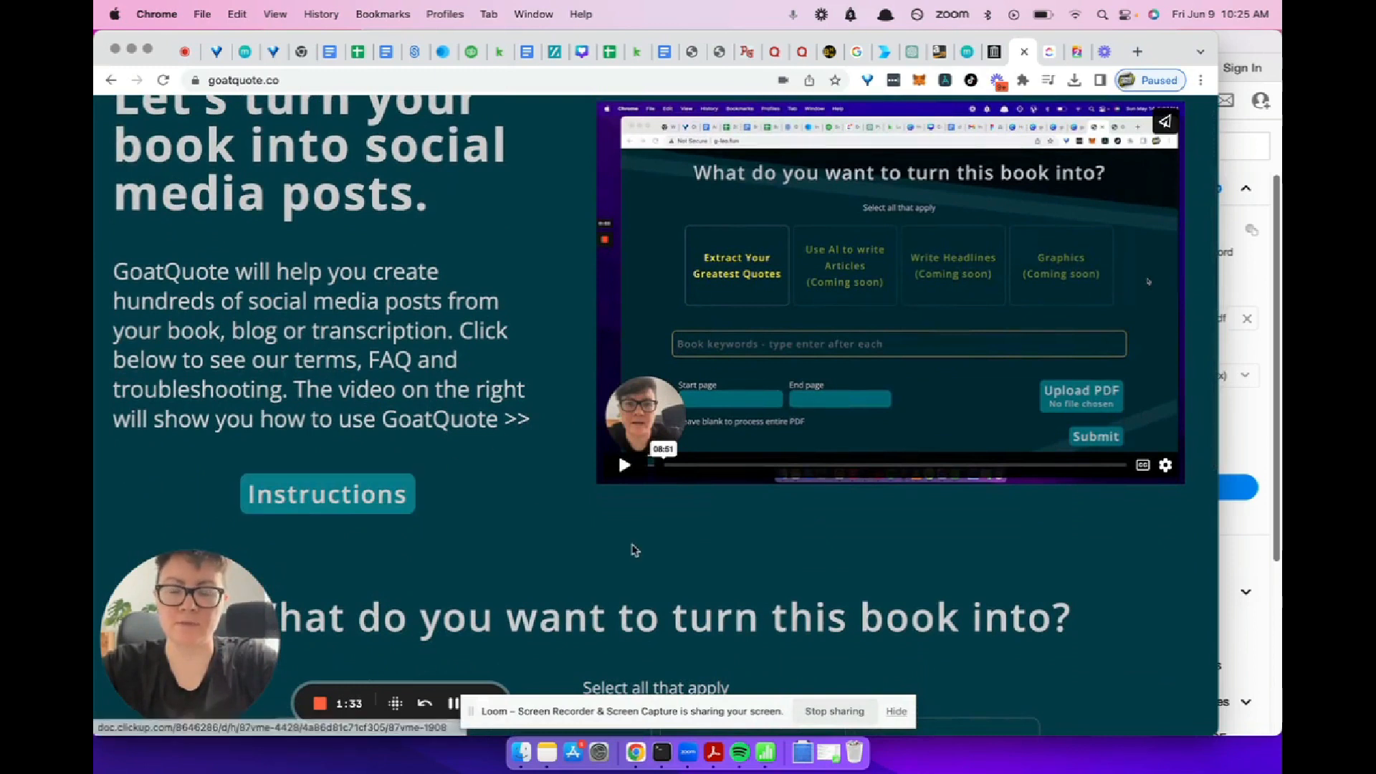
scroll(down, 3)
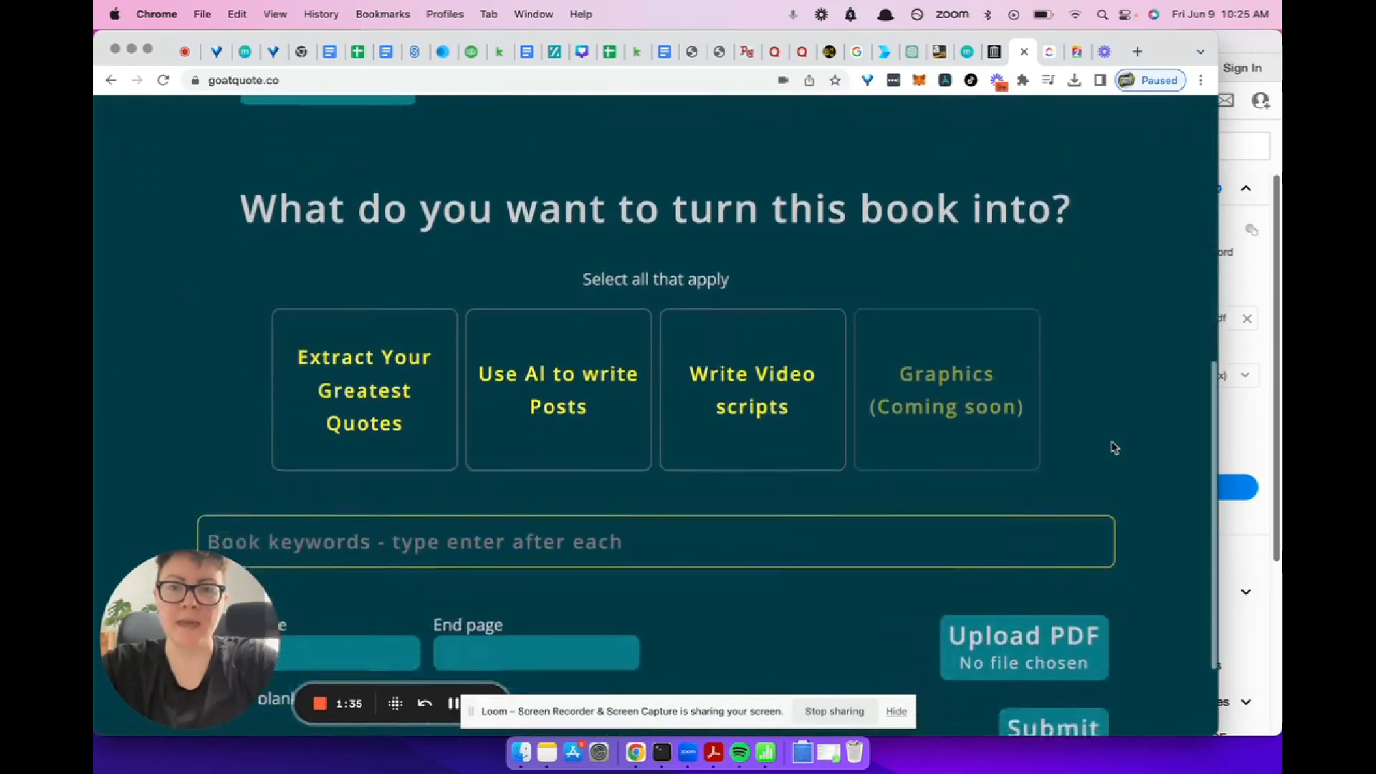
scroll(down, 3)
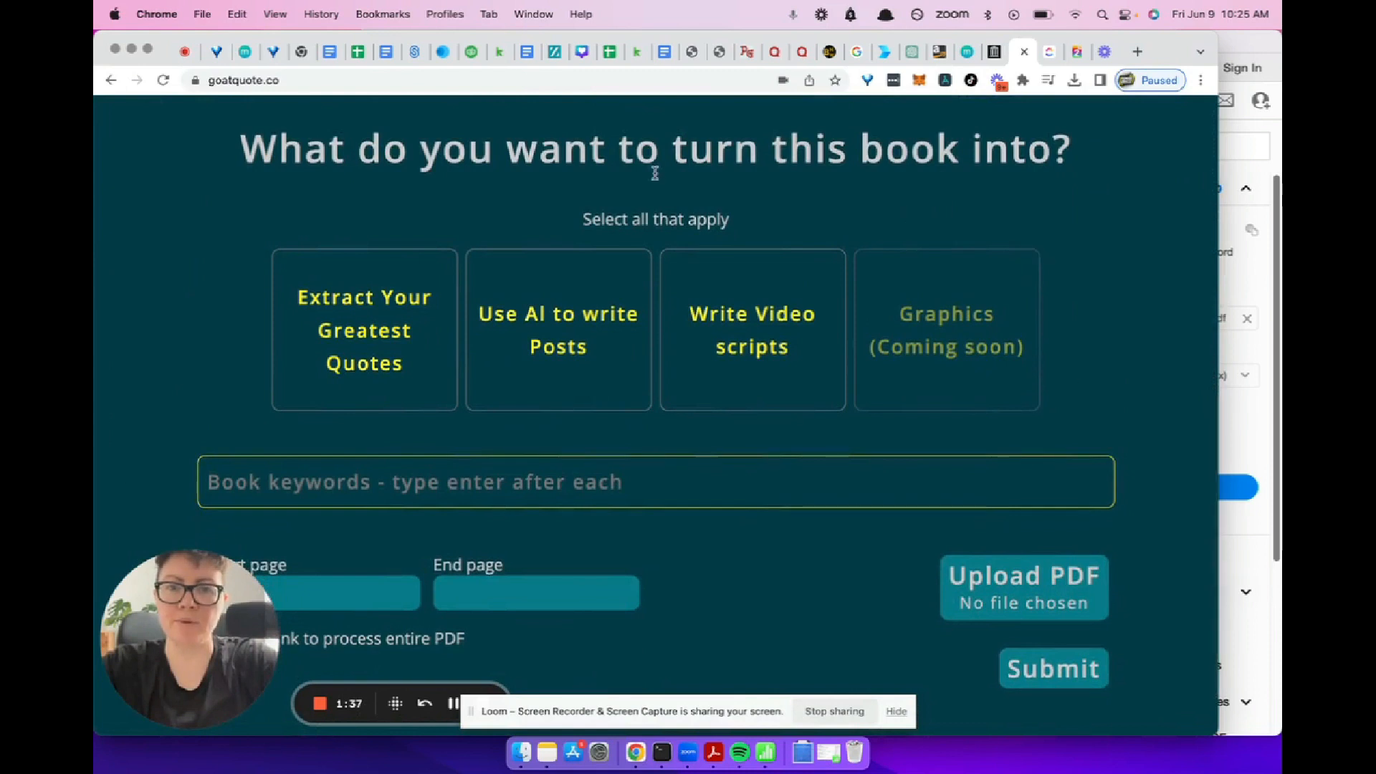
Step: Select the 'Extract Your Greatest Quotes' option
click(363, 331)
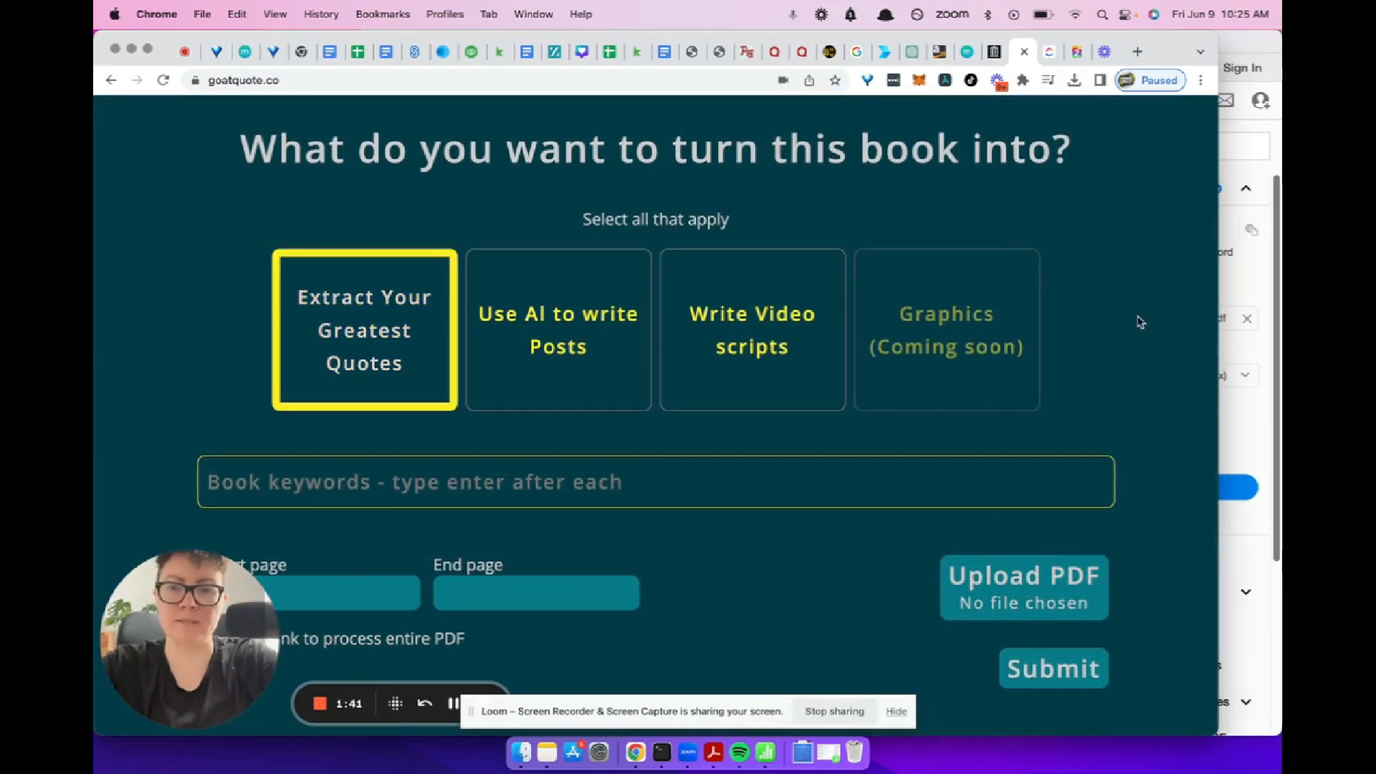
scroll(down, 3)
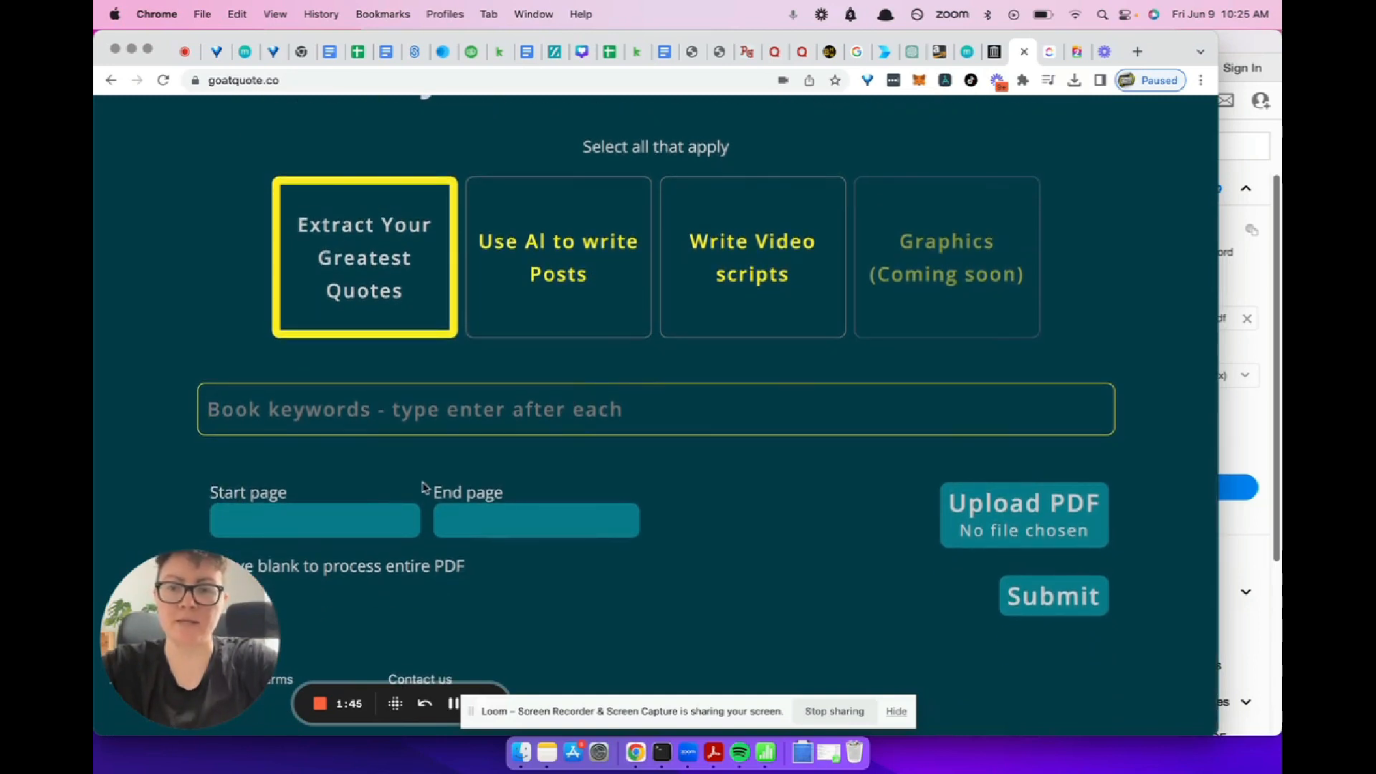
mouse_move(1083, 324)
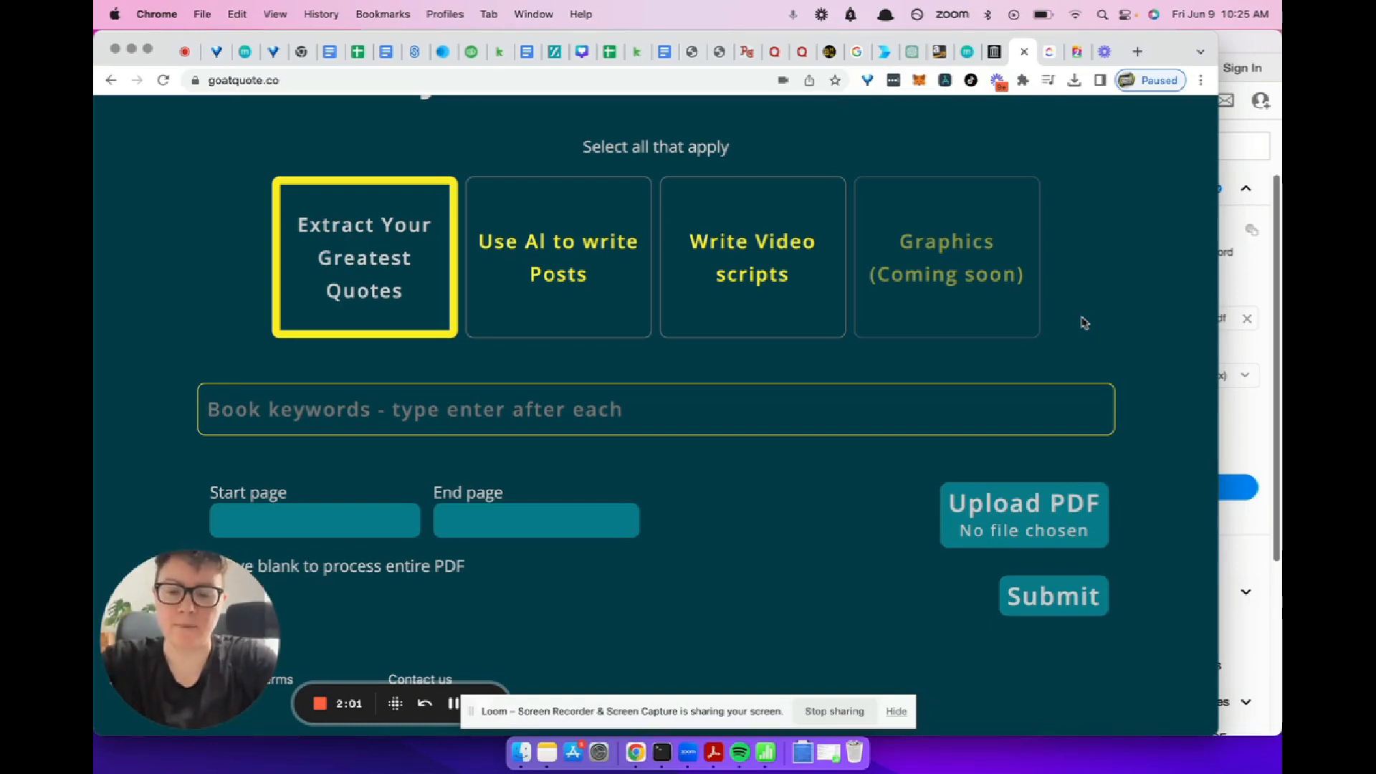
Step: Enter the keywords rich, money, desire, success, fear, faith, action and opportunity
text(rich)
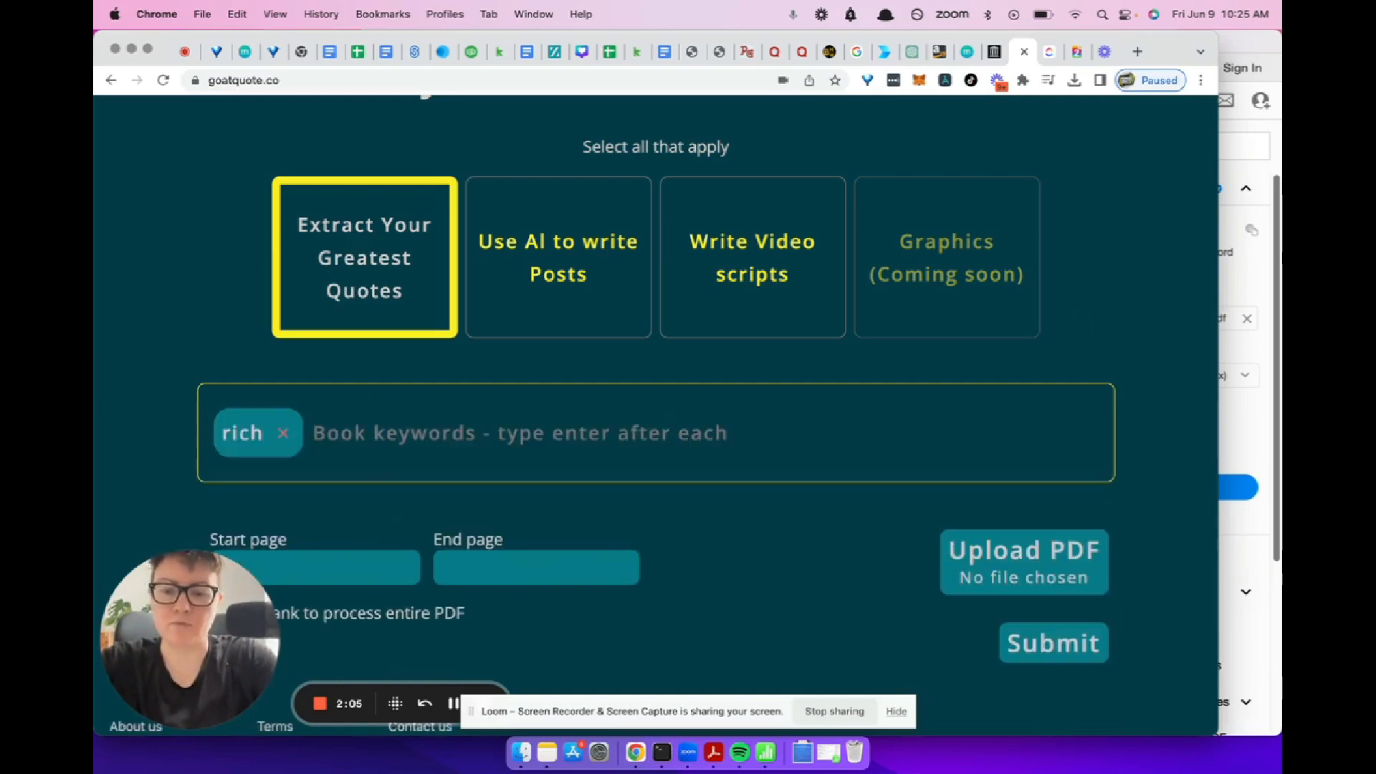
text(money)
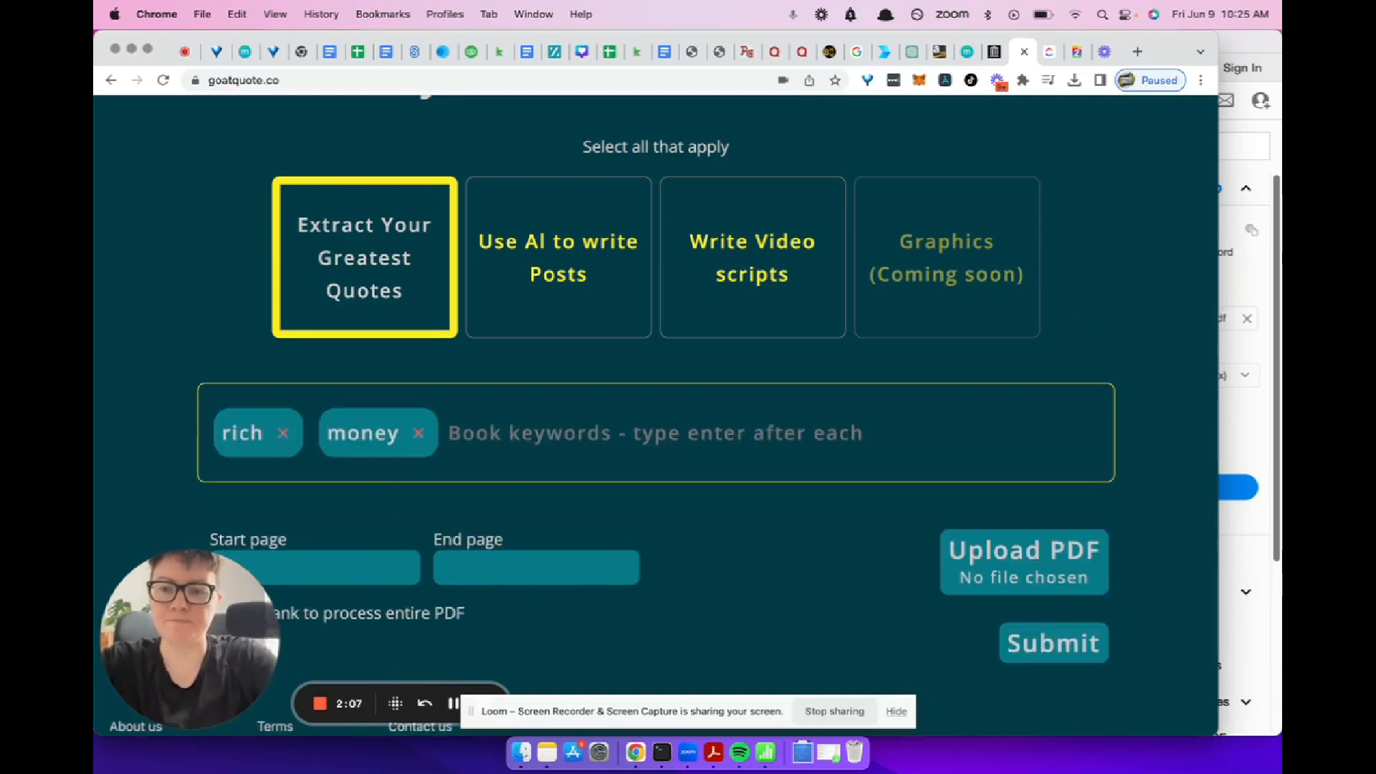
text(desire success fear faith action)
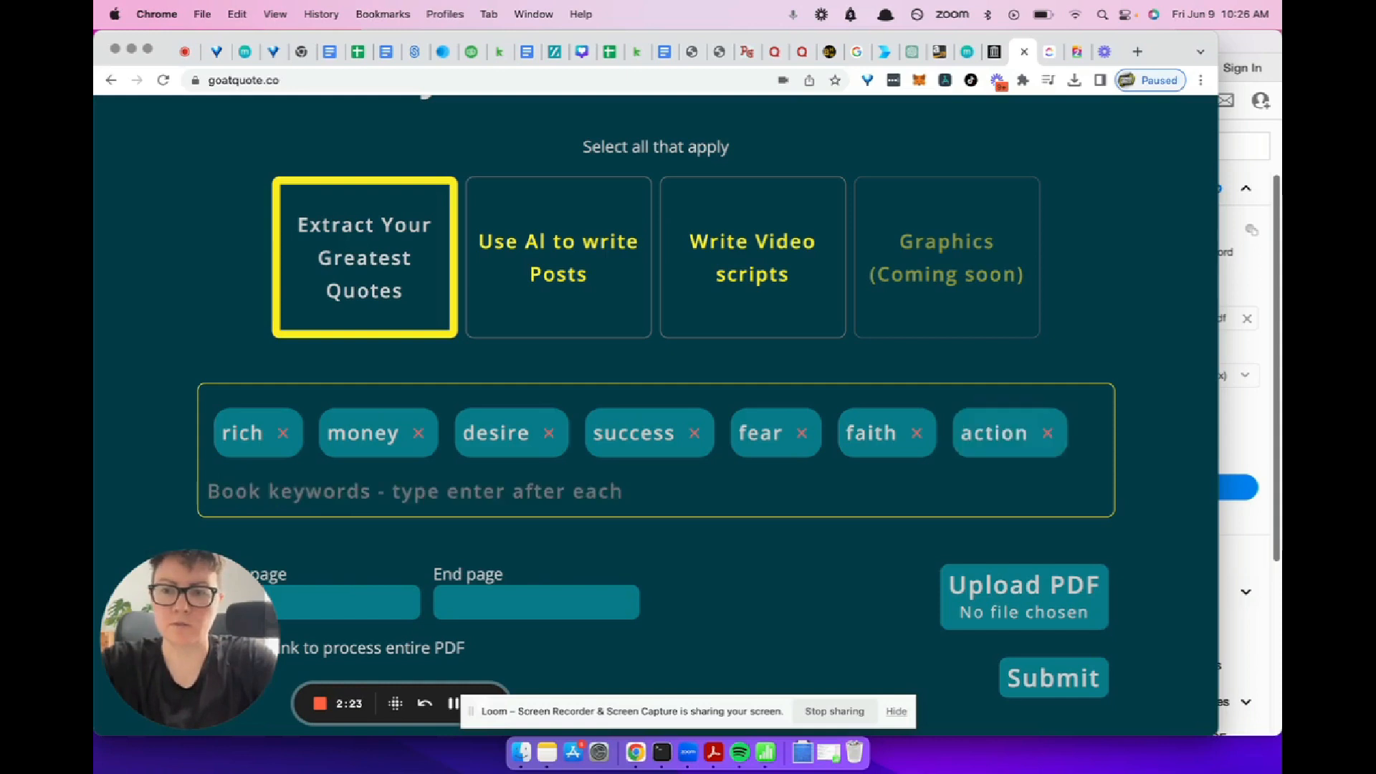
text(opportuni)
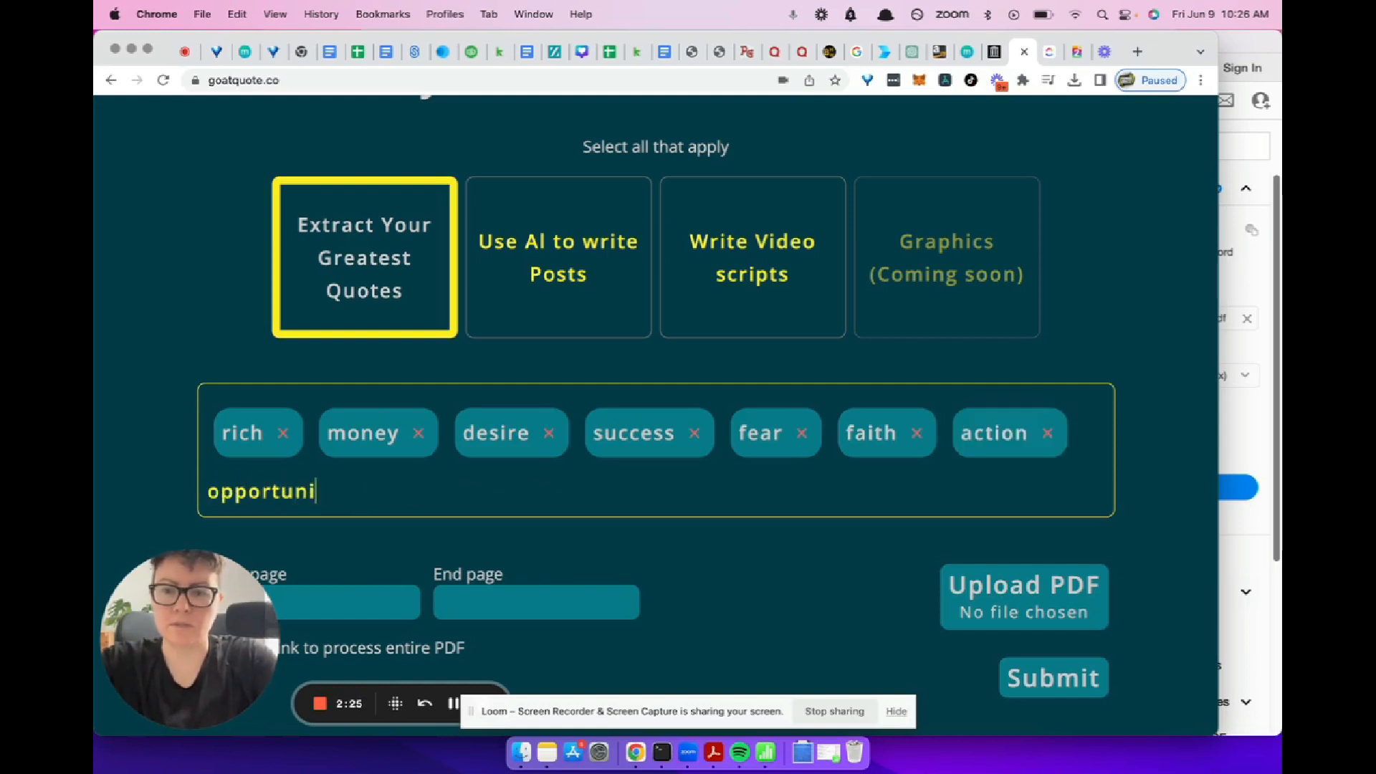
key(Enter)
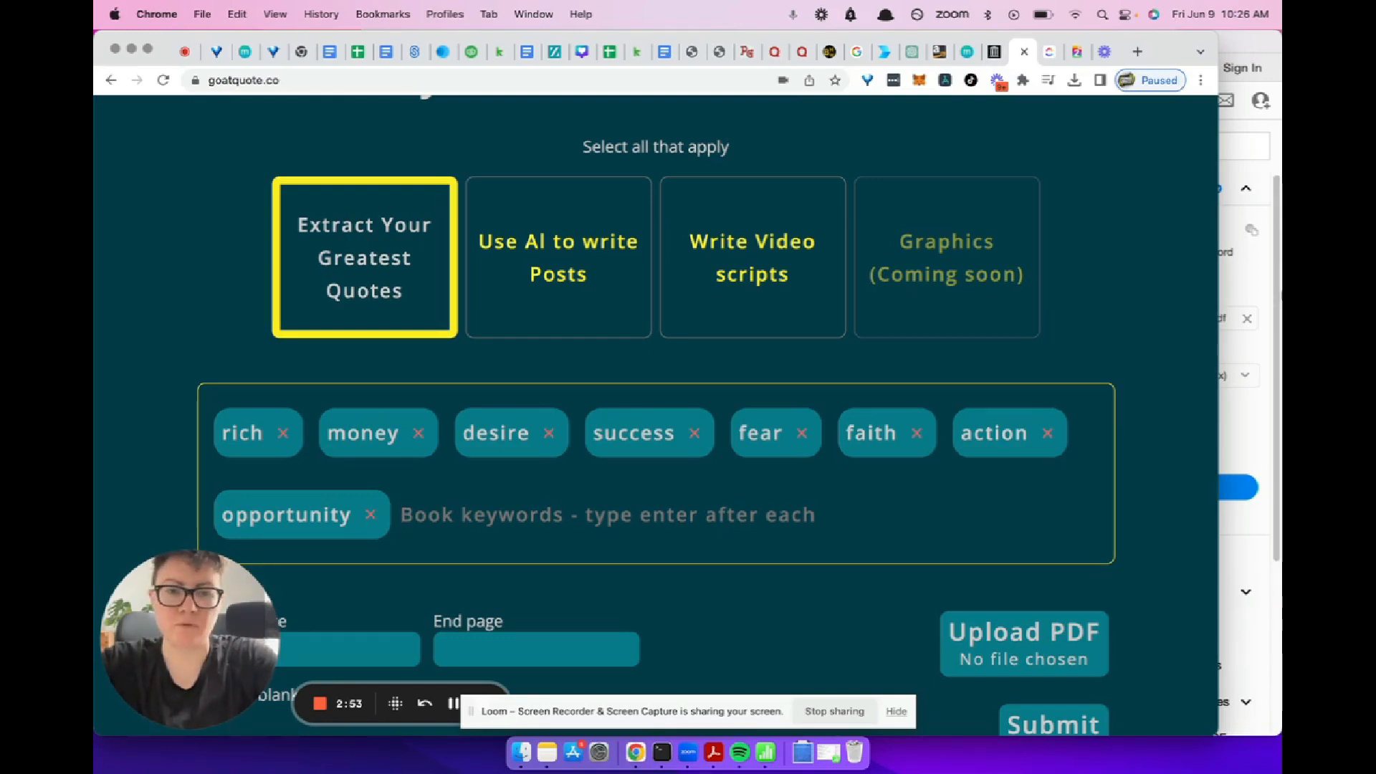
Step: Set start page 9, upload The_Science_Of_Getting_Rich_1910.pdf, and submit the form
scroll(down, 3)
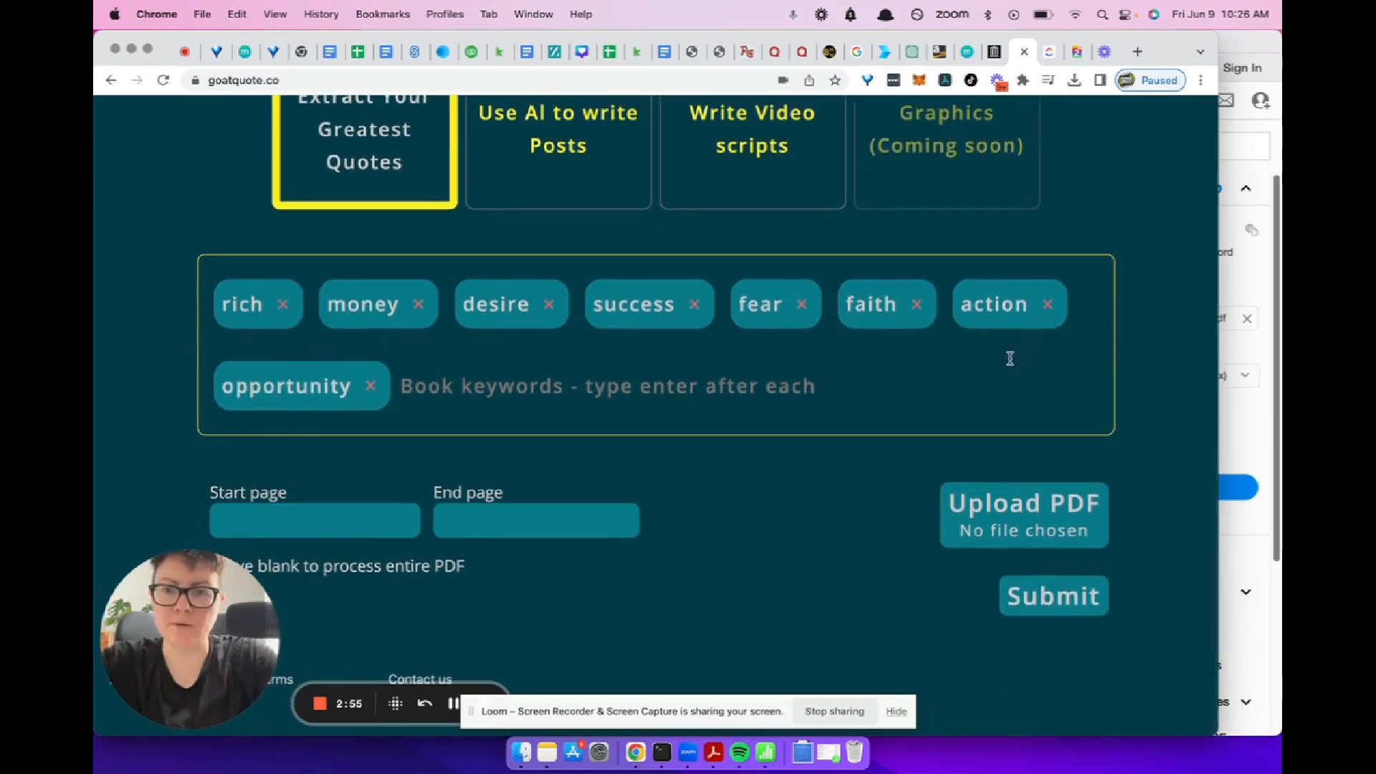
mouse_move(359, 520)
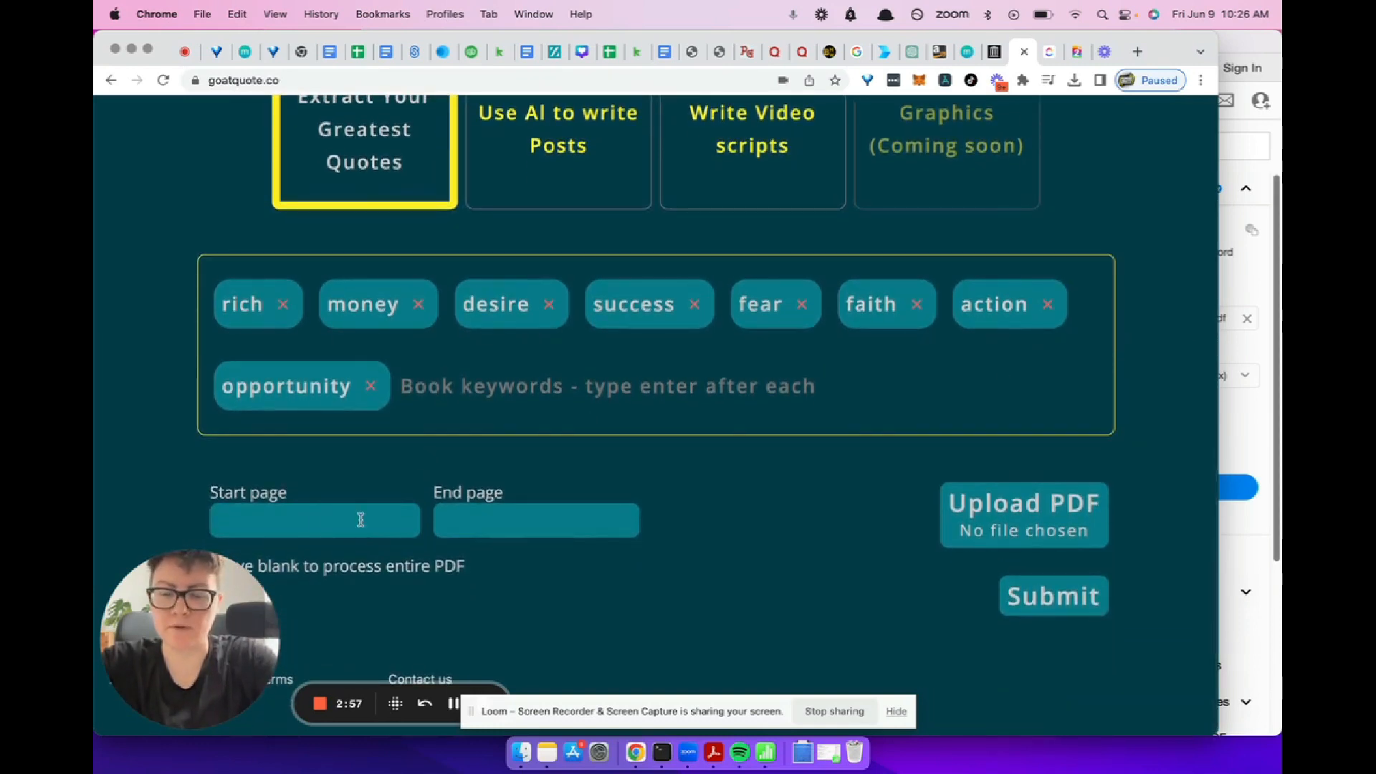
text(9)
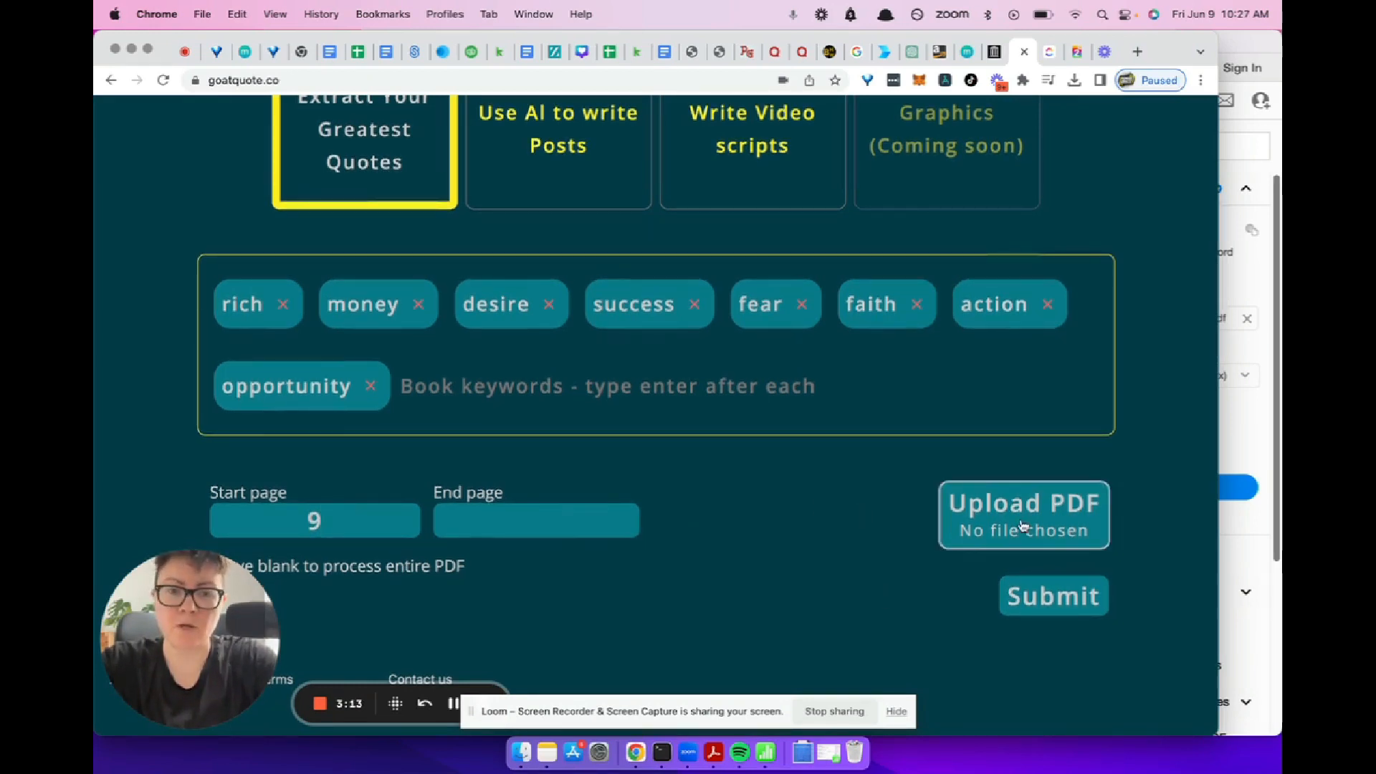
click(1024, 515)
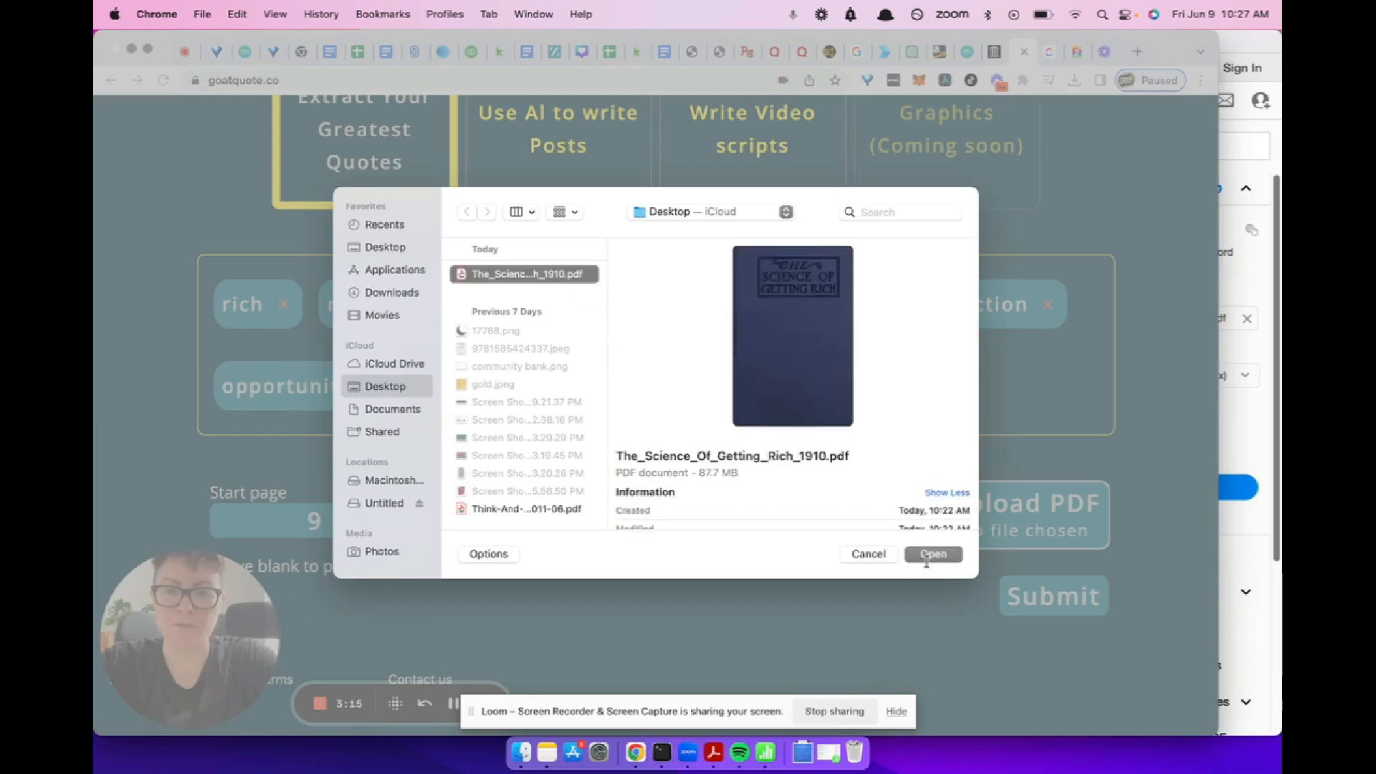
click(933, 554)
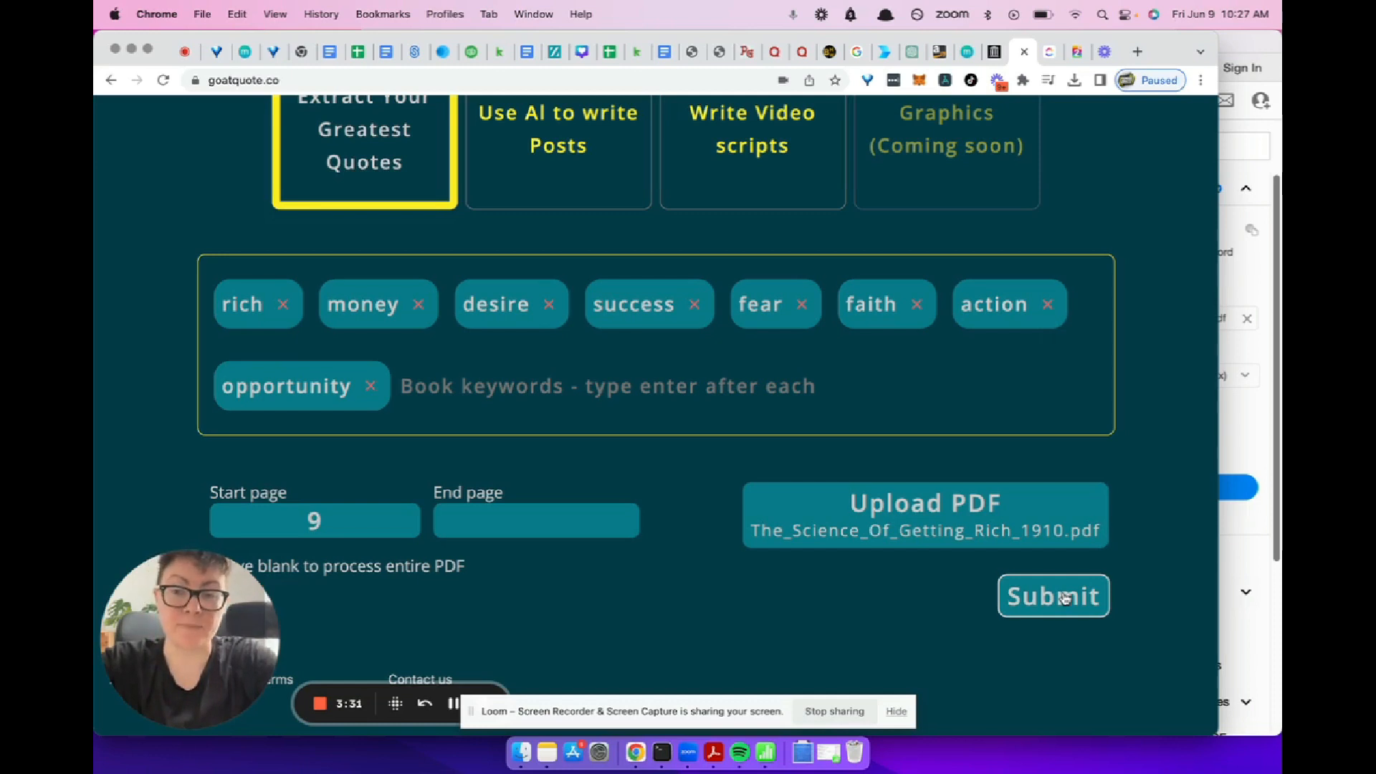
click(1053, 596)
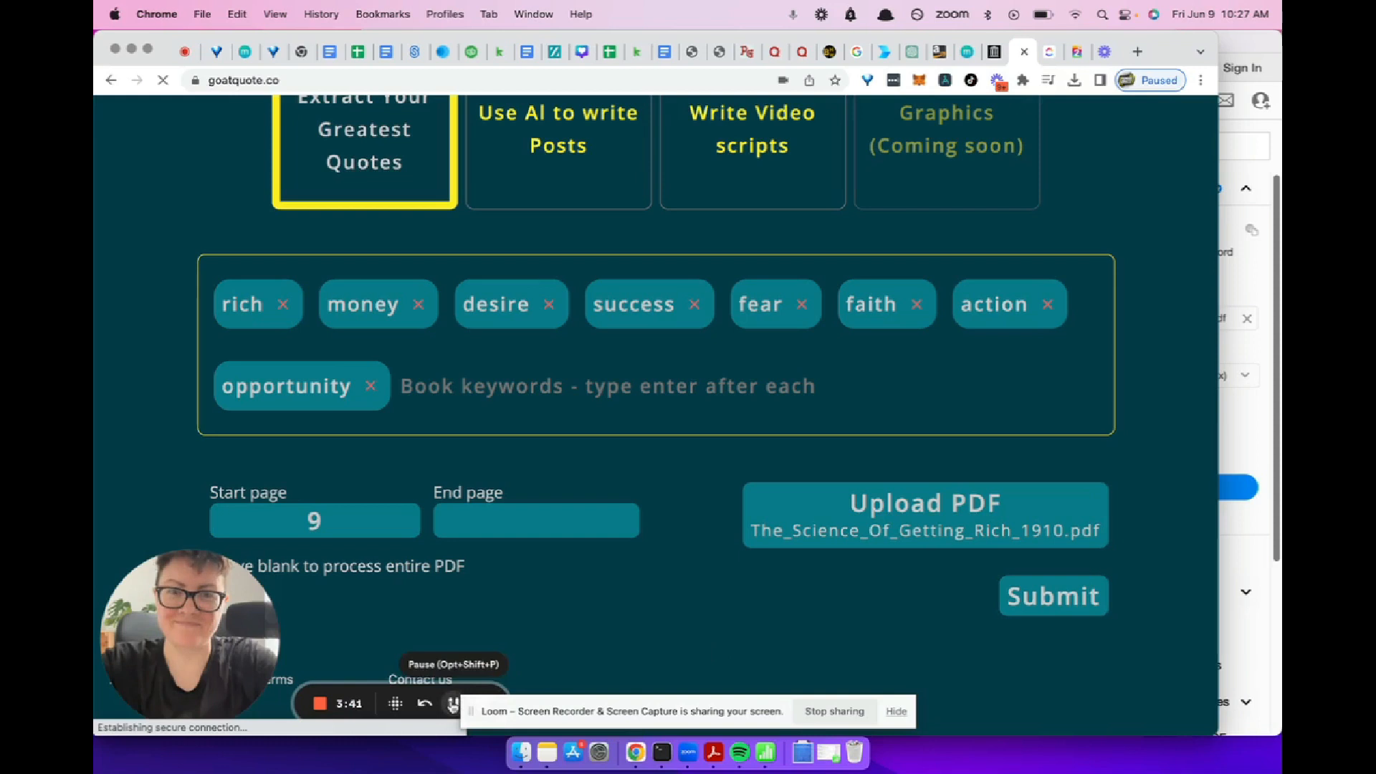
Step: Wait for the 'Here's your GOAT content!' page listing 253 quotes
click(1054, 596)
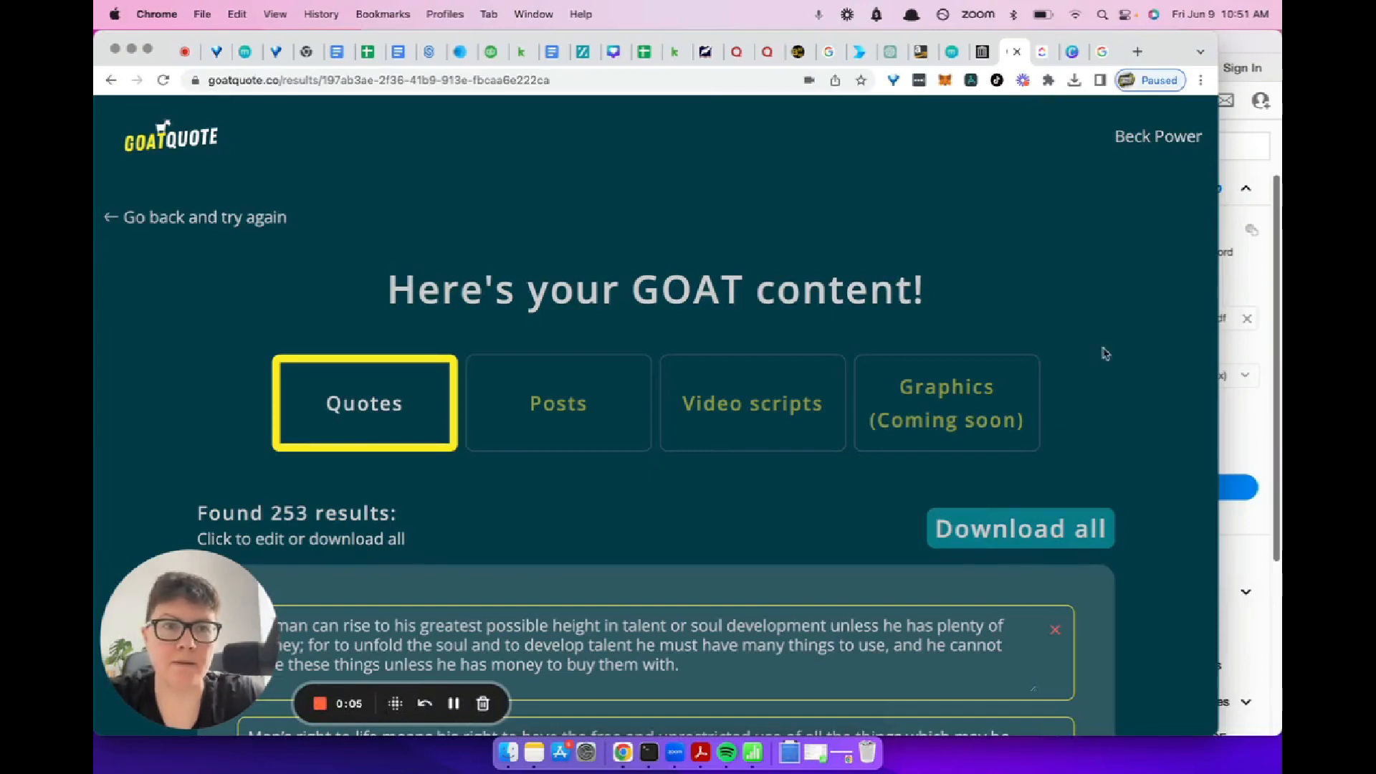
scroll(down, 3)
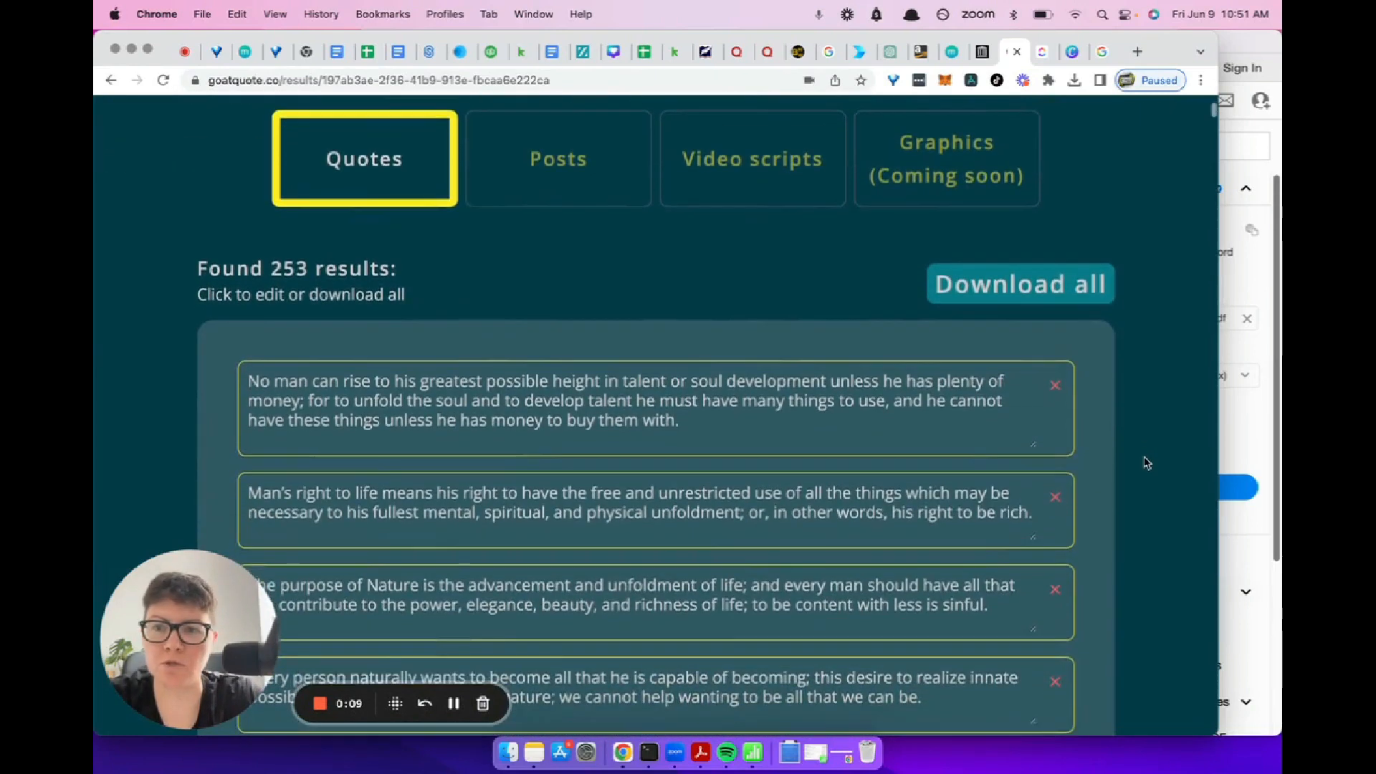
scroll(down, 3)
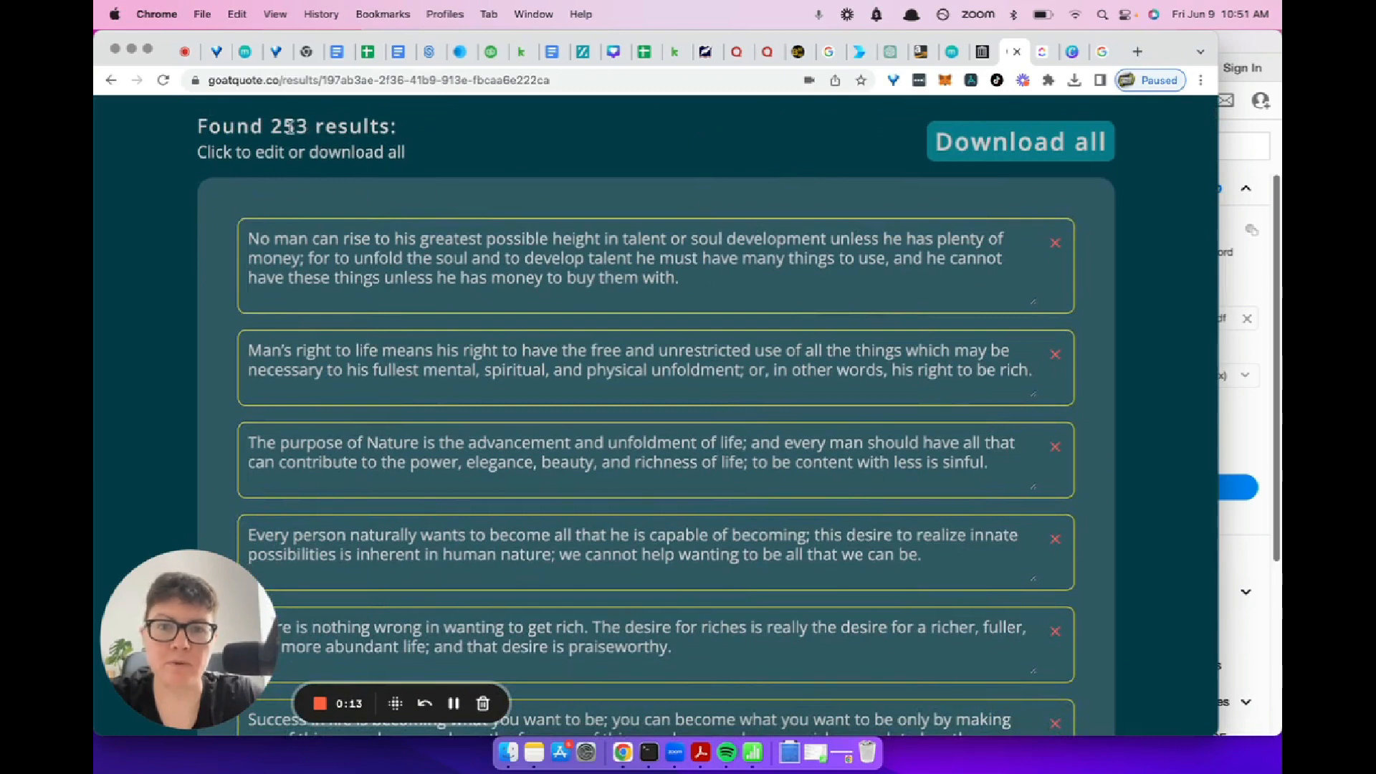
mouse_move(1141, 425)
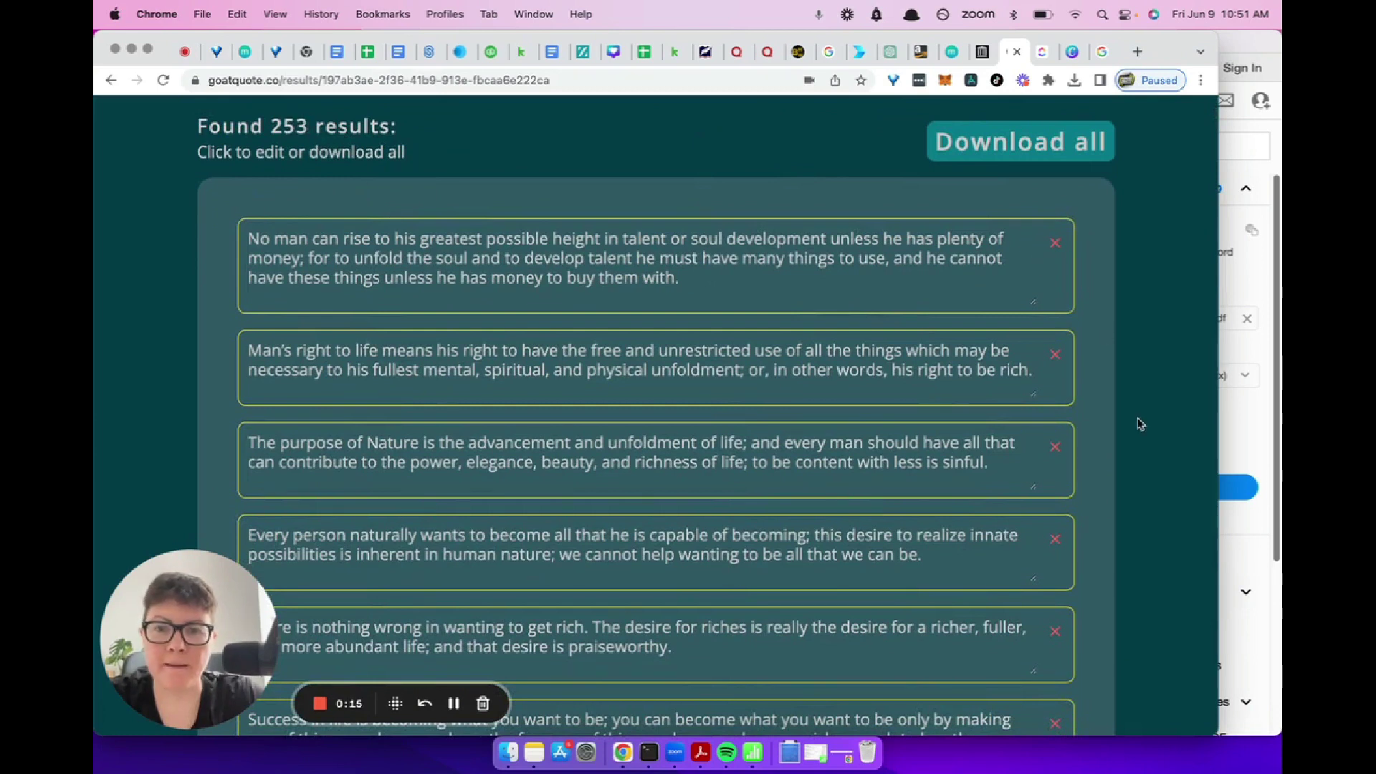
scroll(down, 3)
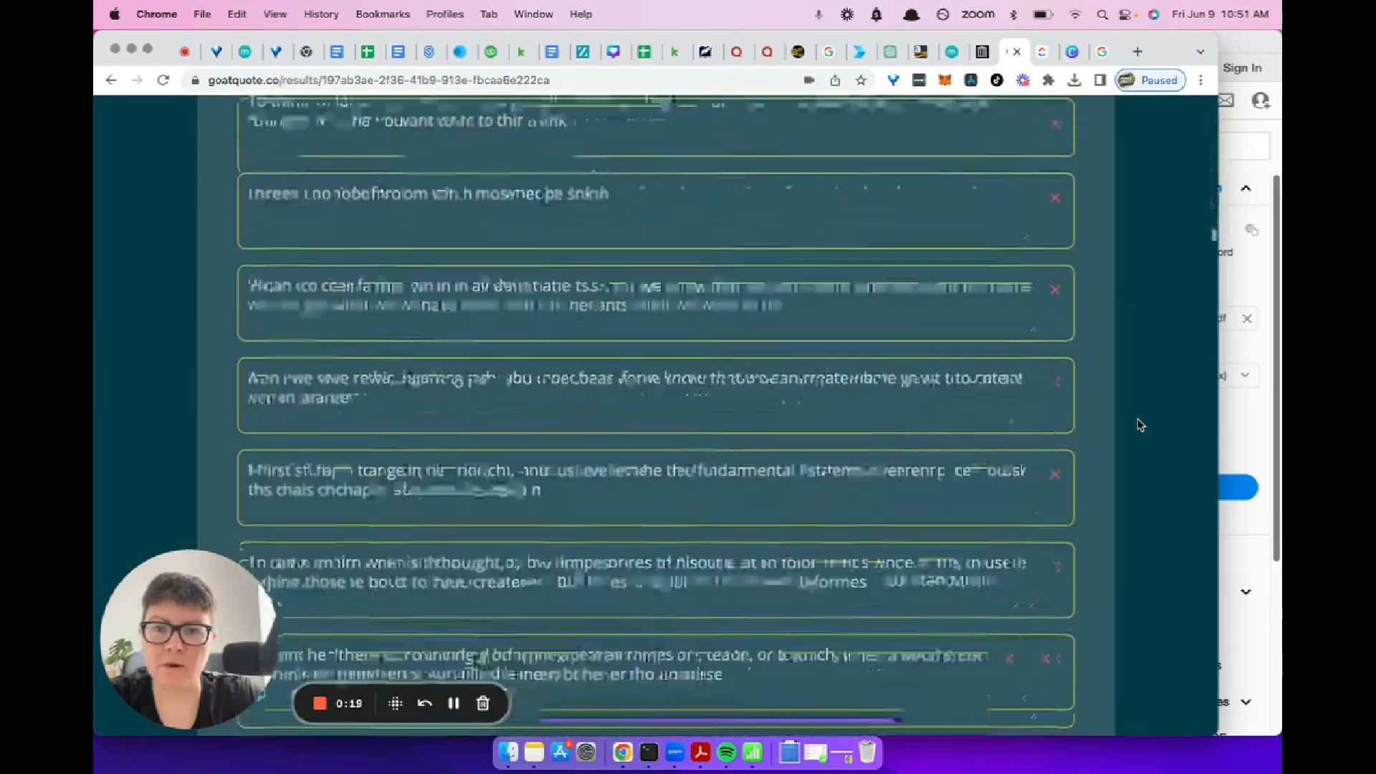
scroll(down, 3)
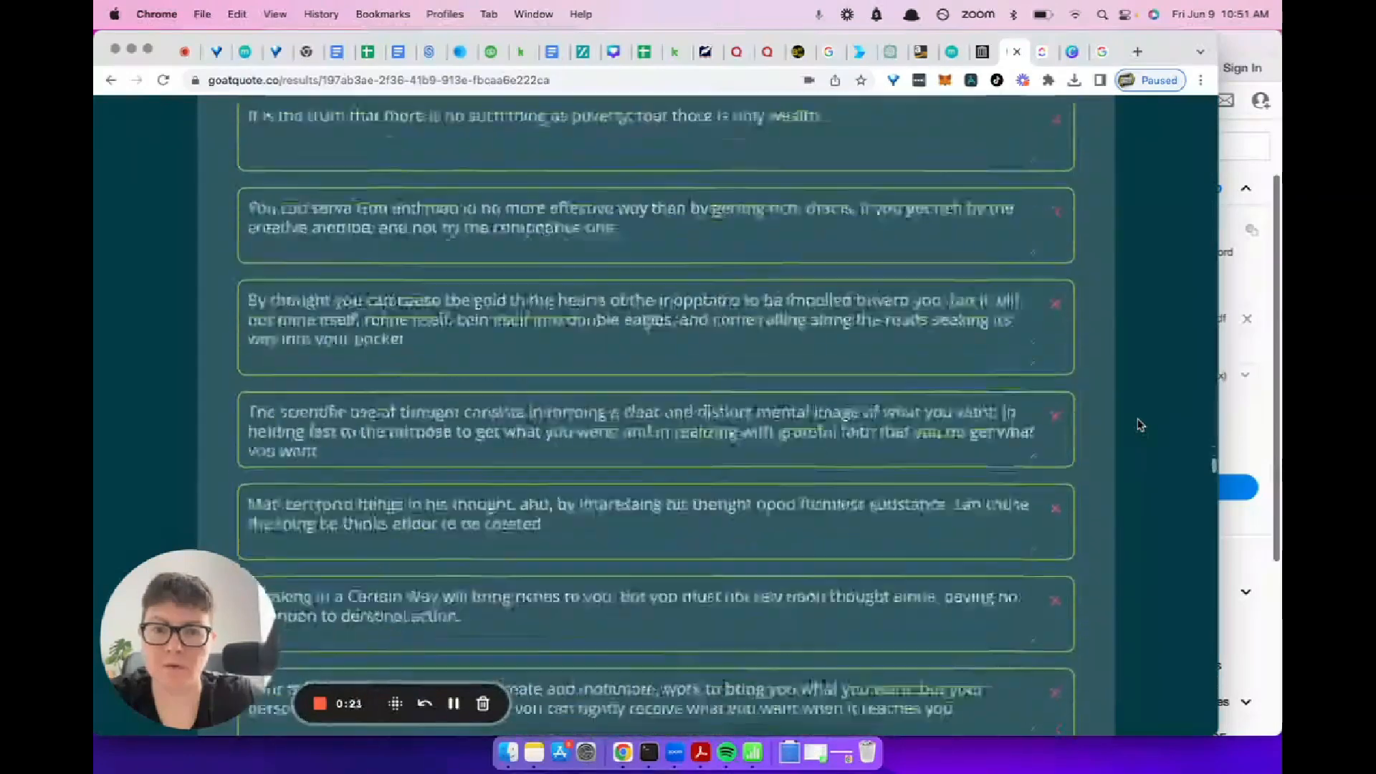
scroll(down, 3)
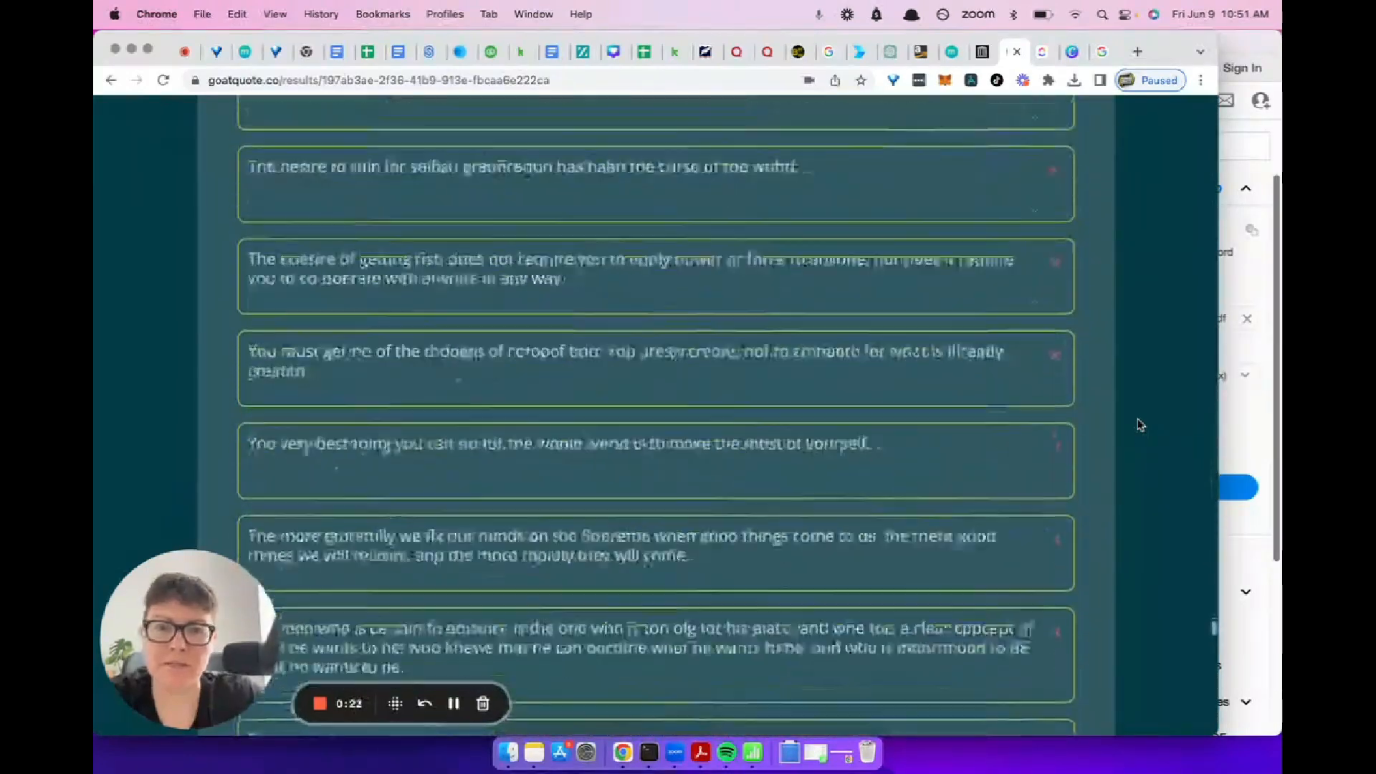
scroll(down, 3)
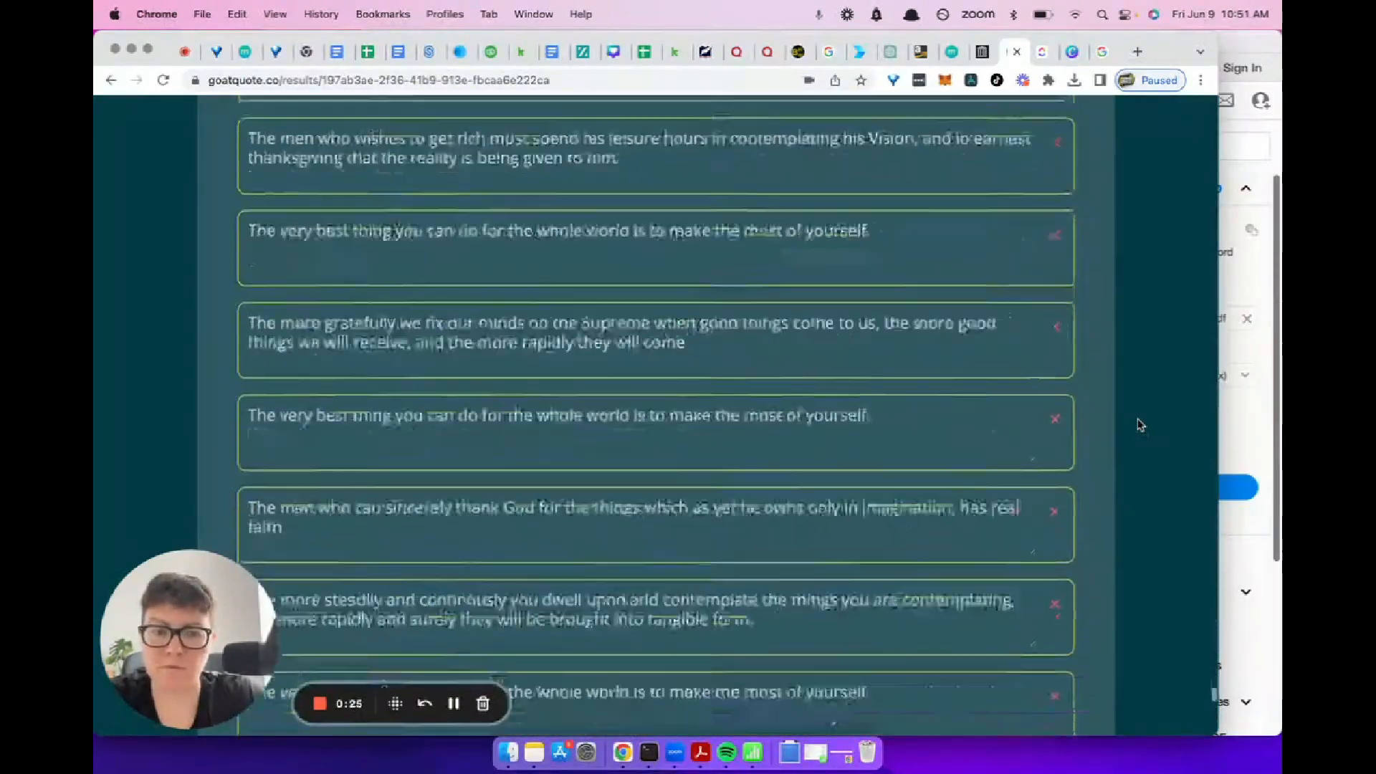
scroll(down, 3)
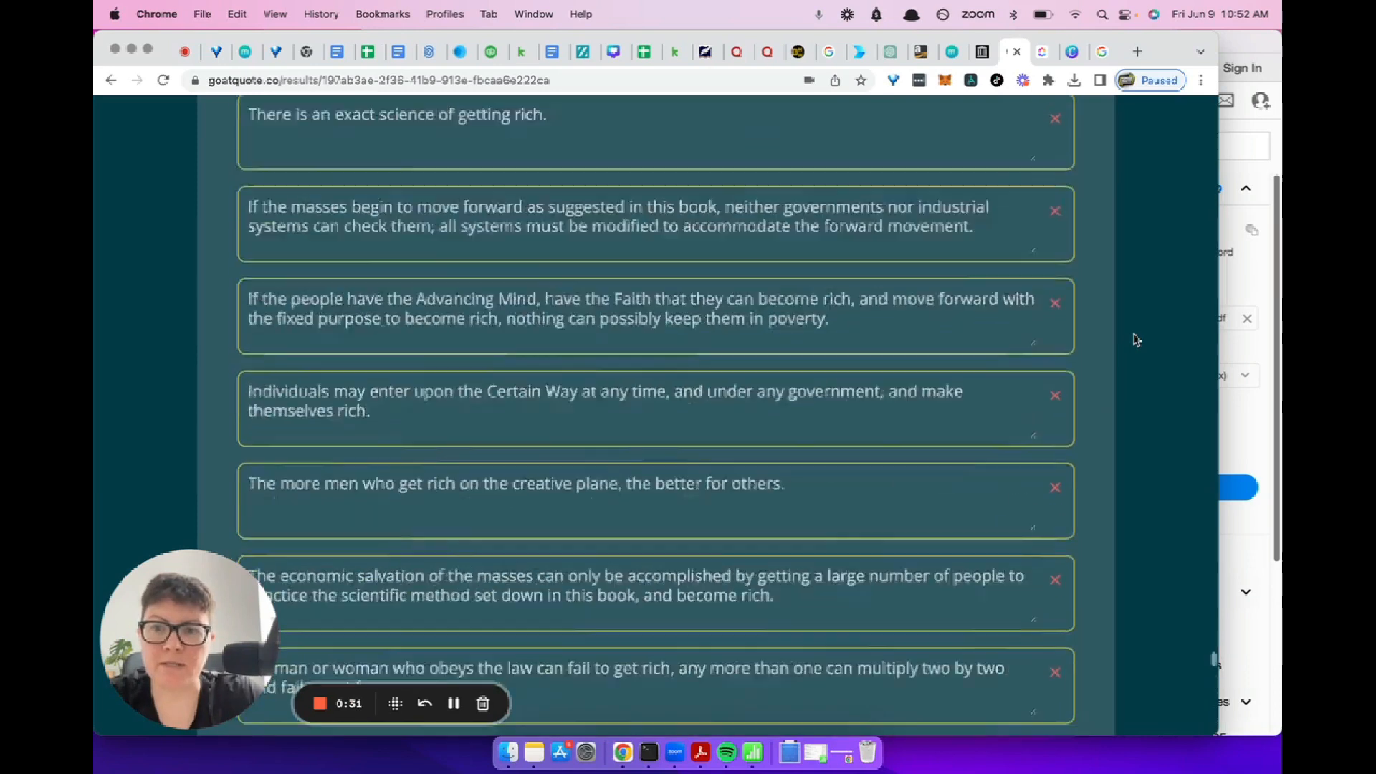
scroll(down, 3)
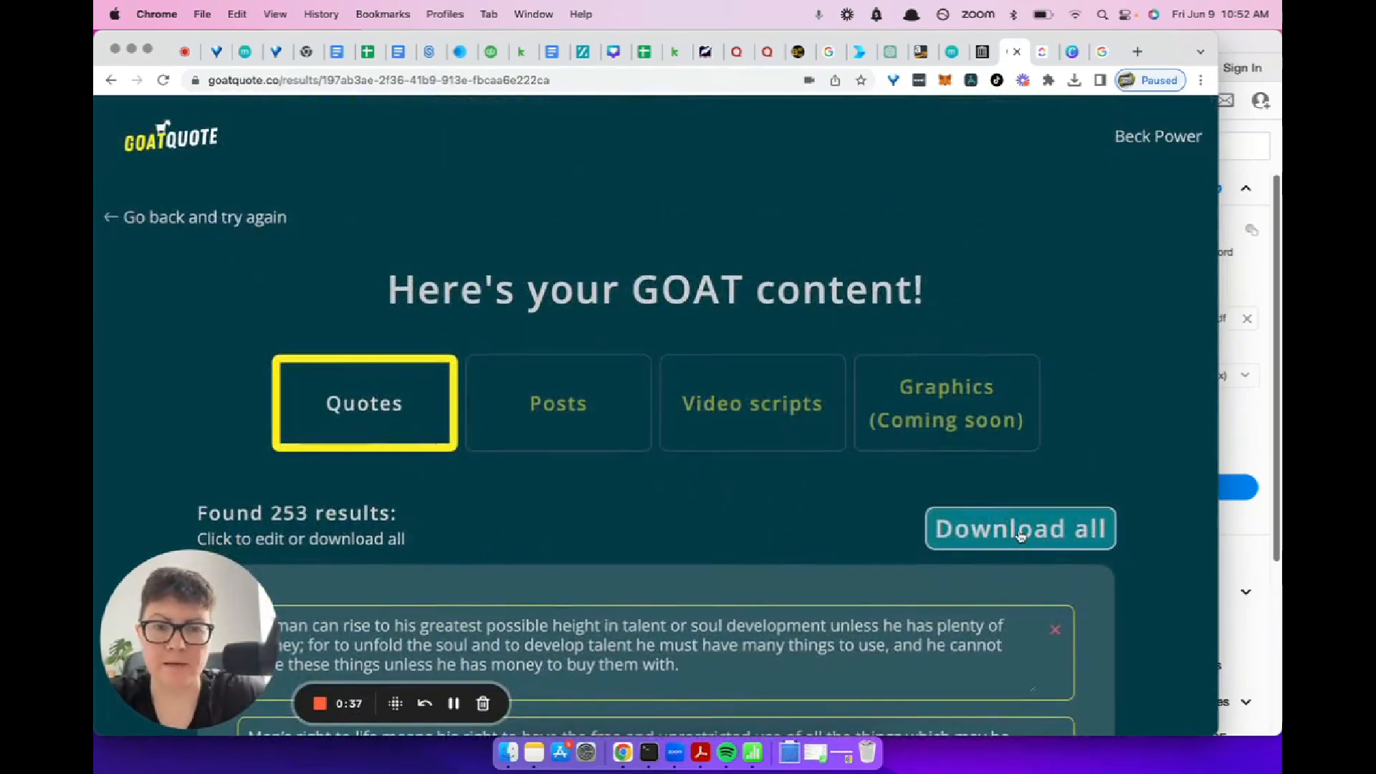
mouse_move(1152, 487)
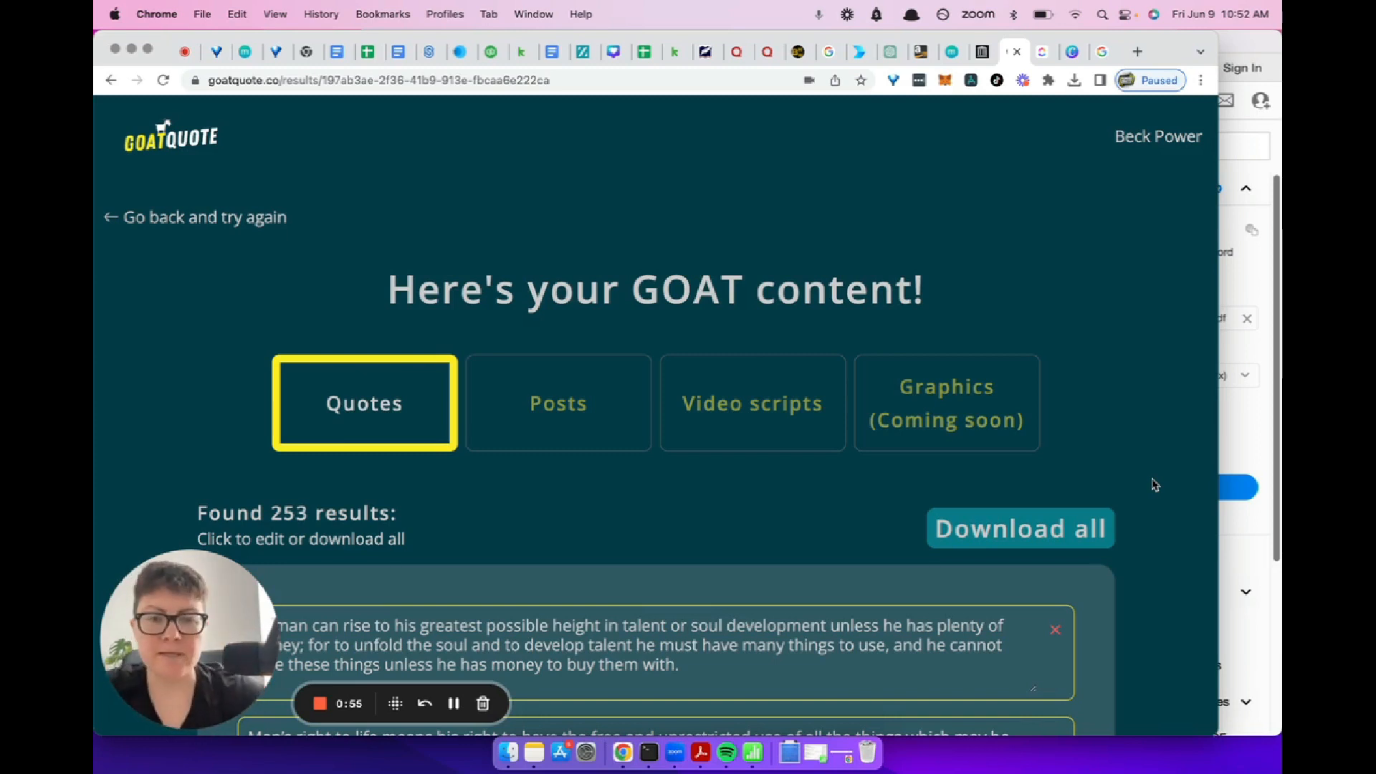
scroll(down, 3)
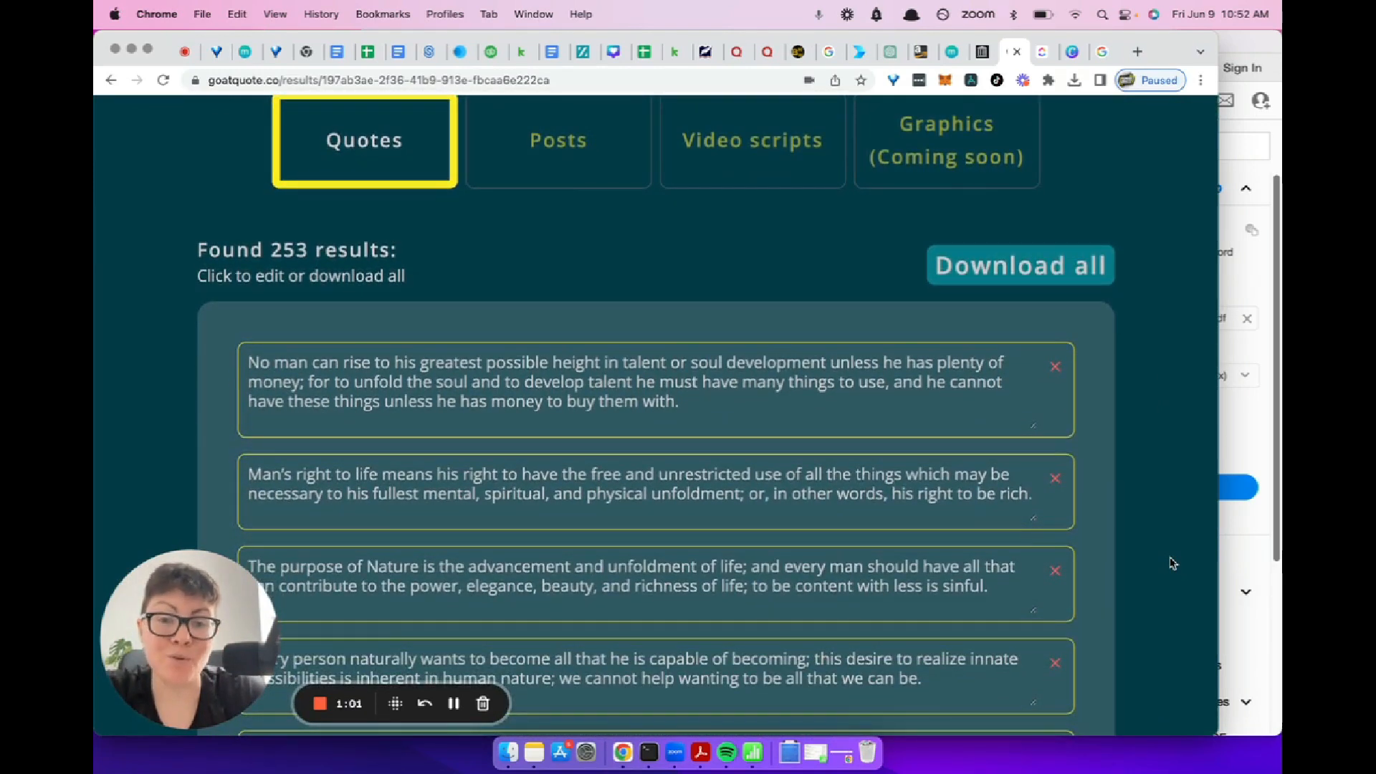
text(H)
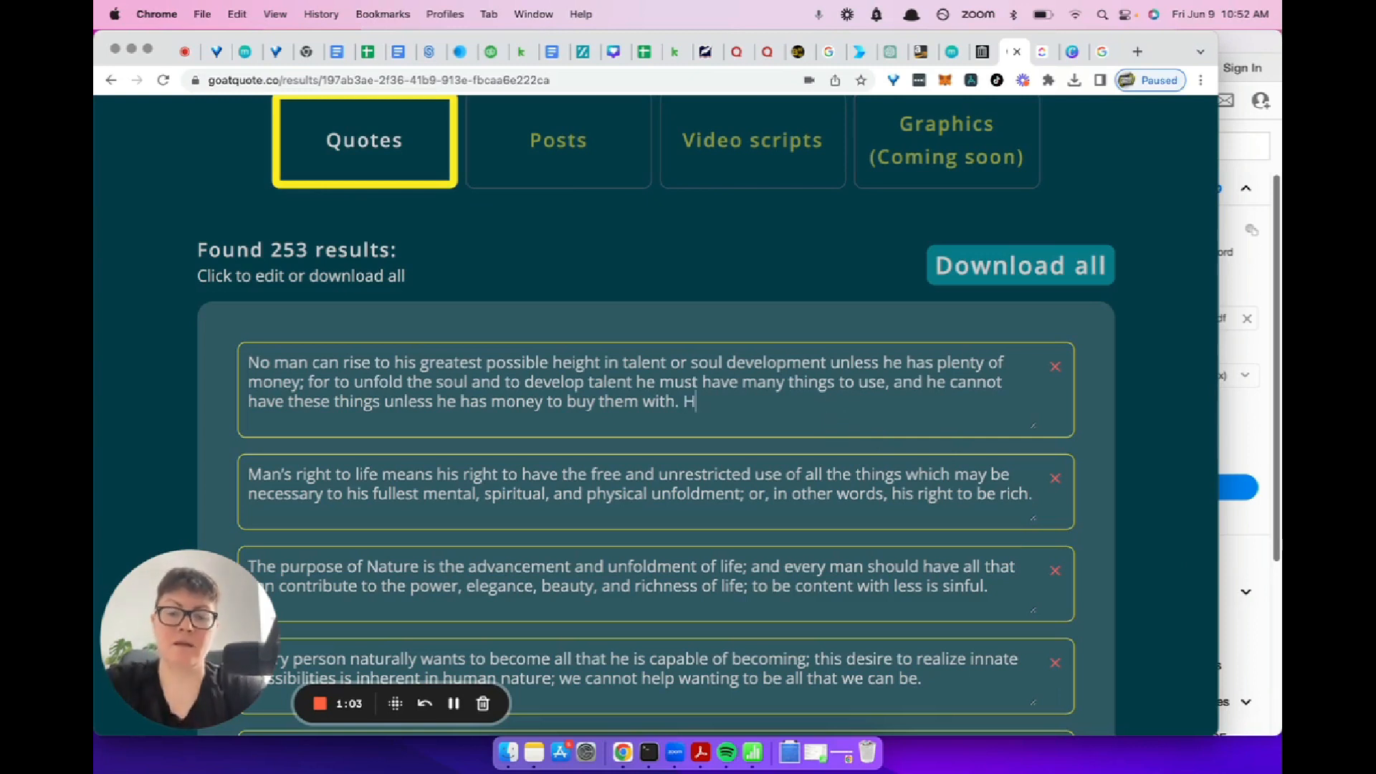
text(ELLO)
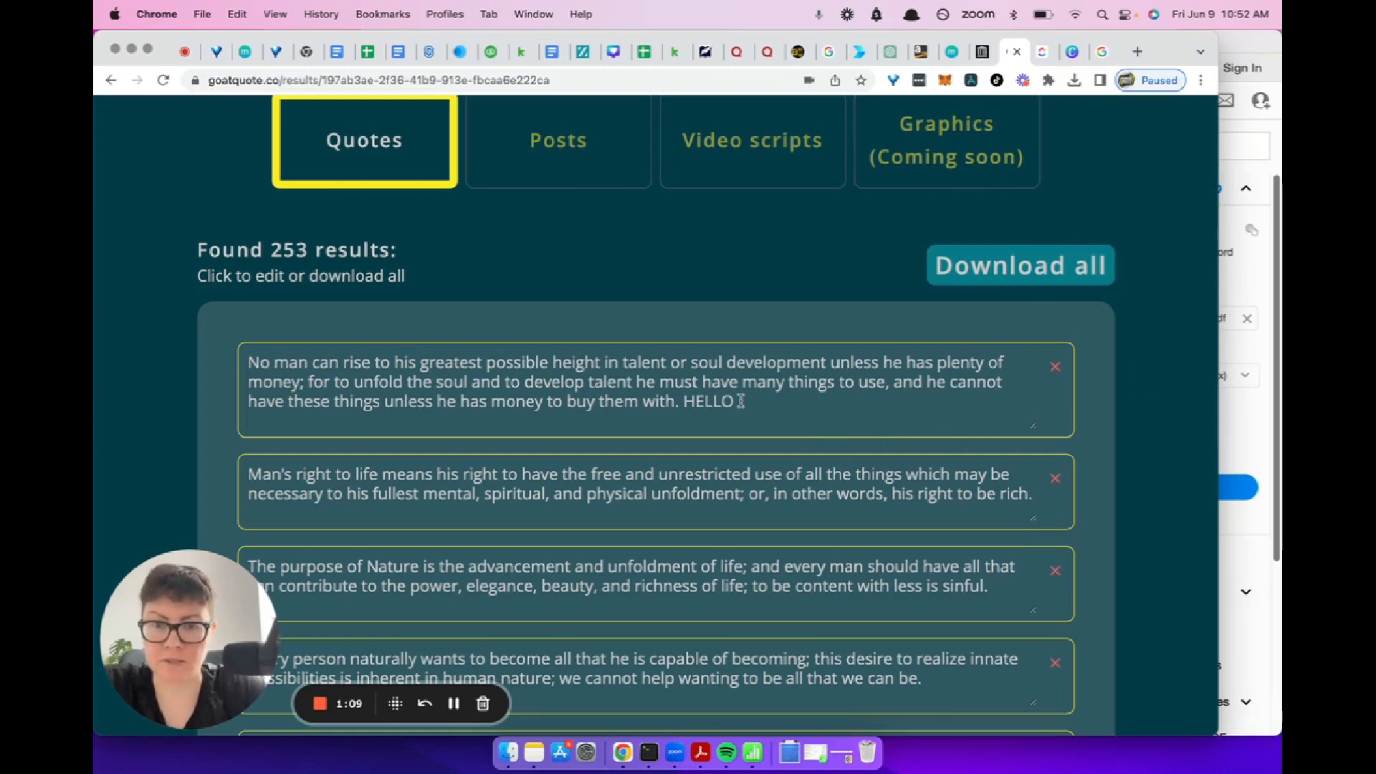
key(Backspace)
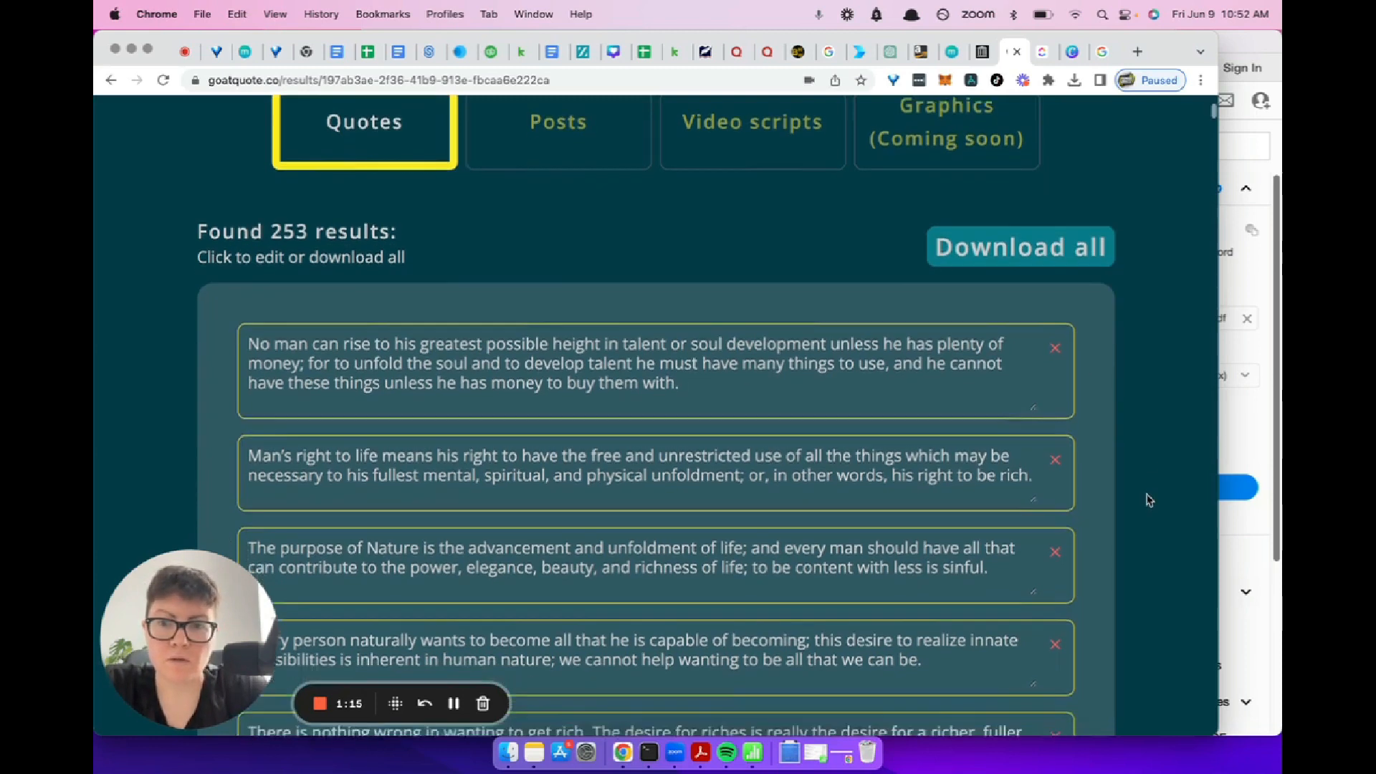
scroll(down, 3)
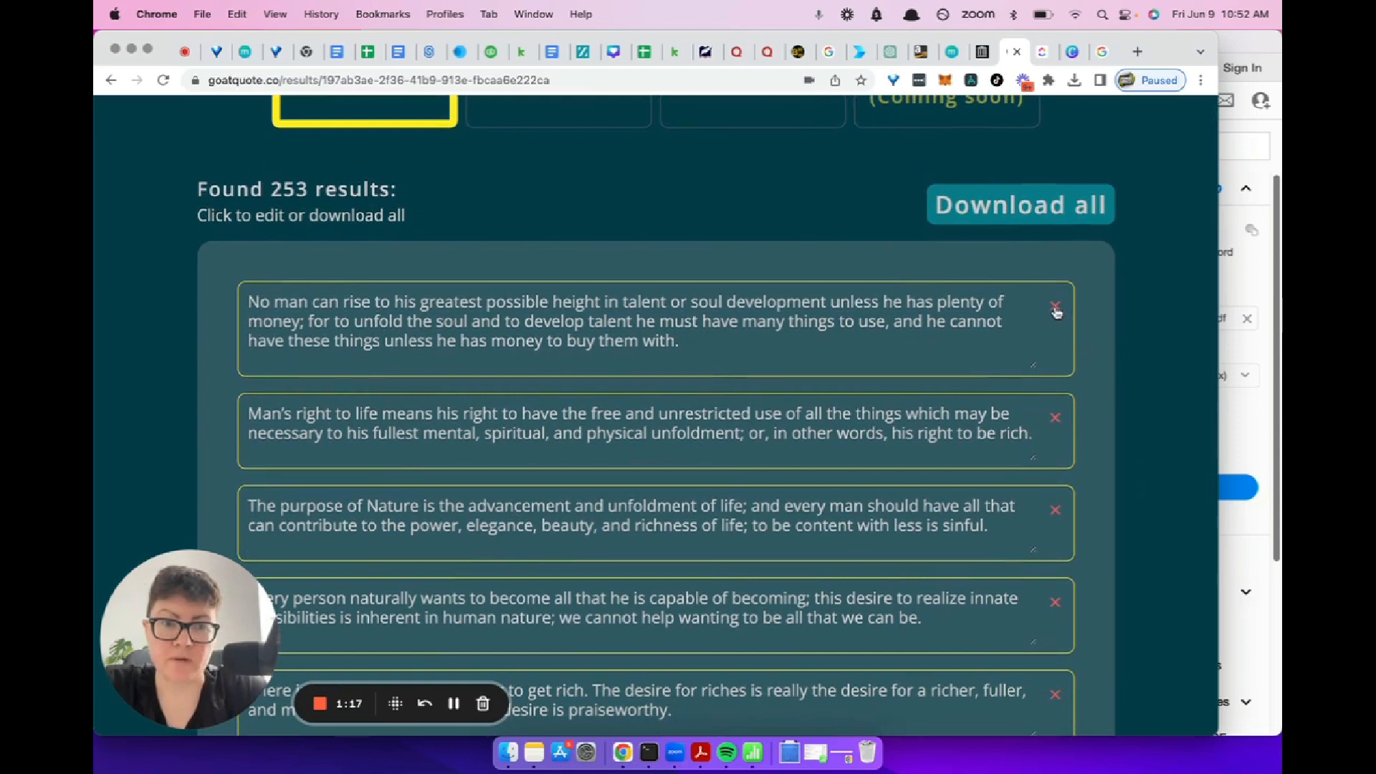
mouse_move(1093, 339)
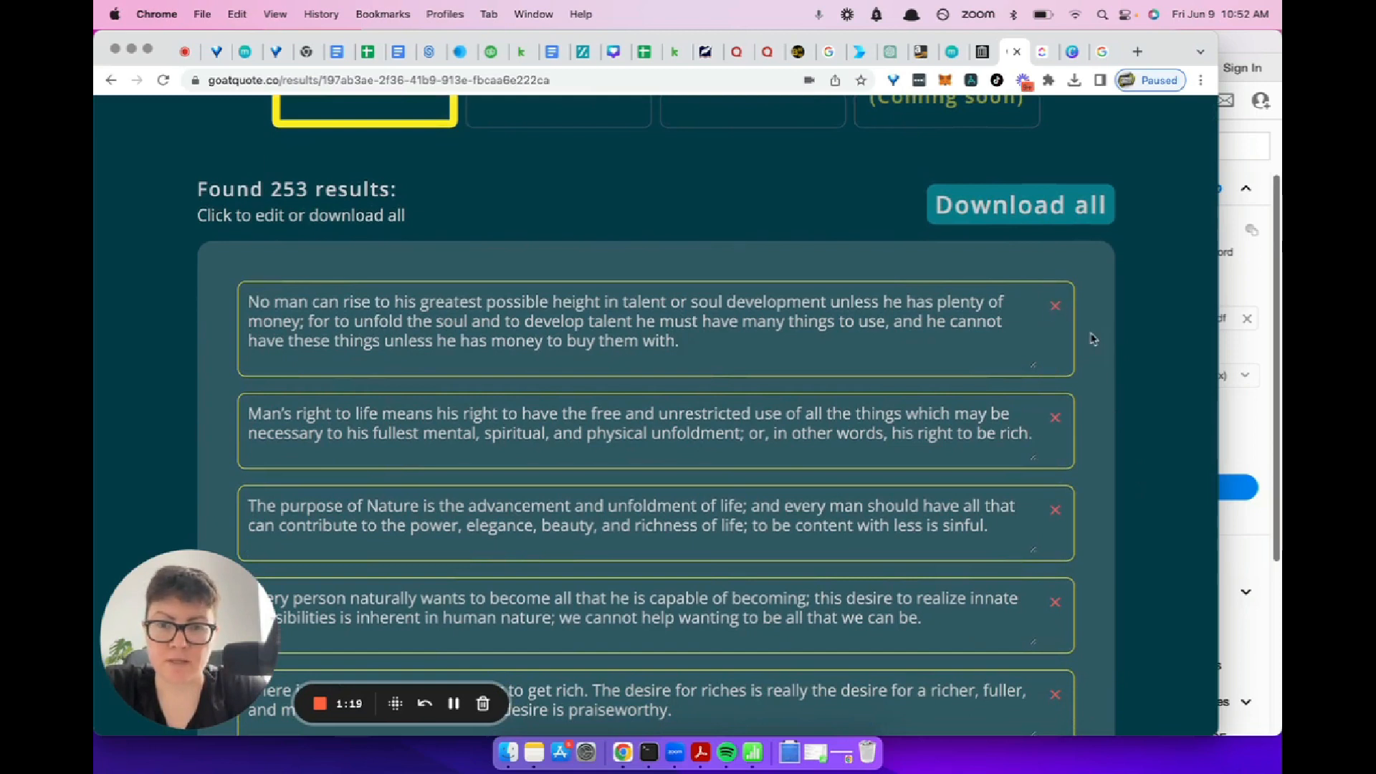
mouse_move(1122, 461)
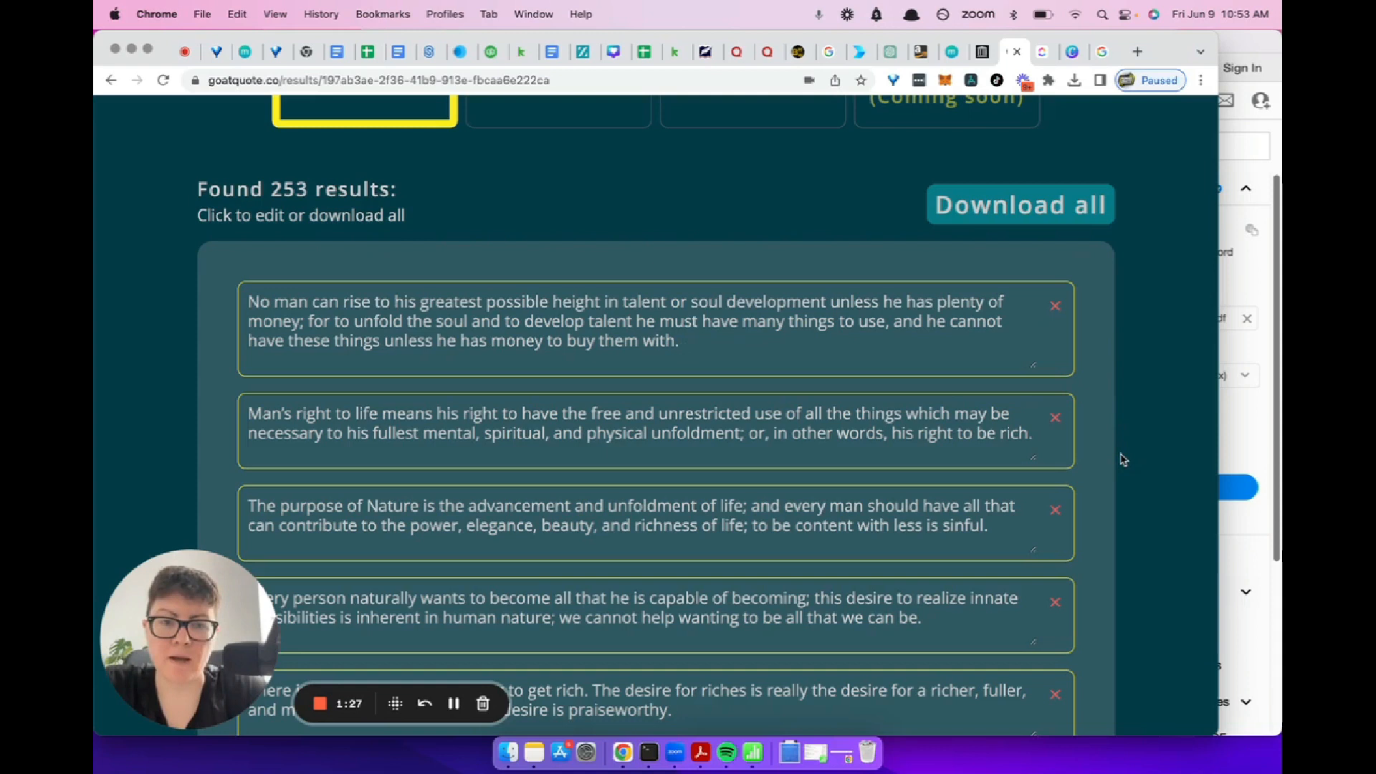
scroll(down, 3)
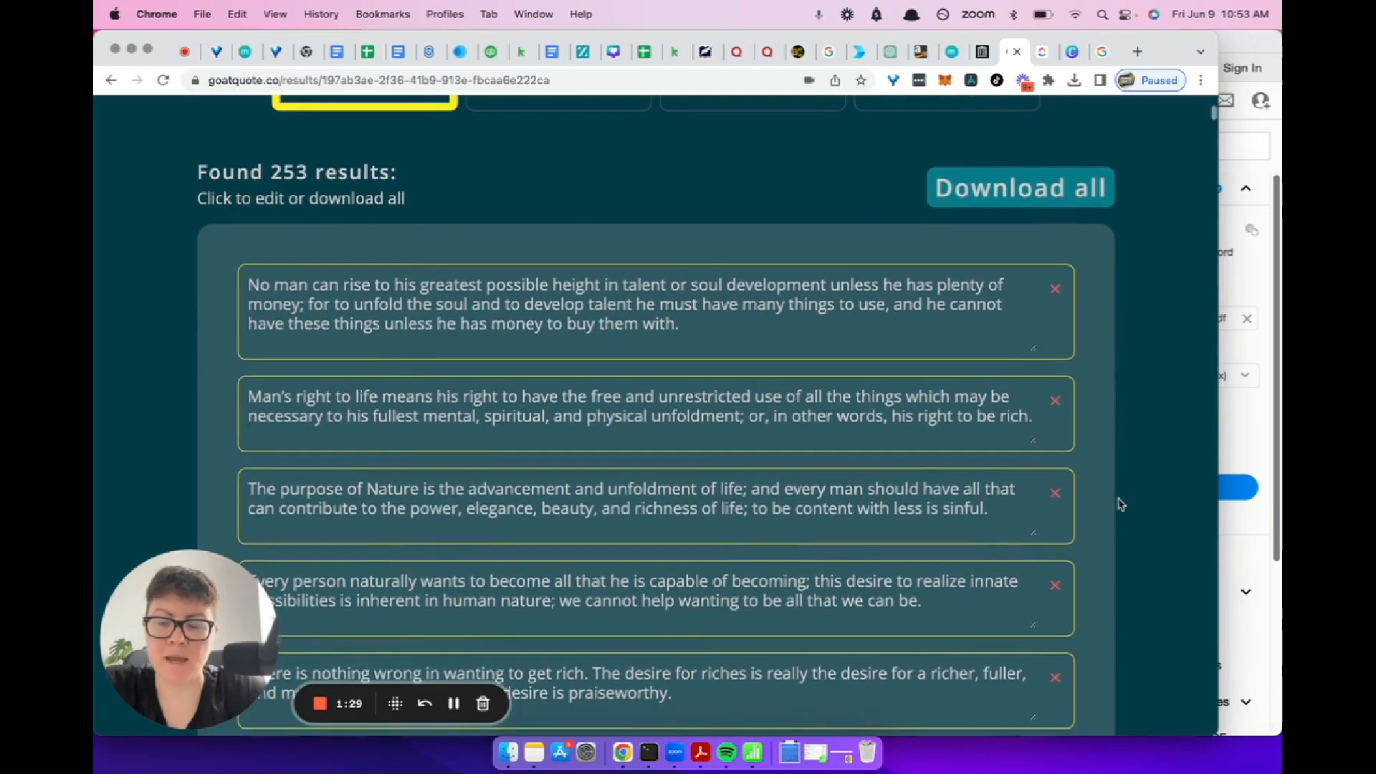
scroll(down, 3)
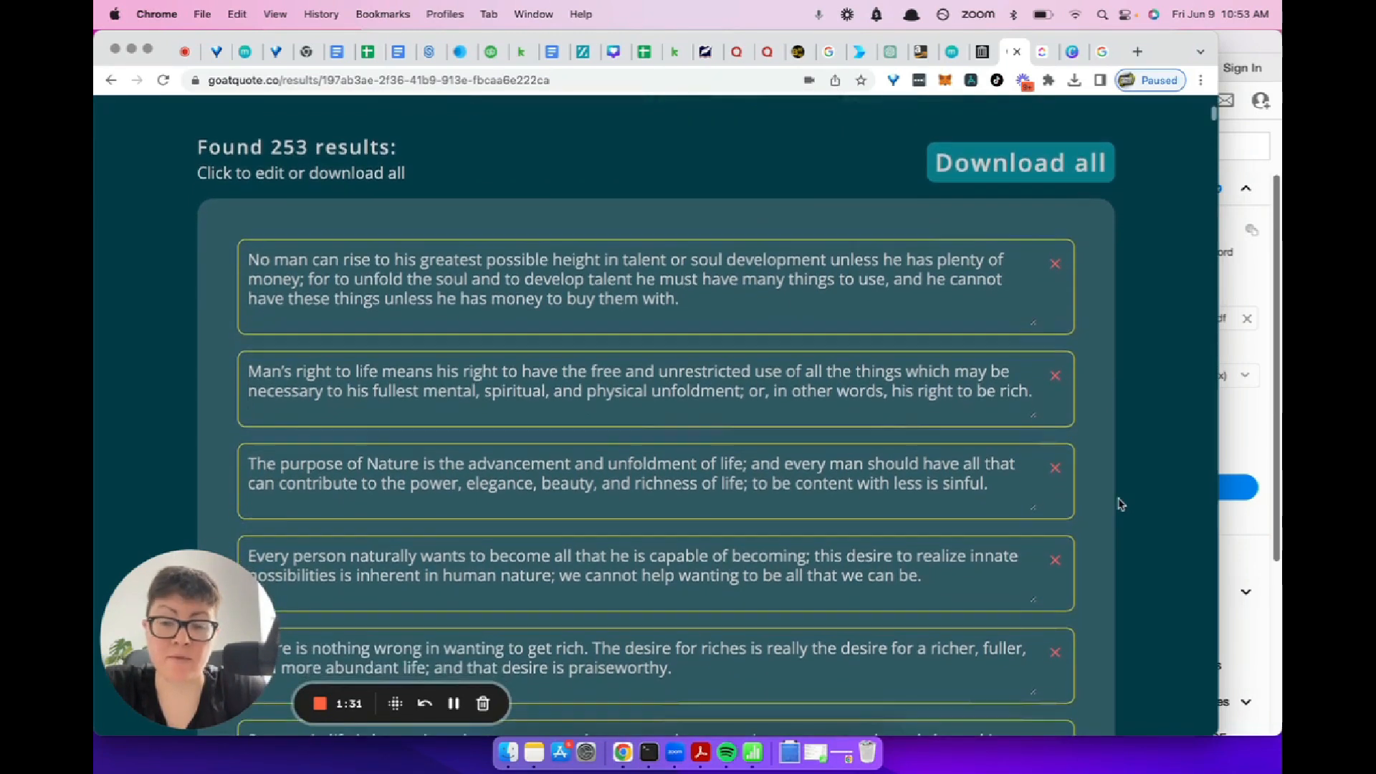
scroll(down, 3)
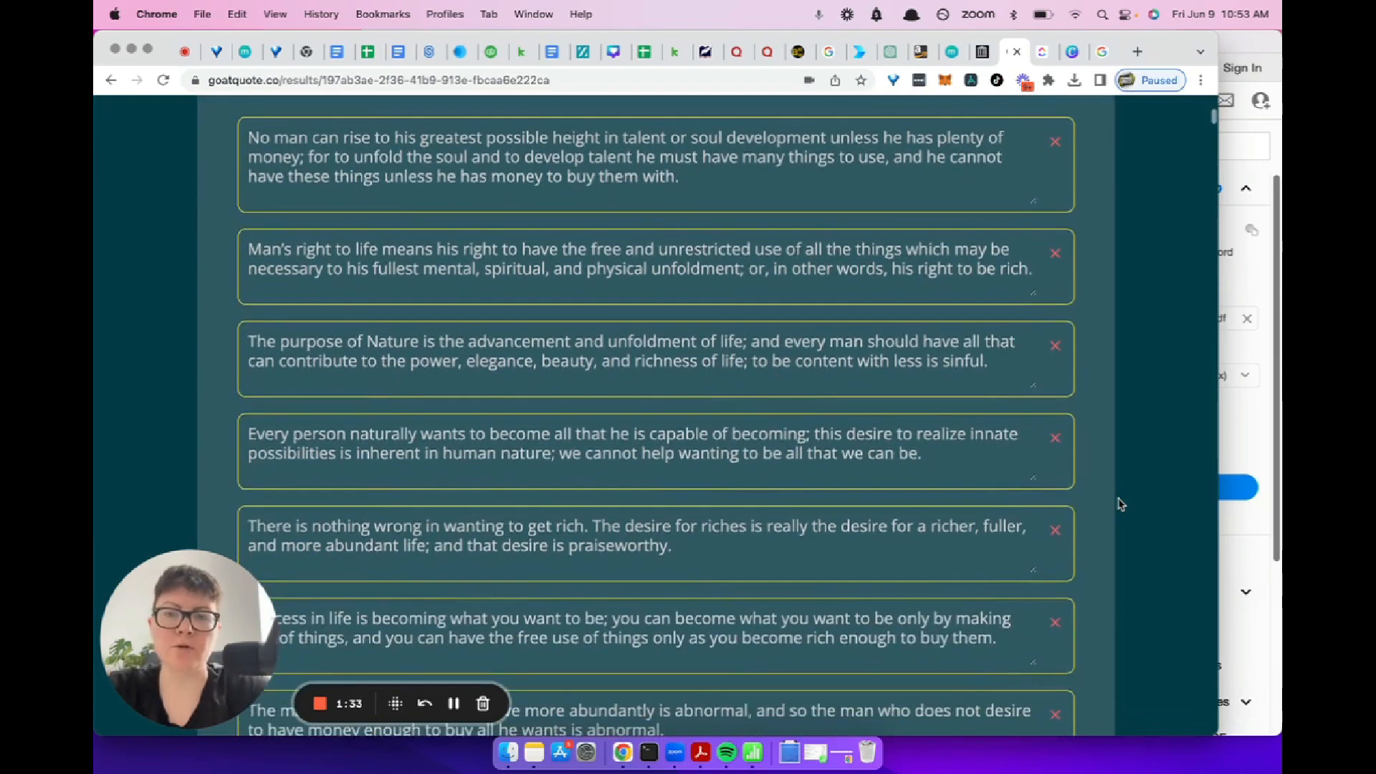
scroll(up, 3)
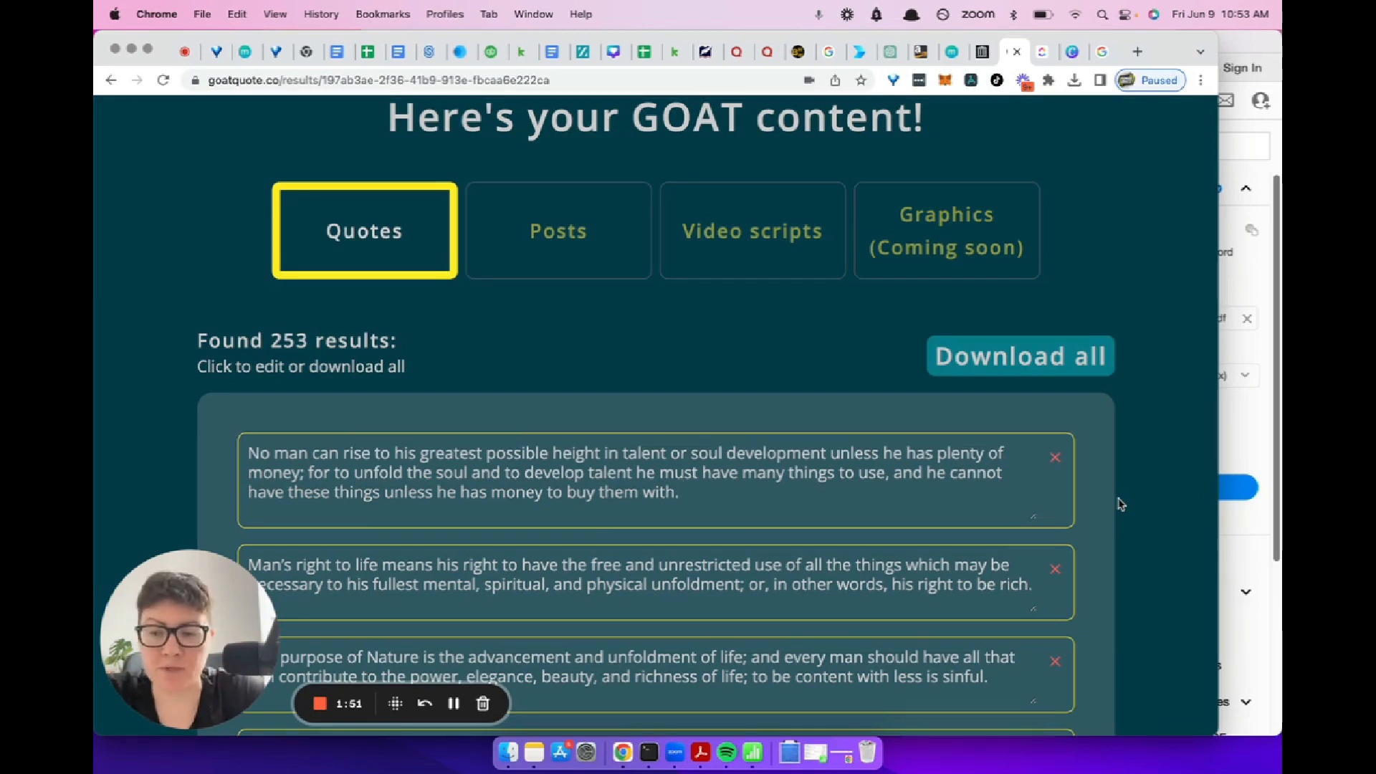
mouse_move(701, 320)
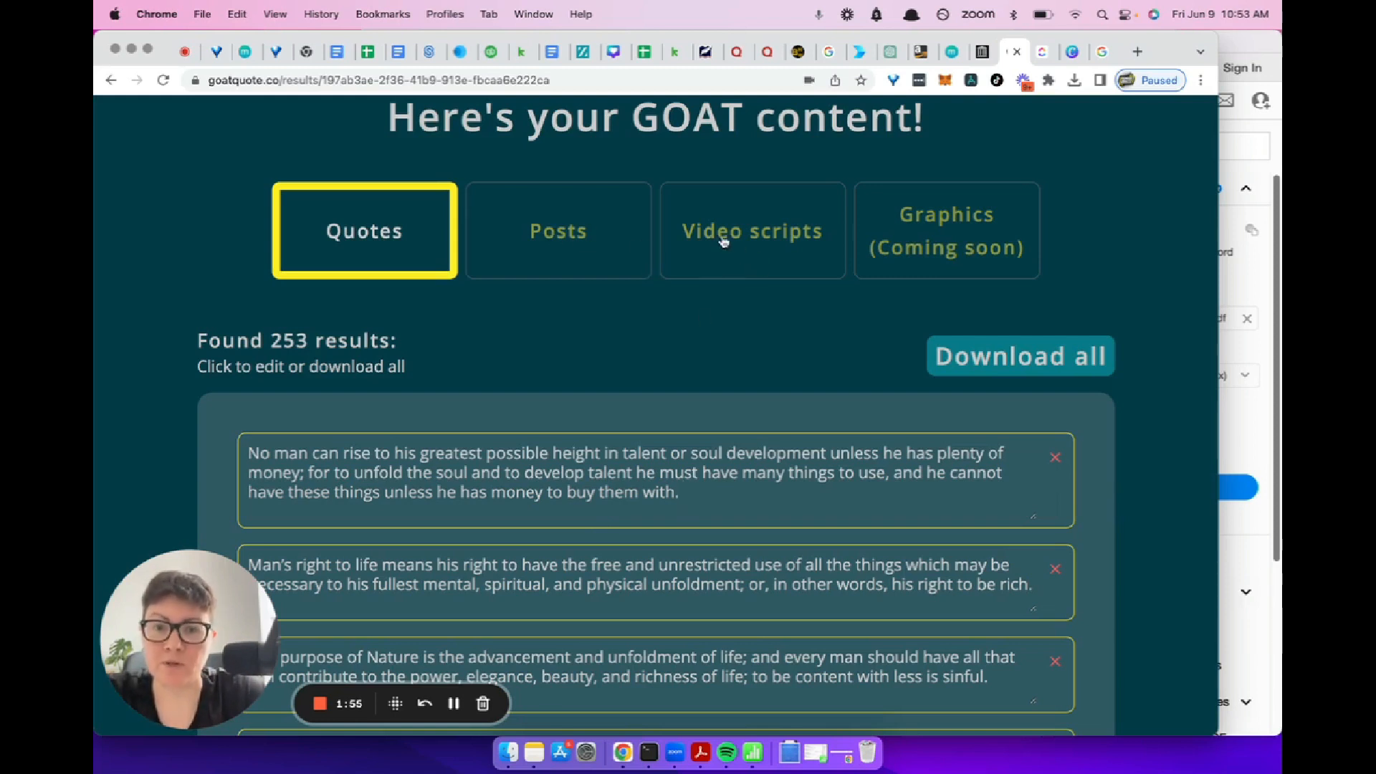
mouse_move(1144, 445)
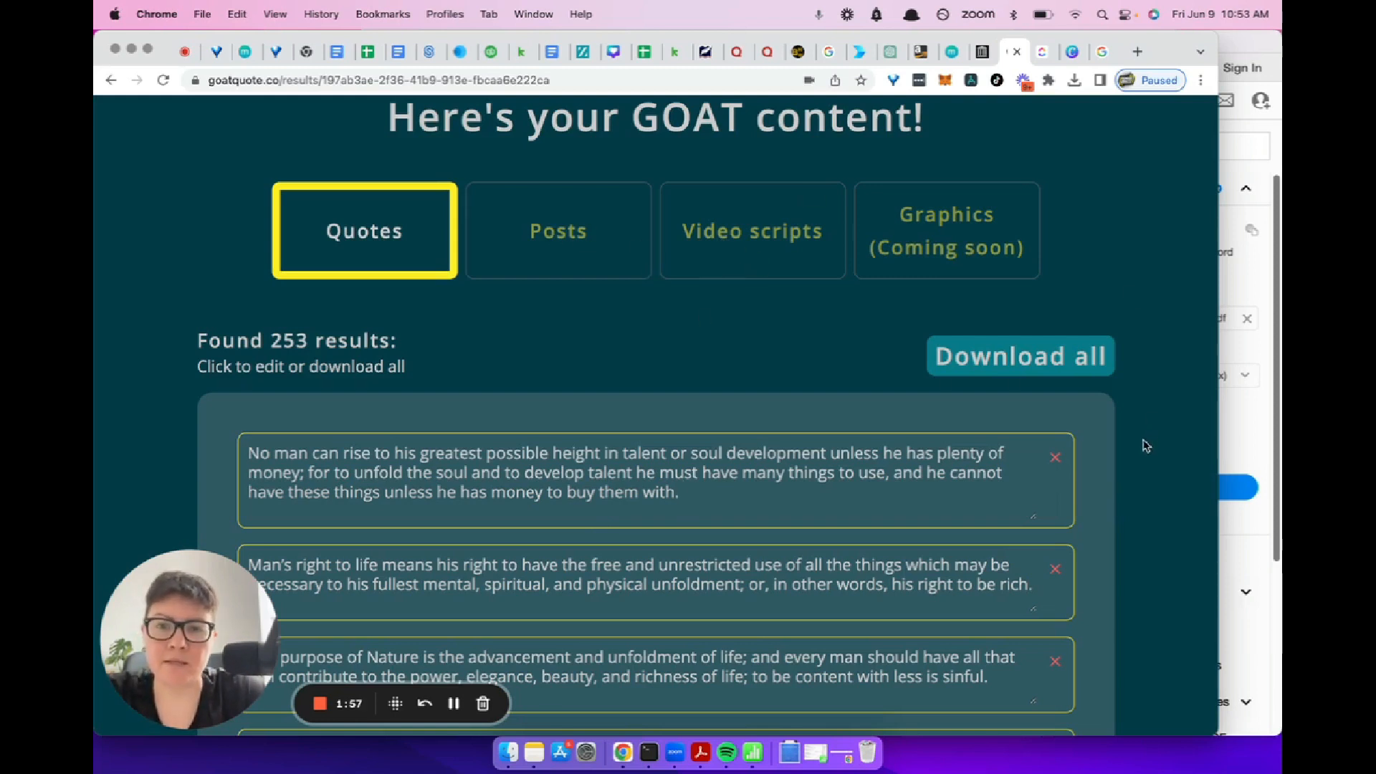
scroll(down, 3)
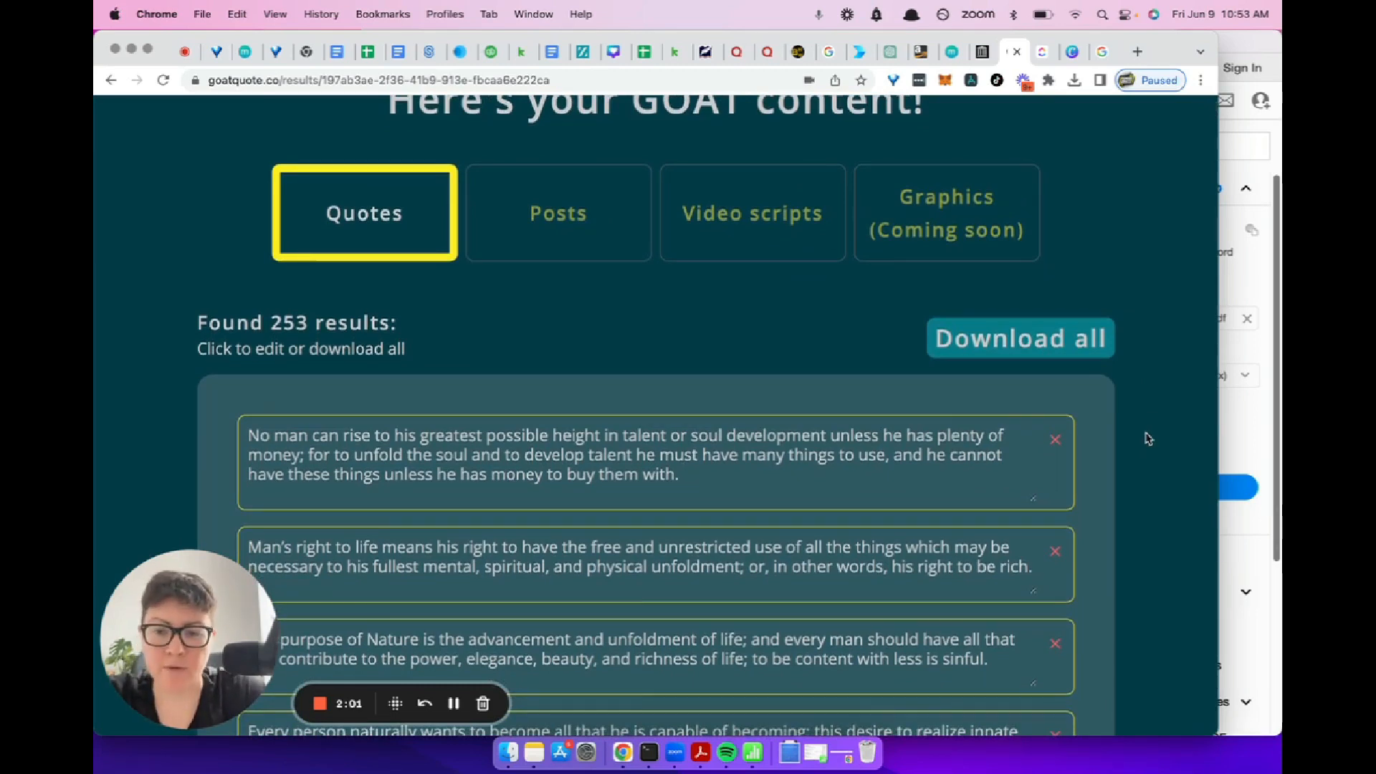
scroll(down, 3)
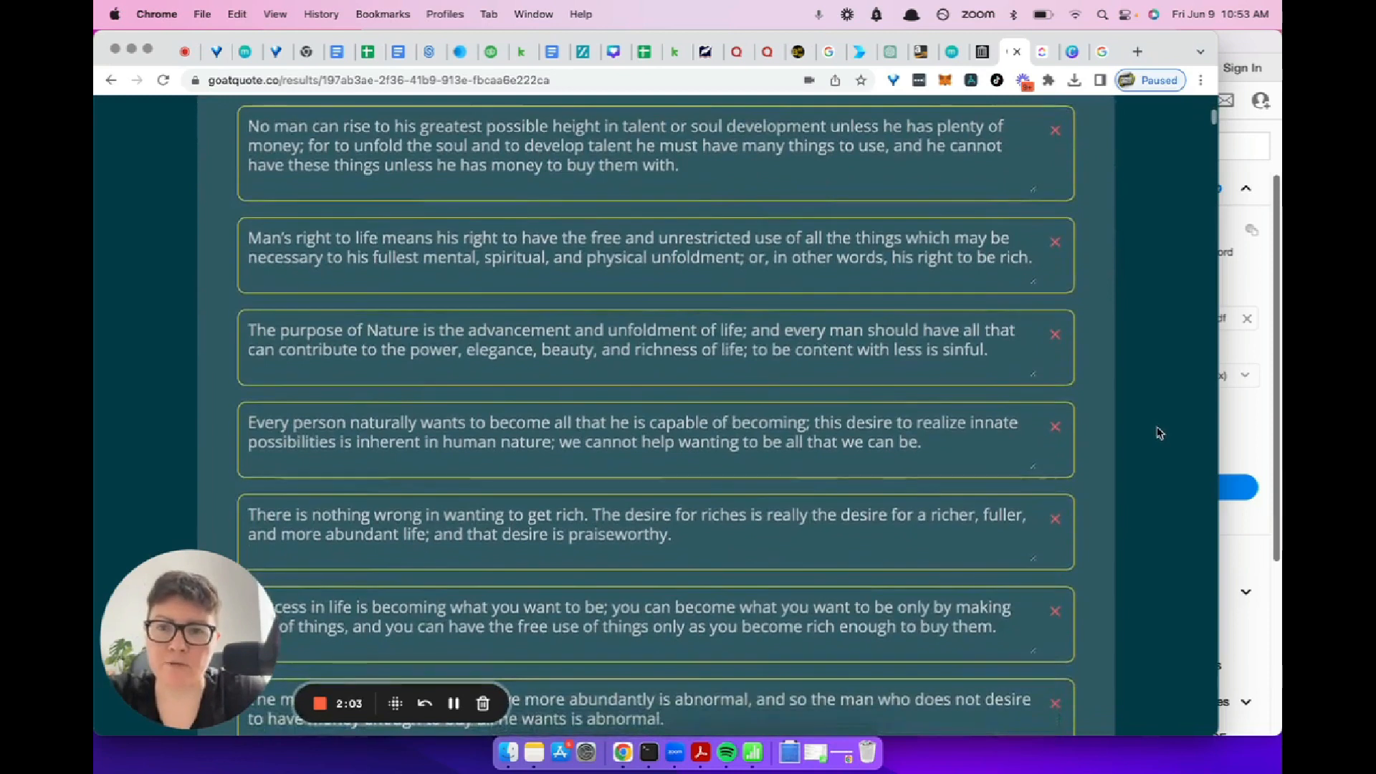
scroll(up, 3)
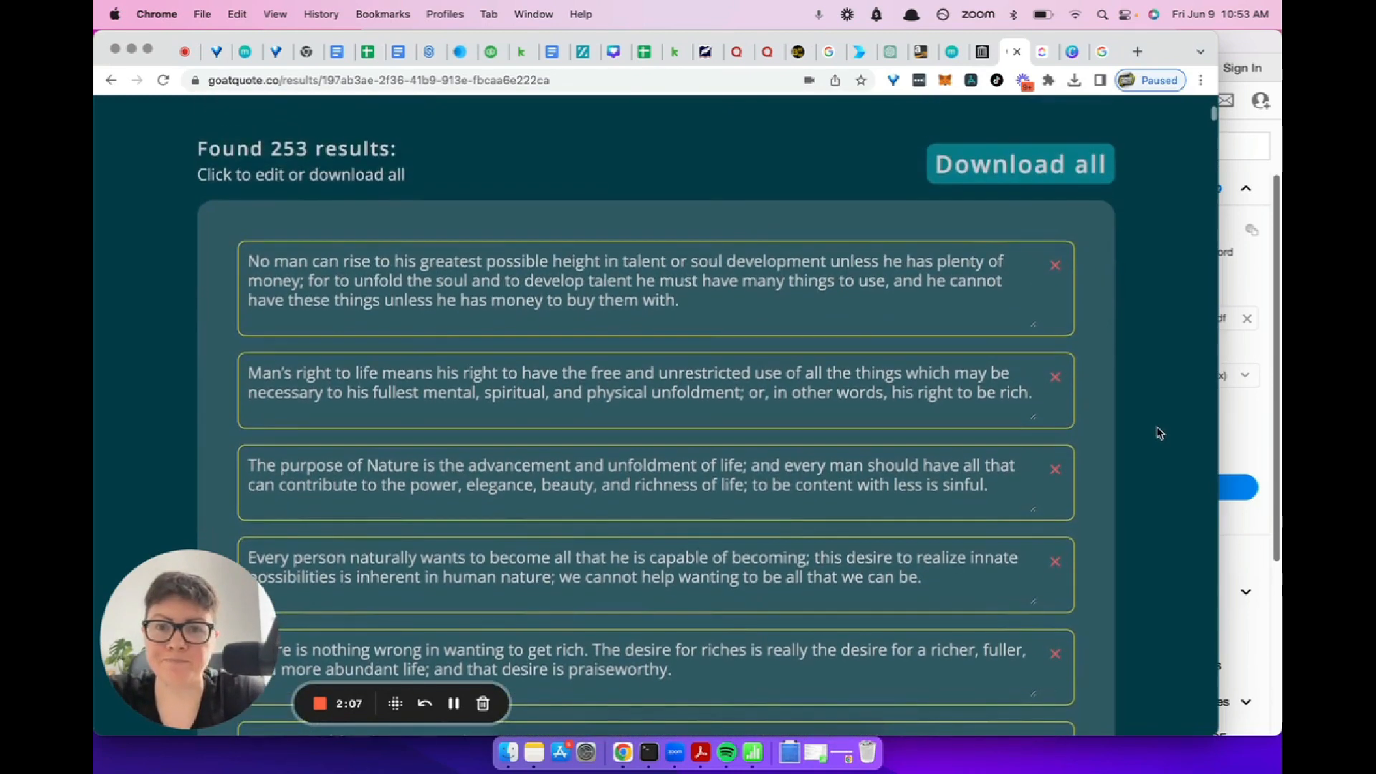
scroll(down, 3)
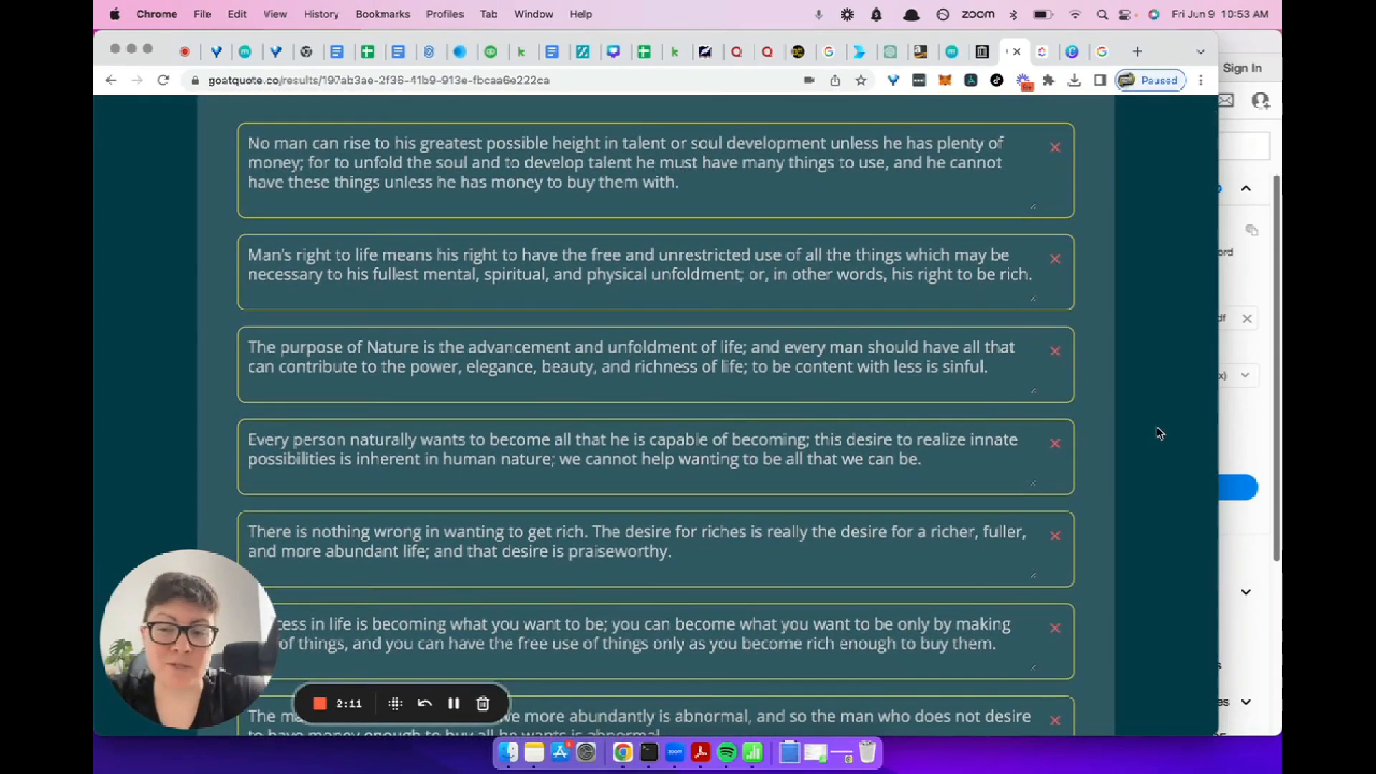
mouse_move(820, 188)
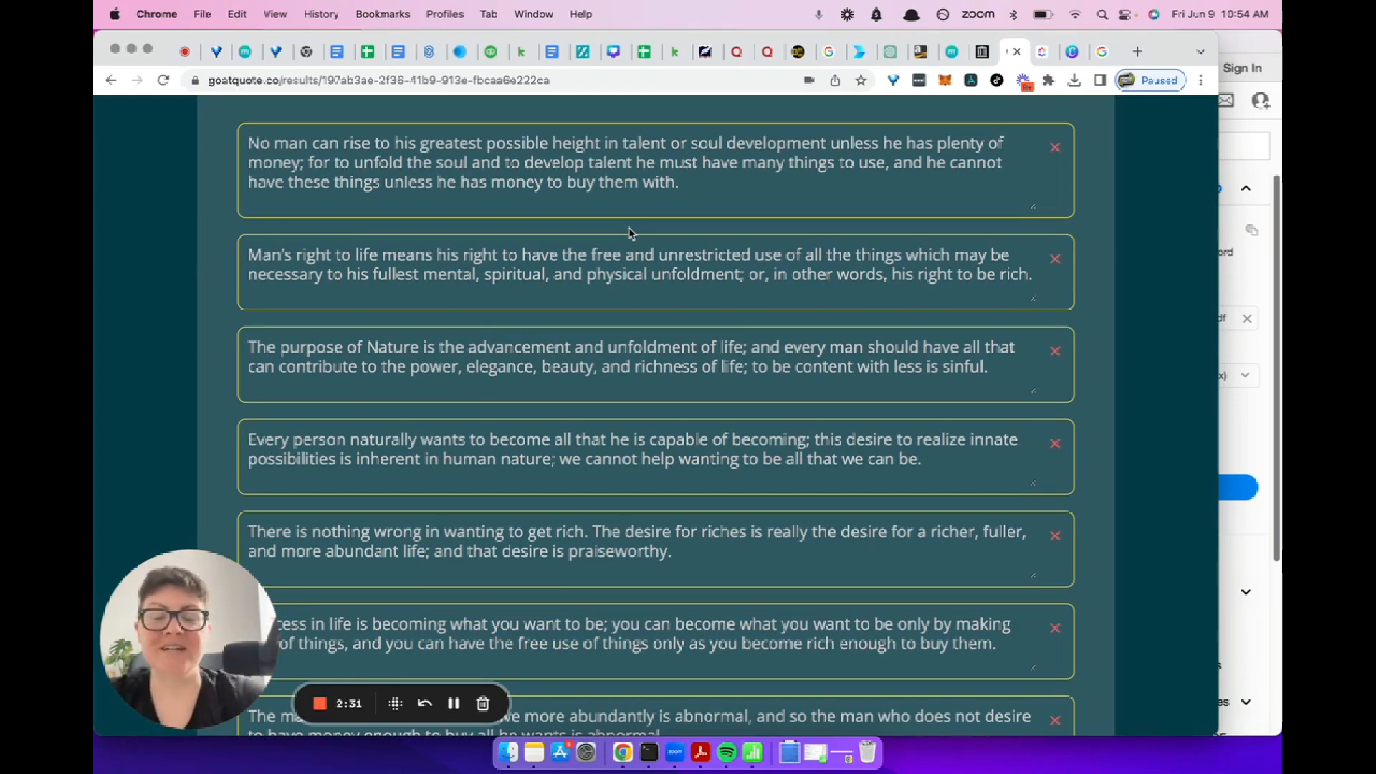
mouse_move(1057, 333)
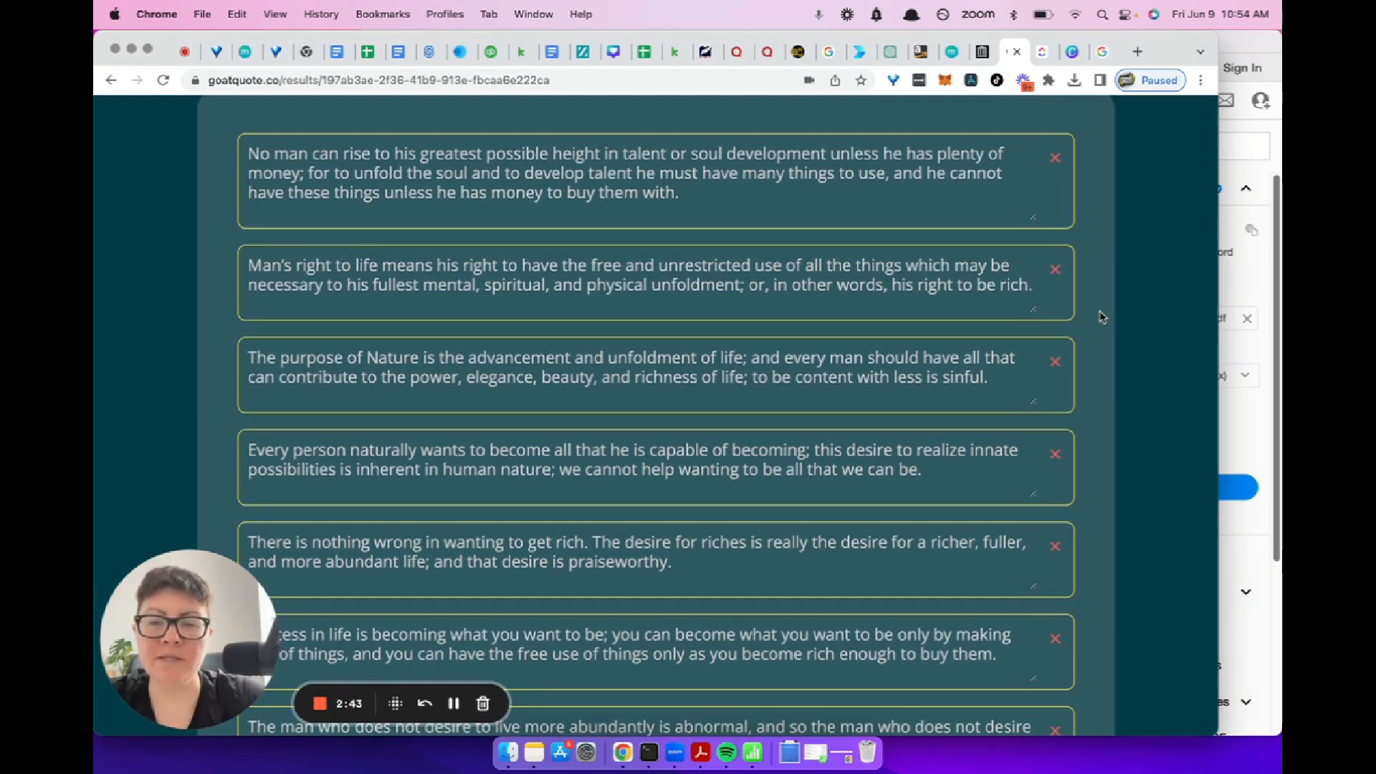
scroll(down, 3)
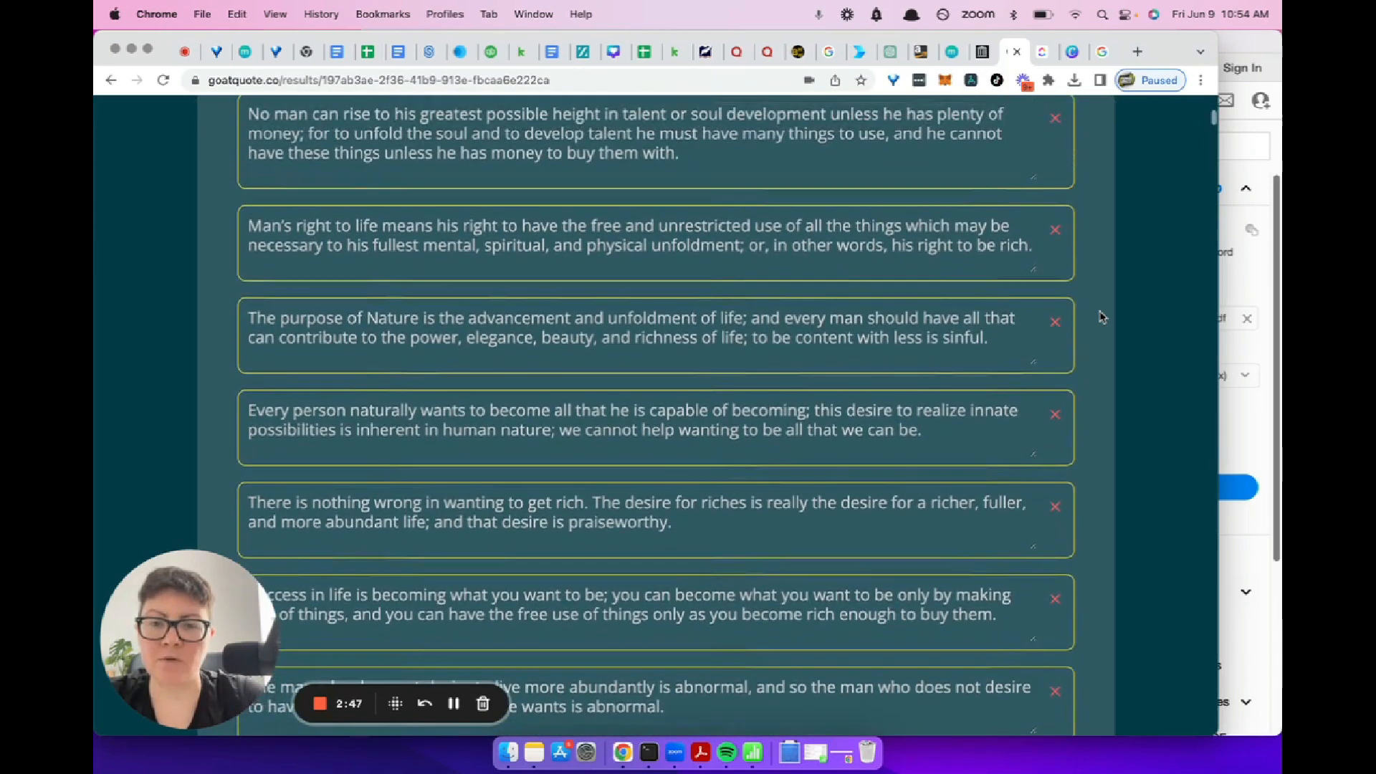
mouse_move(788, 397)
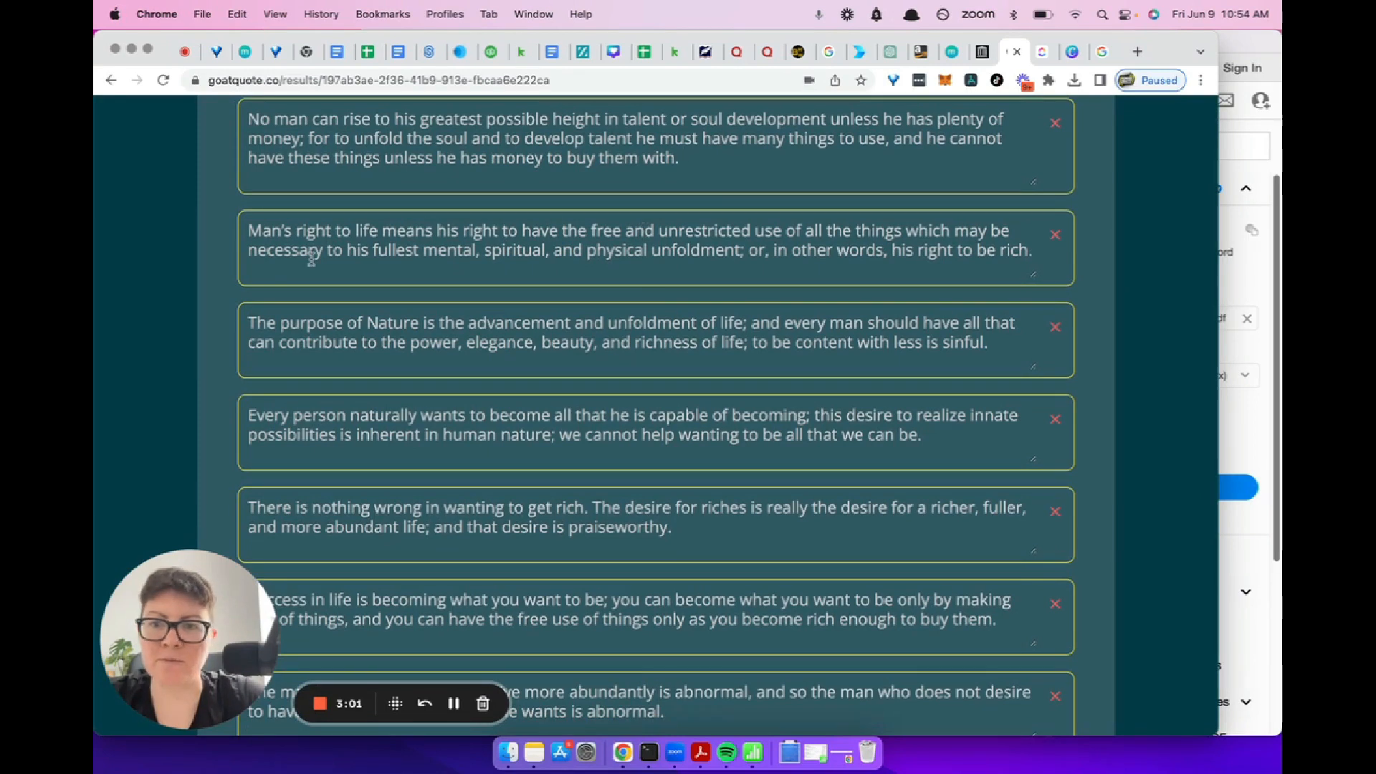
mouse_move(681, 266)
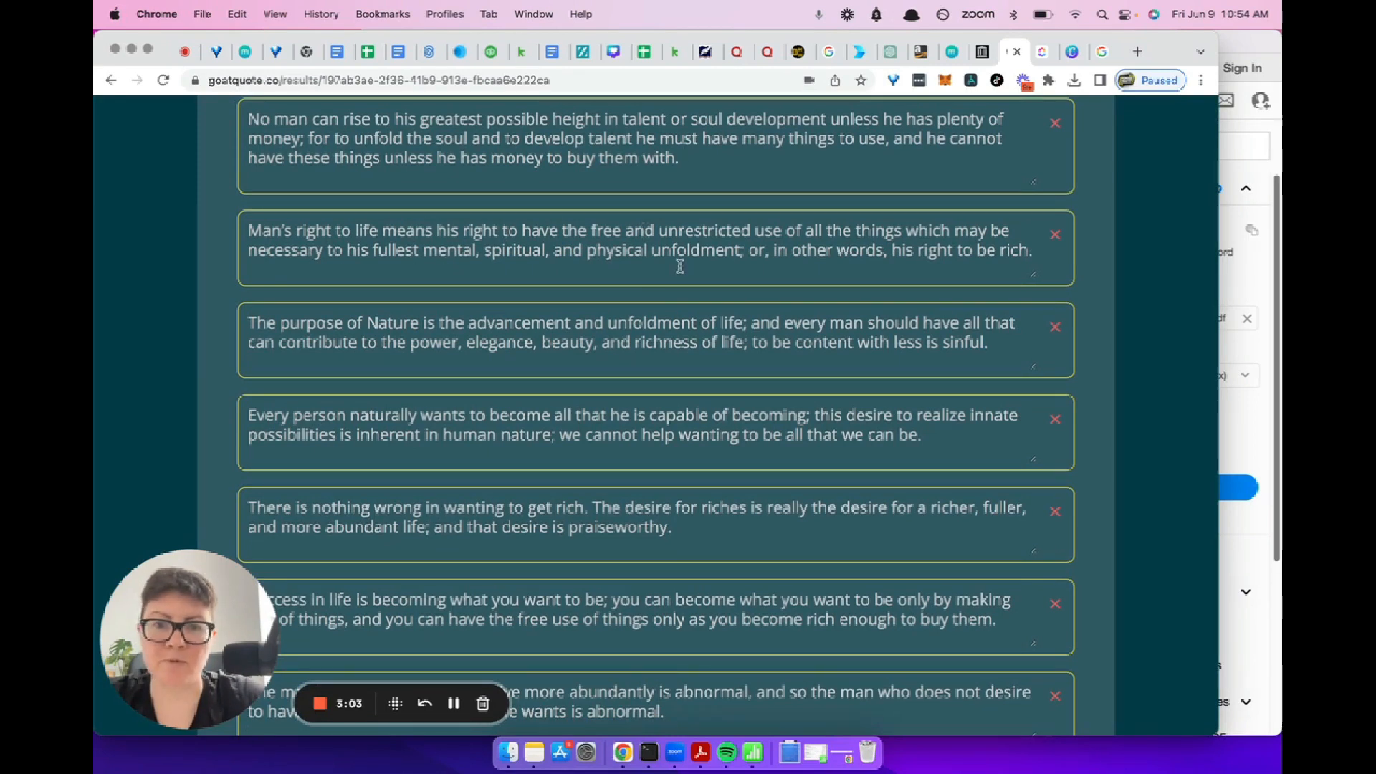
mouse_move(1041, 258)
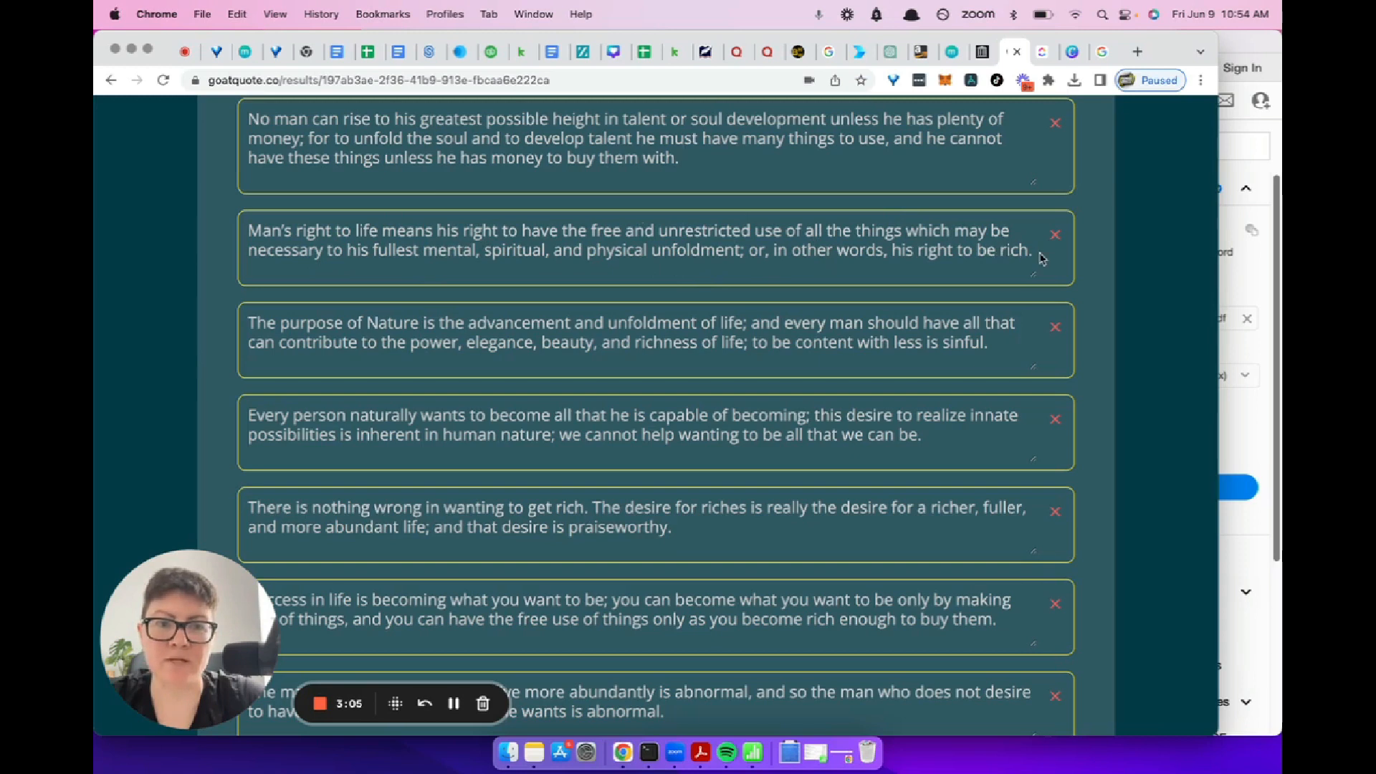
scroll(down, 3)
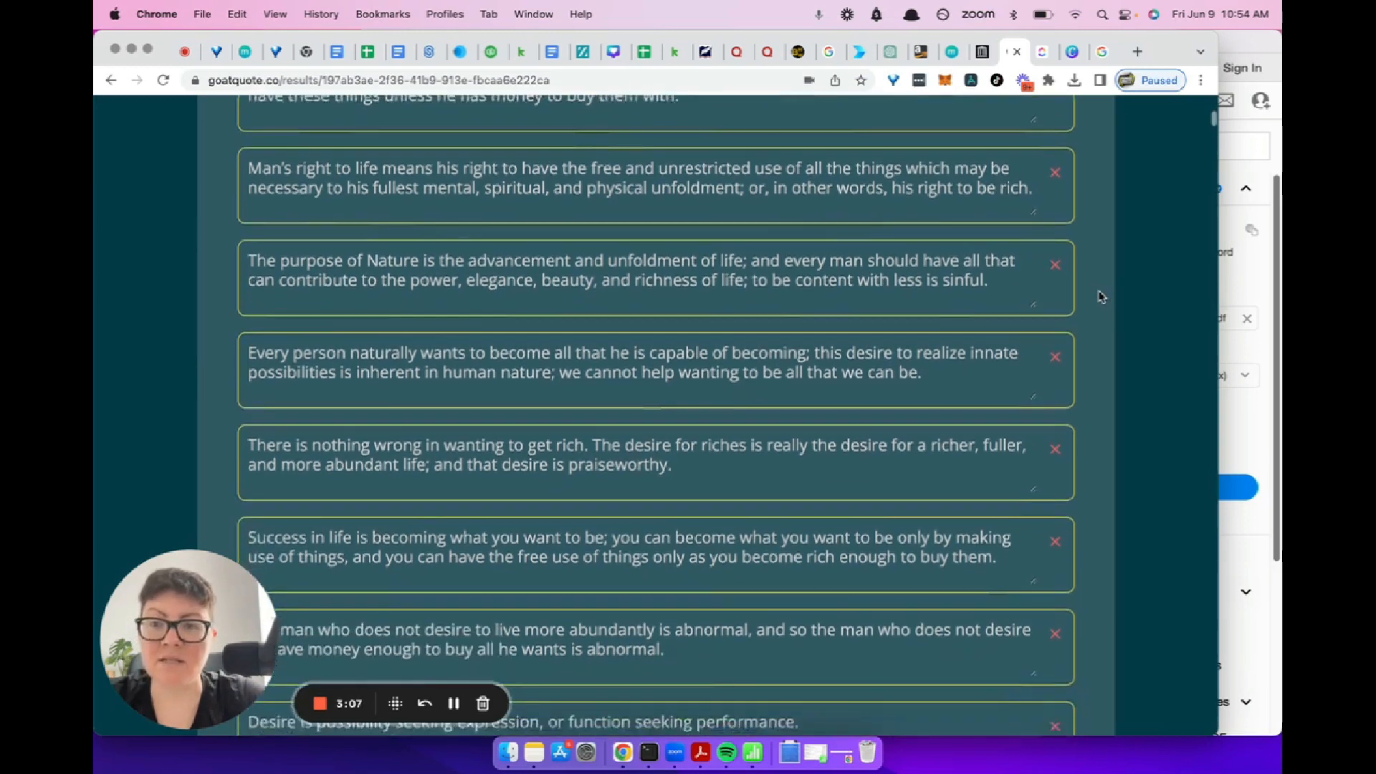
scroll(down, 3)
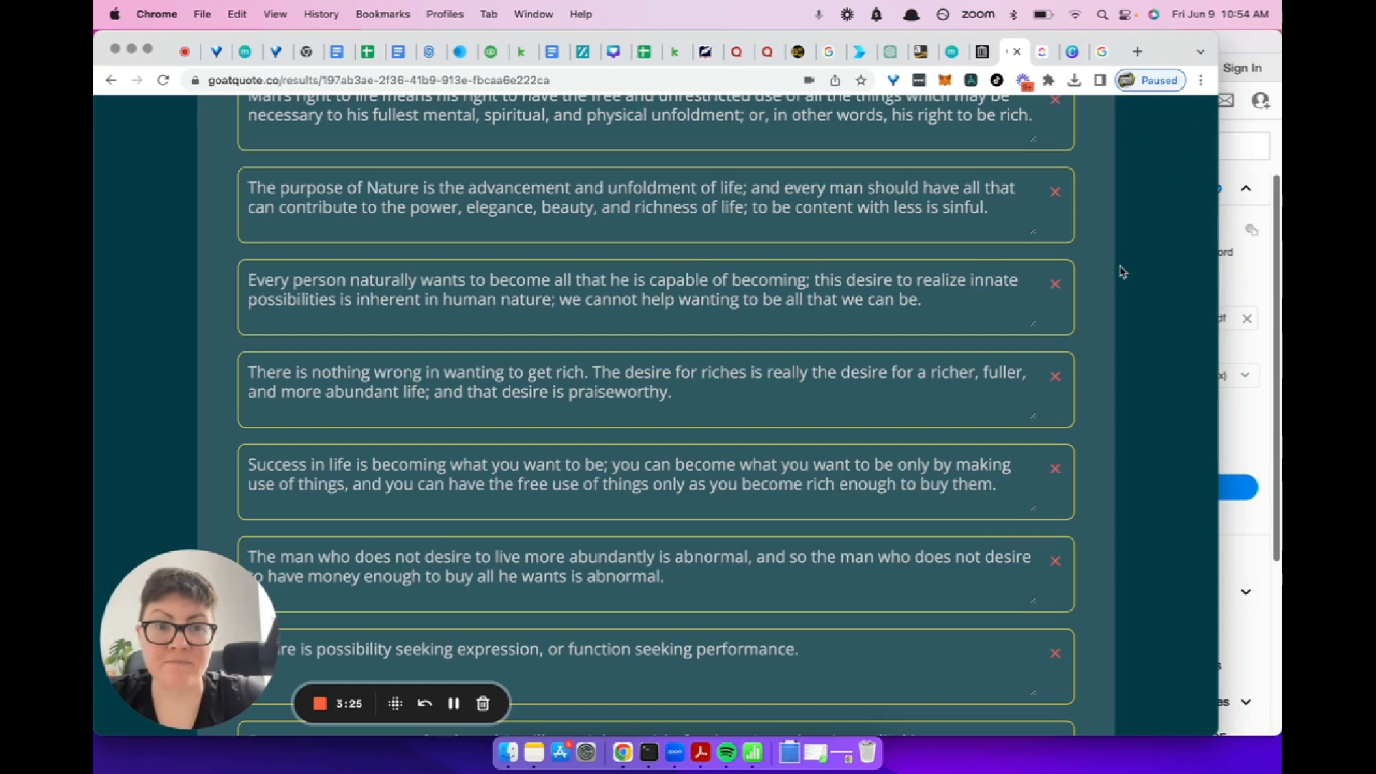
scroll(down, 3)
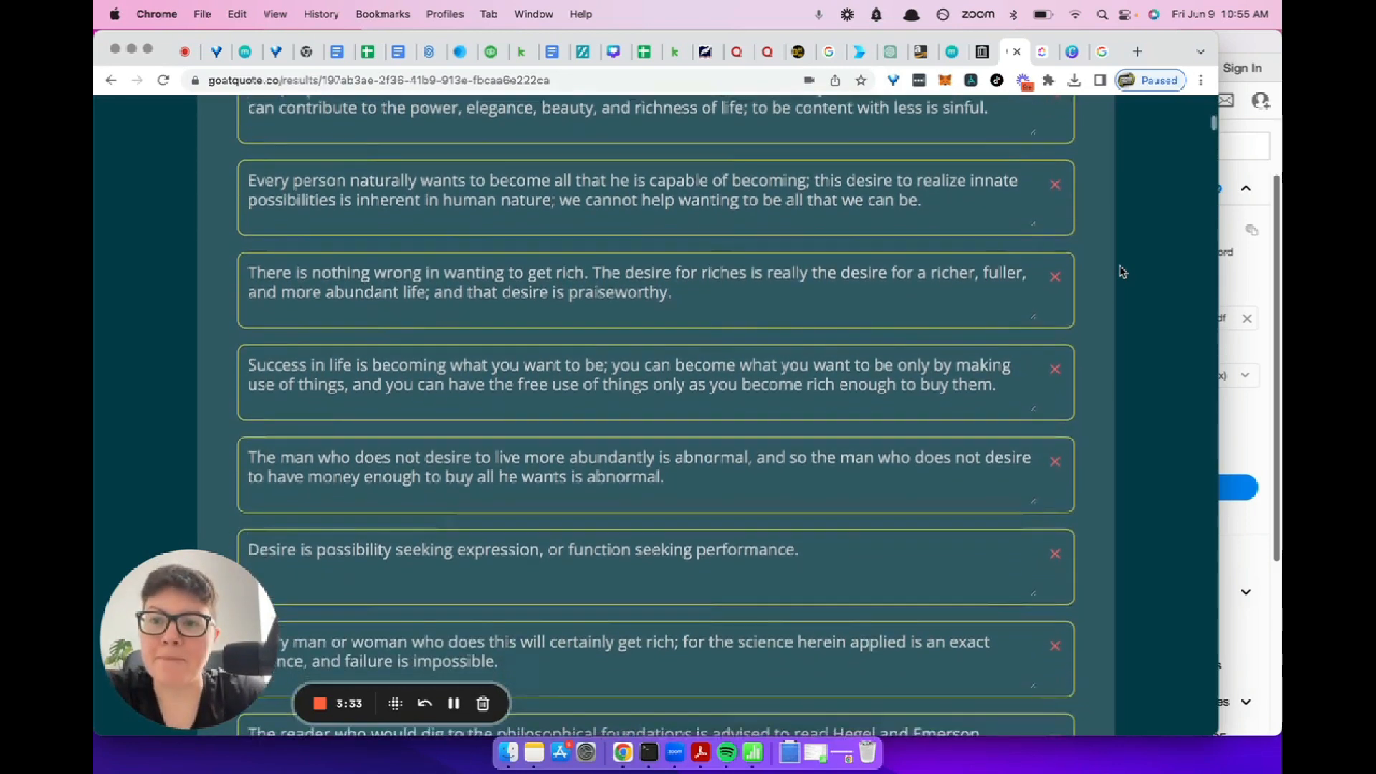
scroll(down, 3)
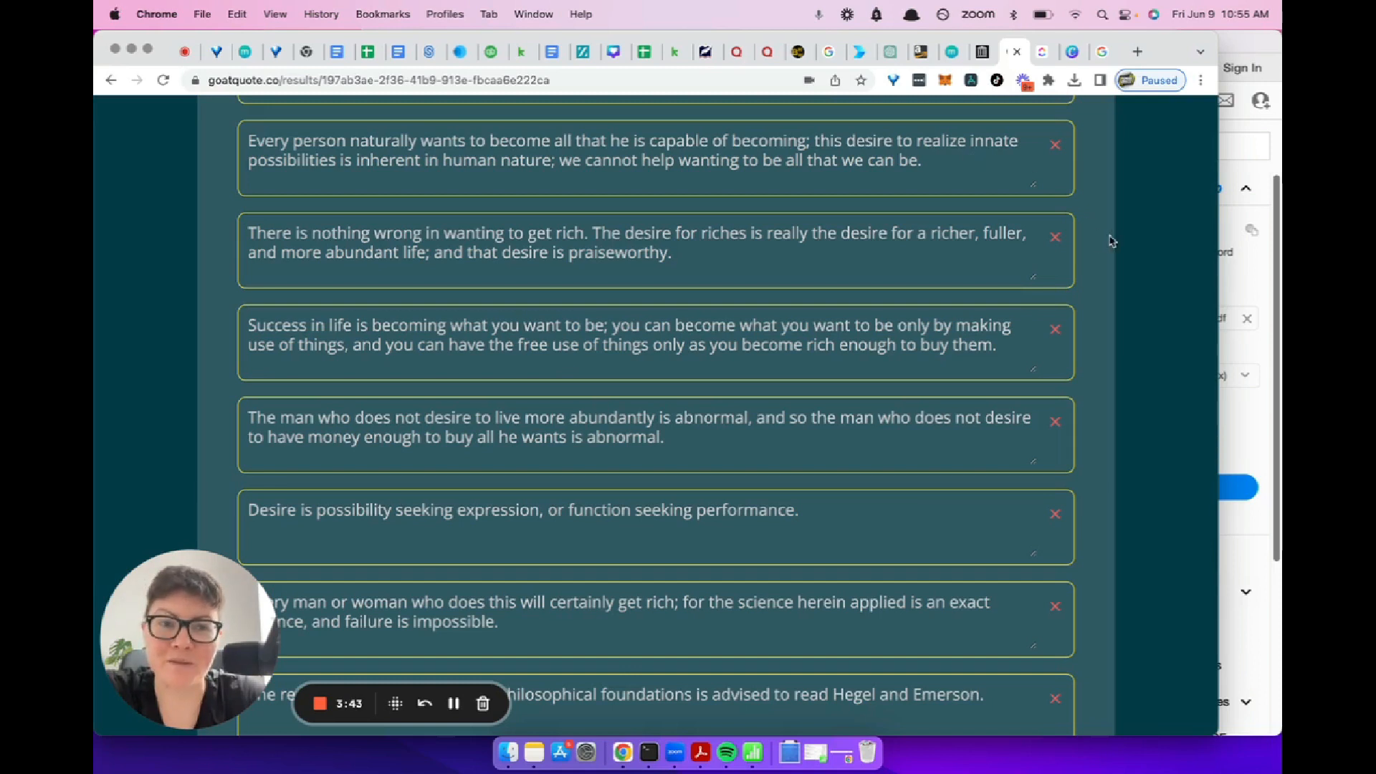
scroll(down, 3)
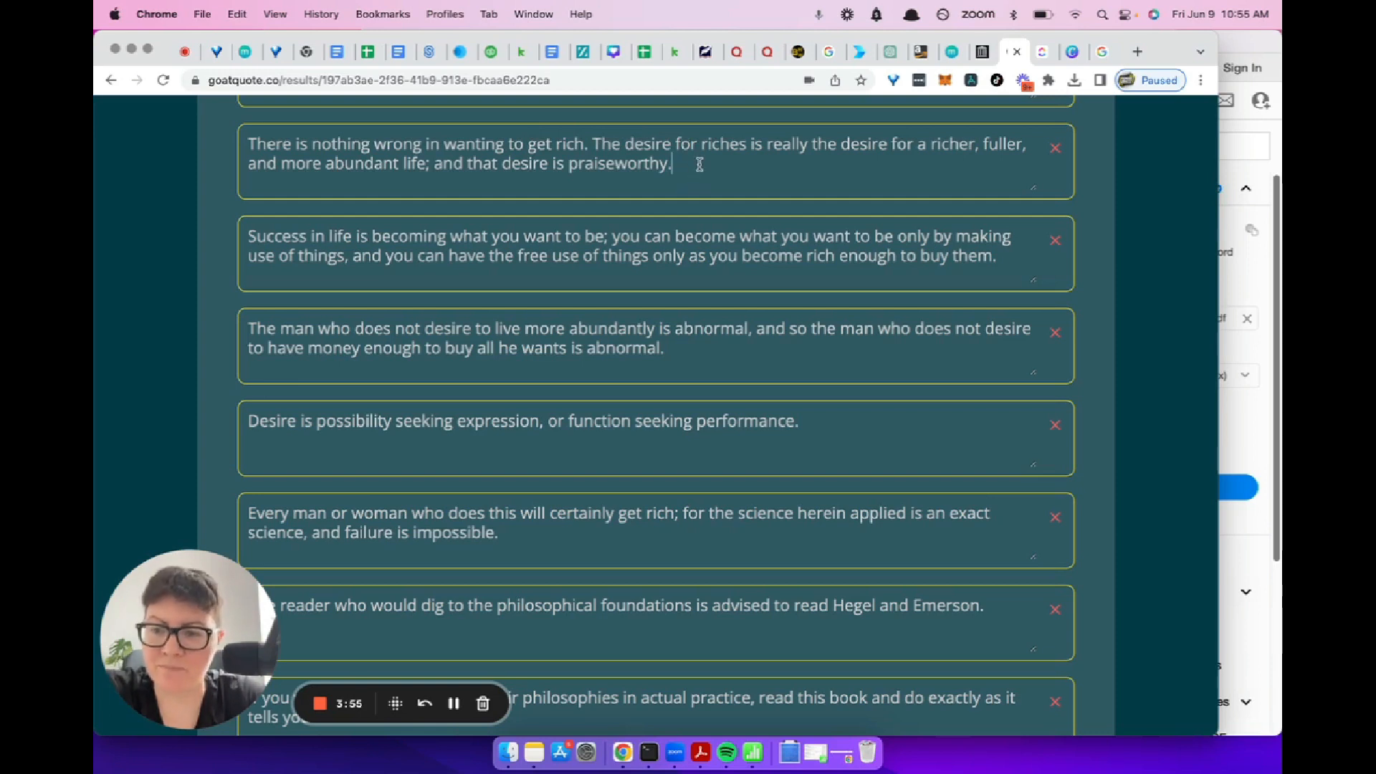
mouse_move(1068, 209)
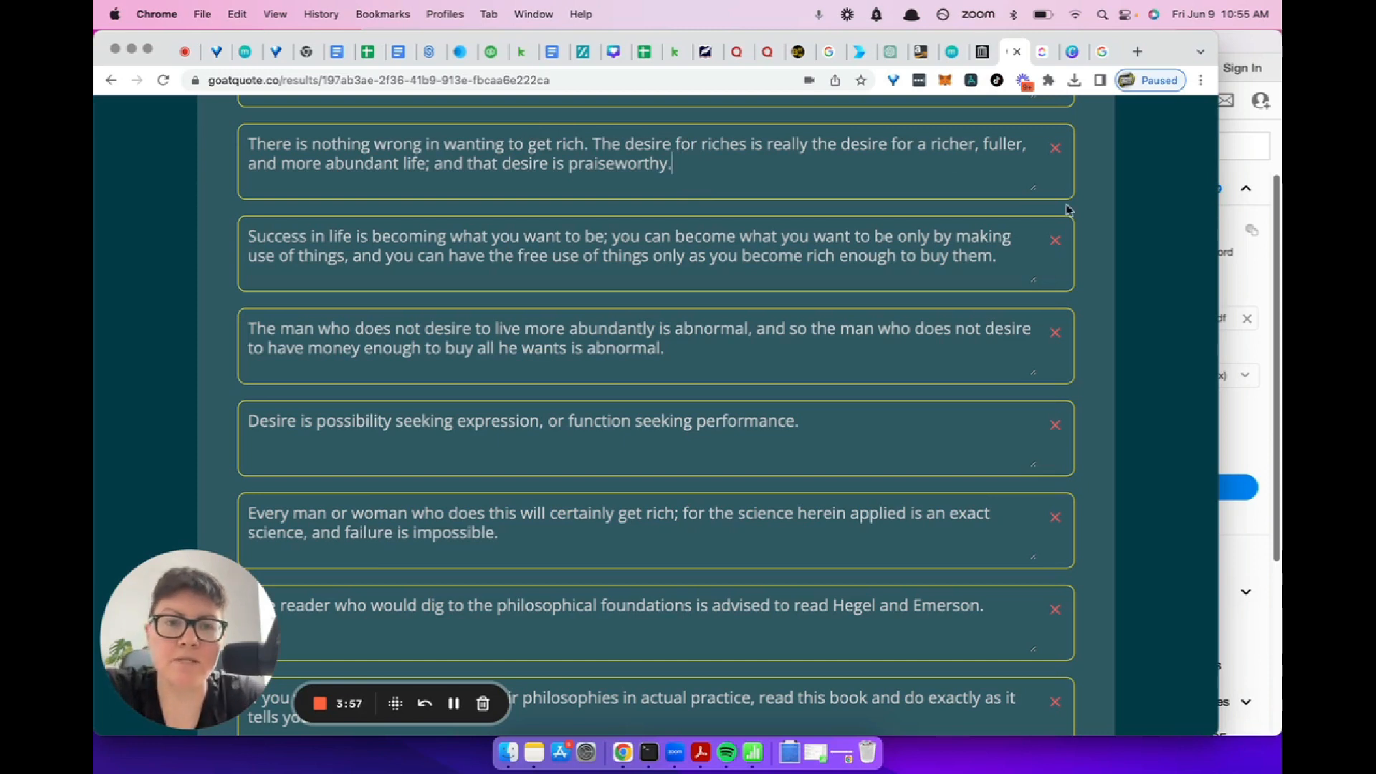
scroll(down, 3)
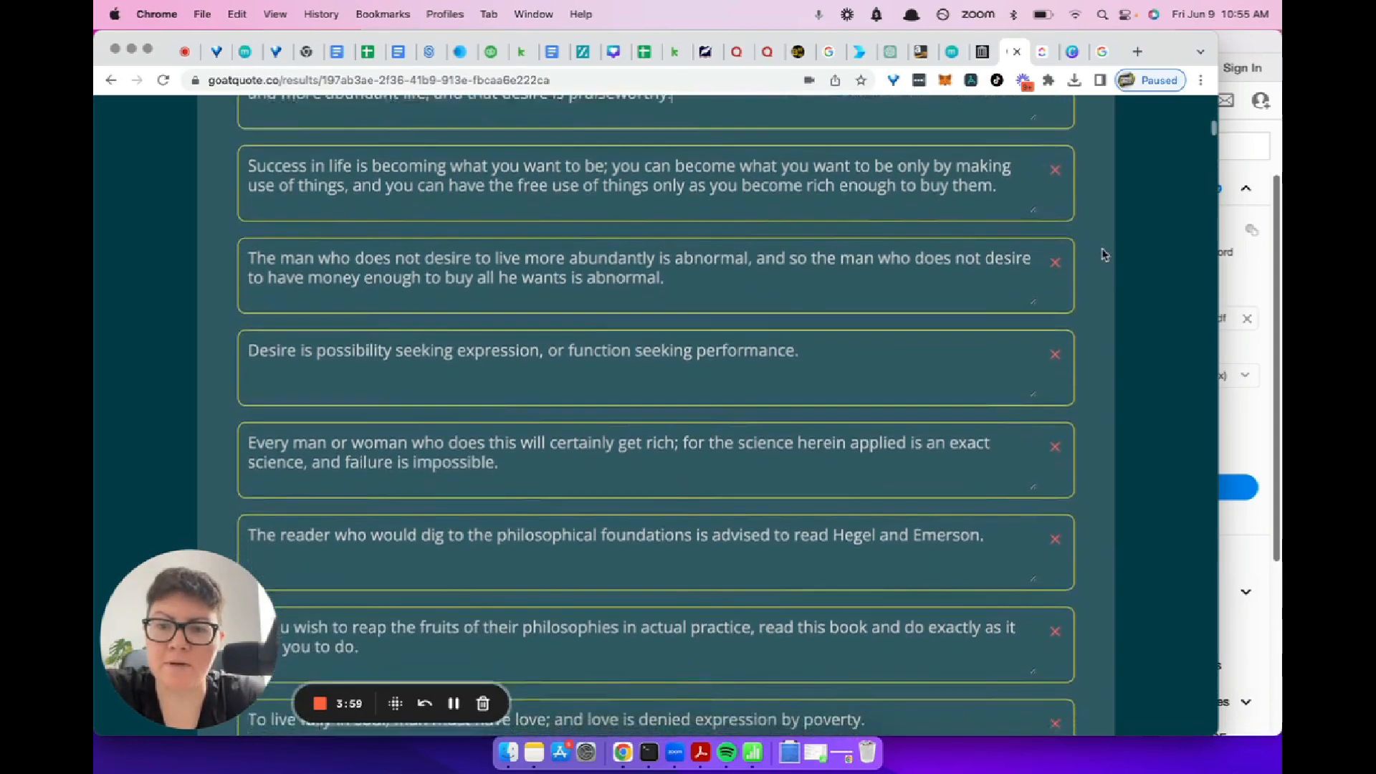
scroll(down, 3)
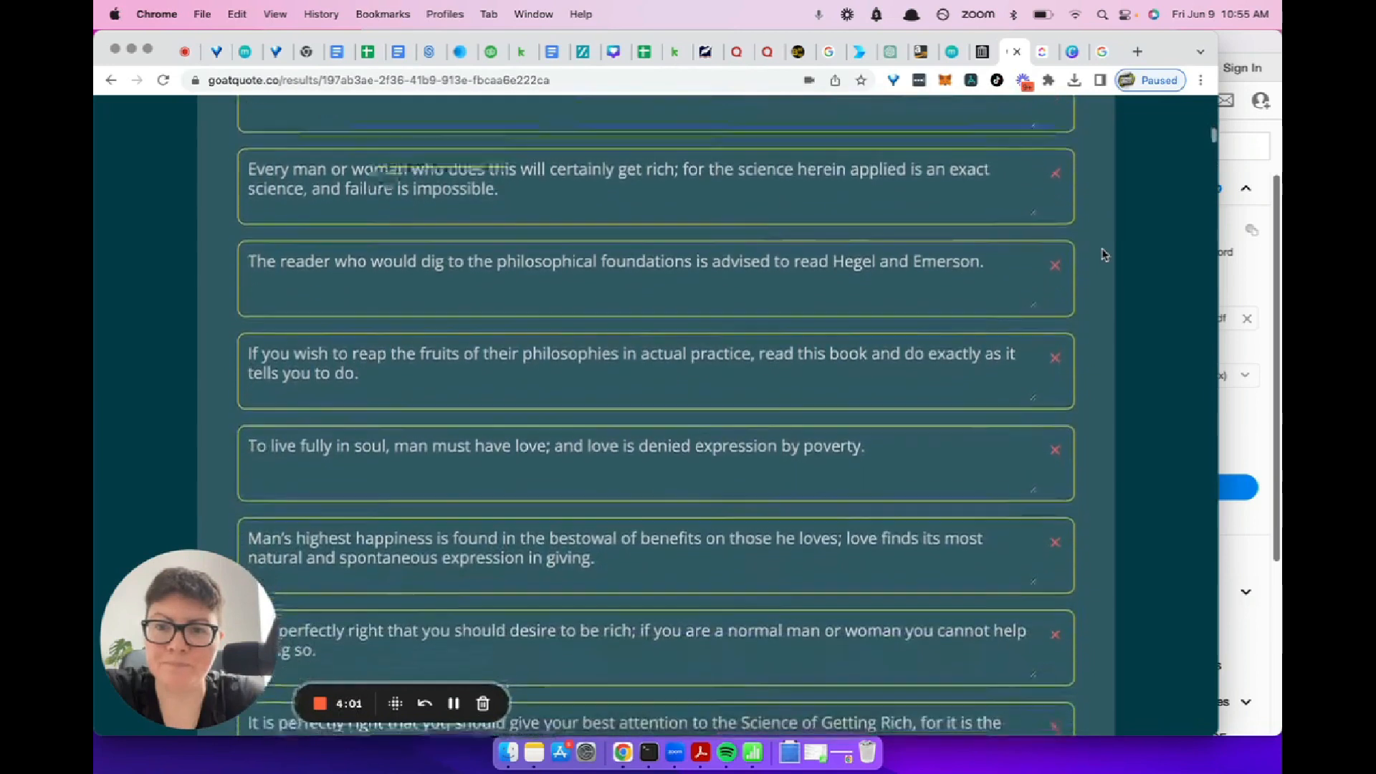
scroll(down, 3)
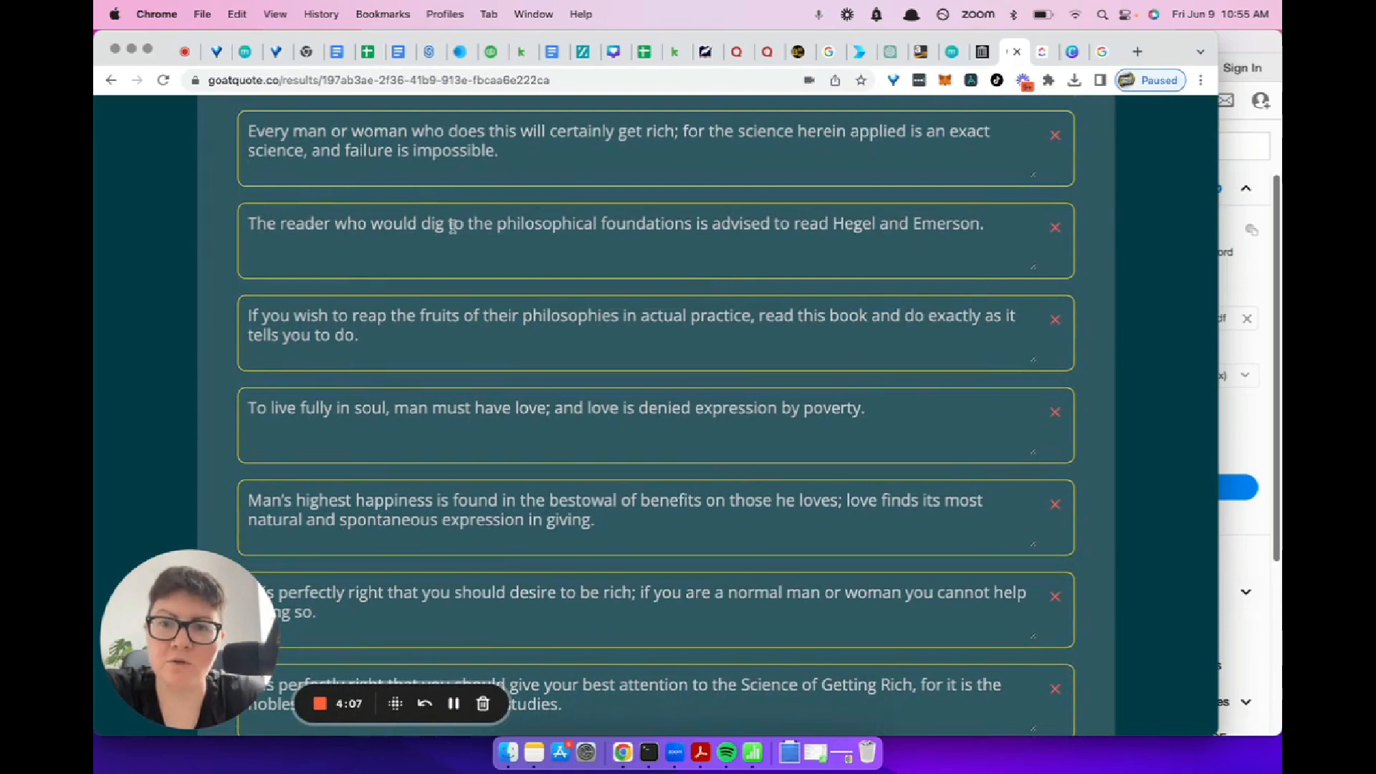
mouse_move(694, 228)
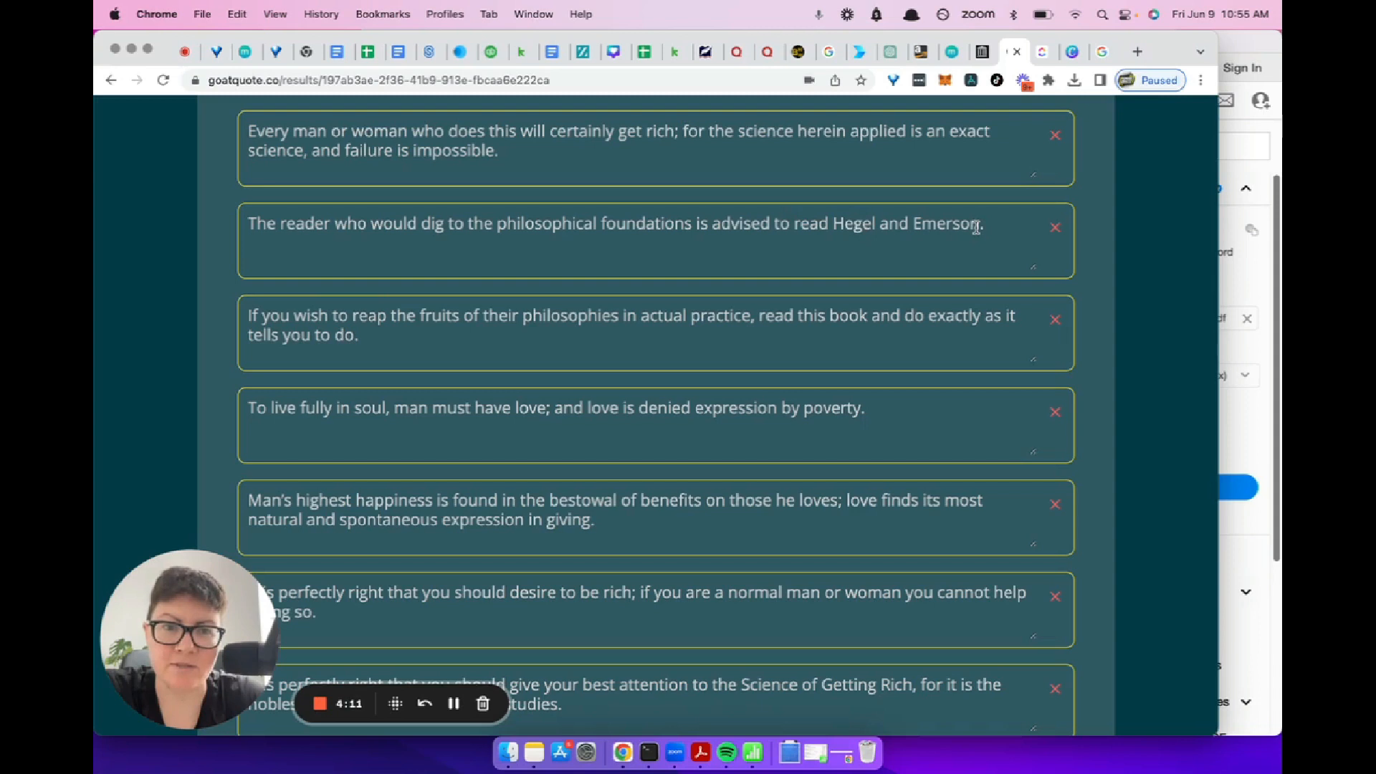
mouse_move(1095, 278)
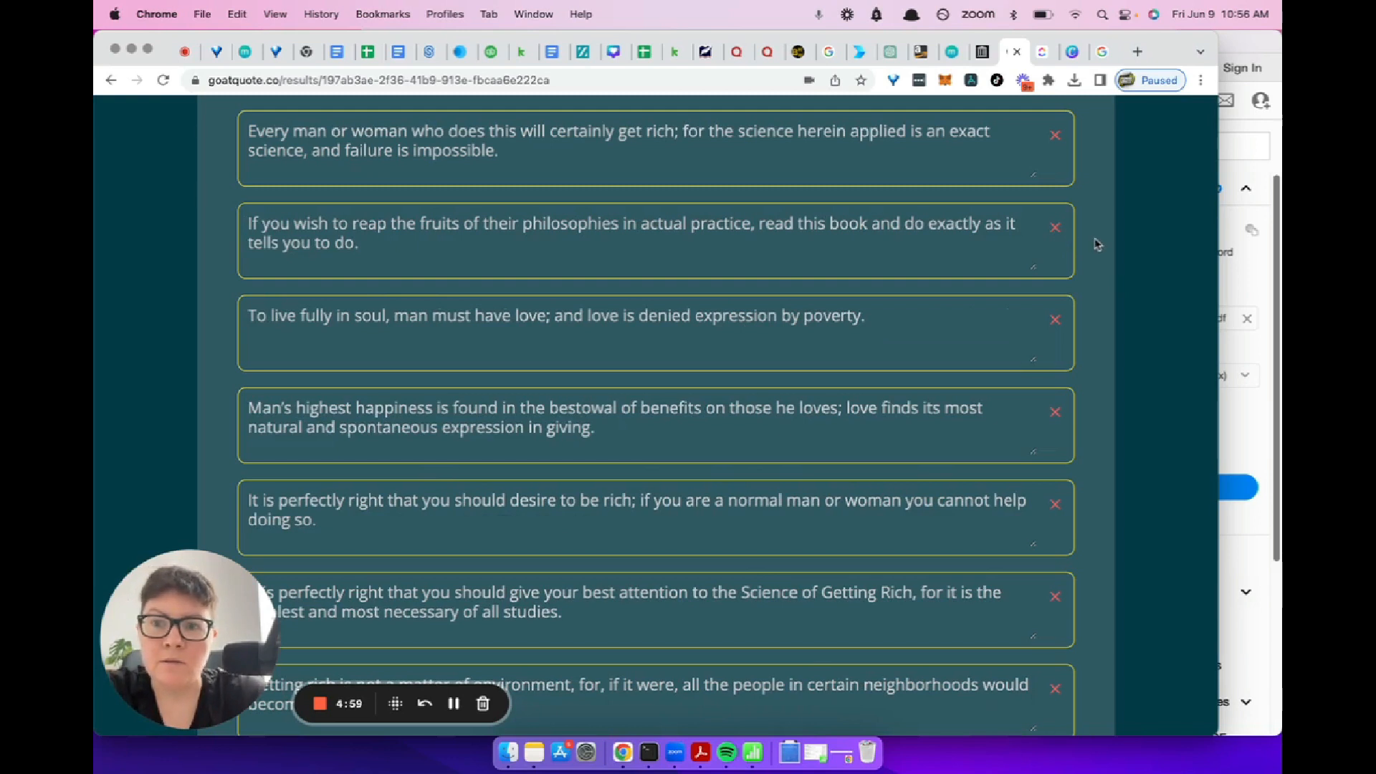
mouse_move(671, 230)
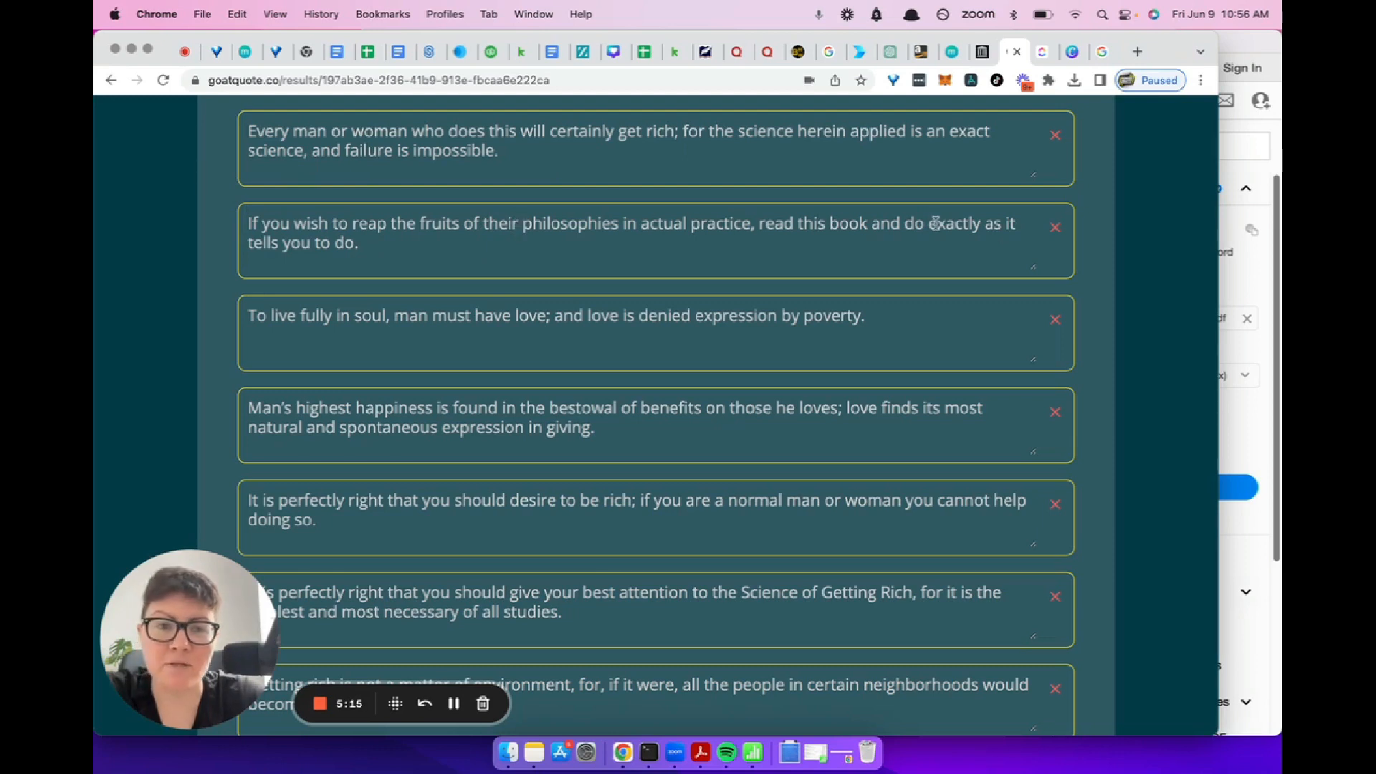
mouse_move(767, 237)
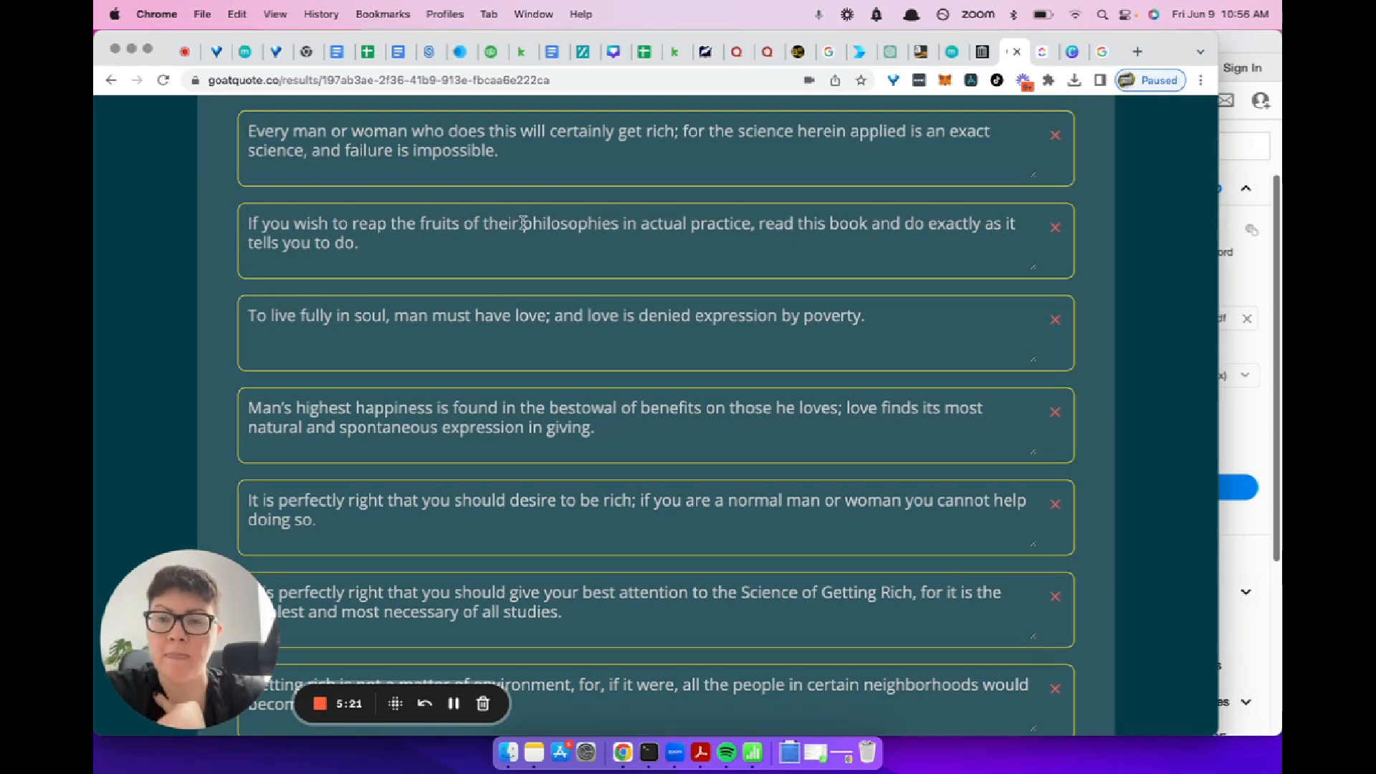
Step: Select 'their' in the 'reap the fruits of their philosophies' quote and briefly edit it
double_click(499, 223)
text([)
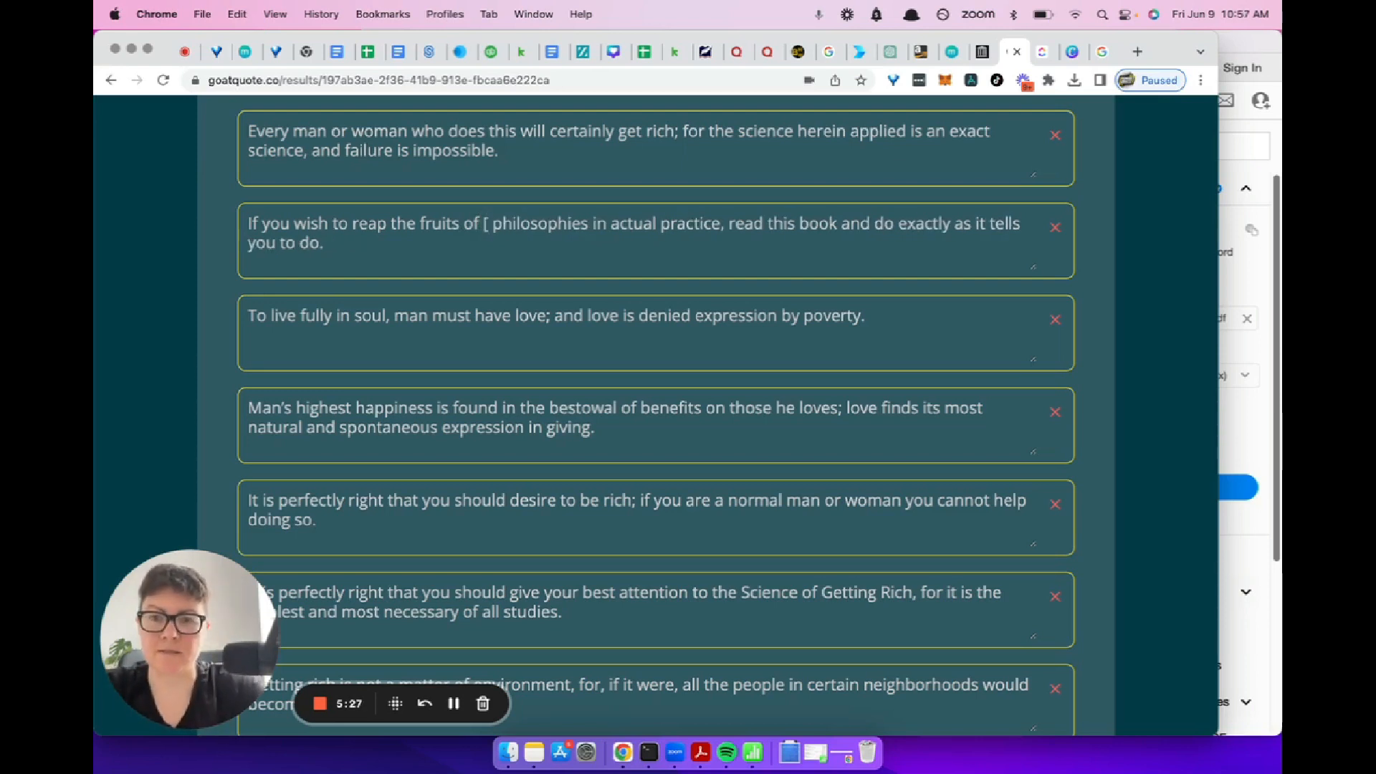
text(NMA)
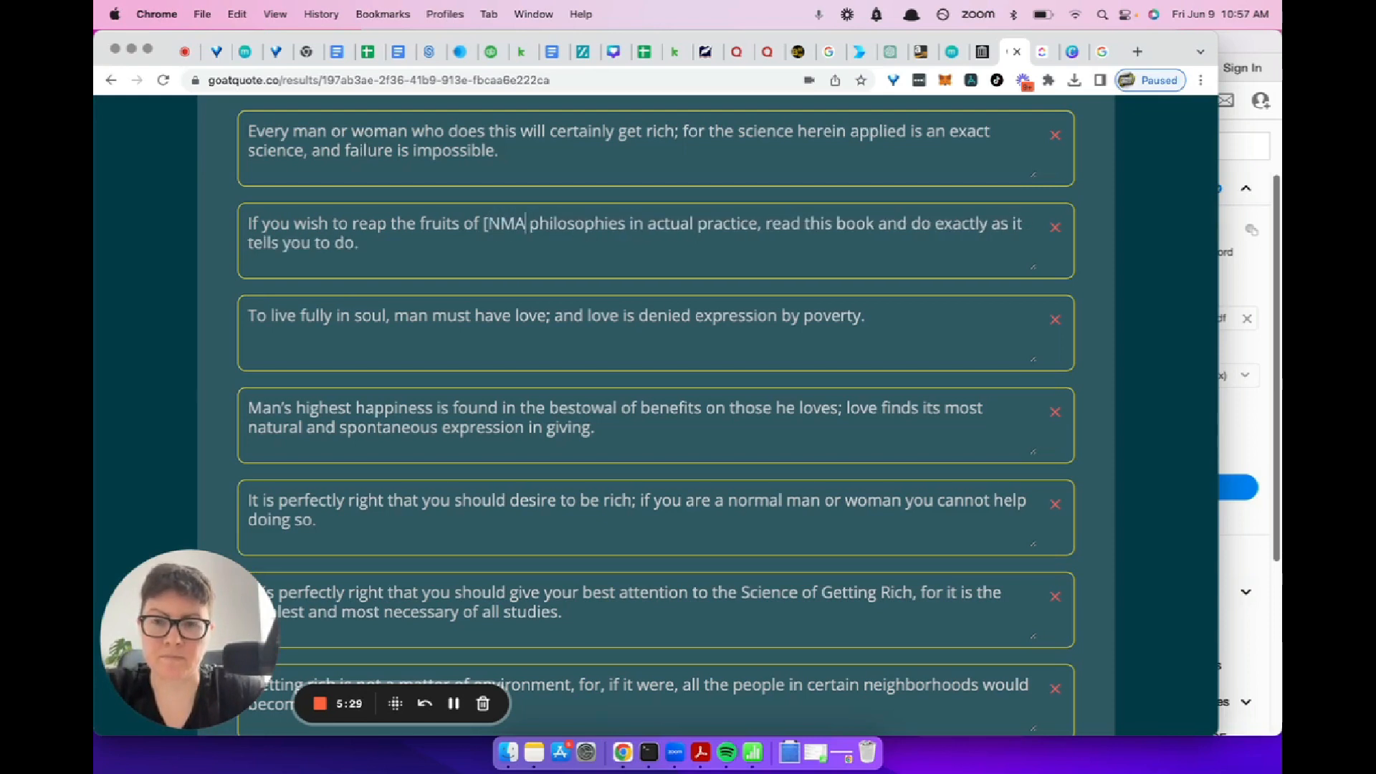
text(NAM)
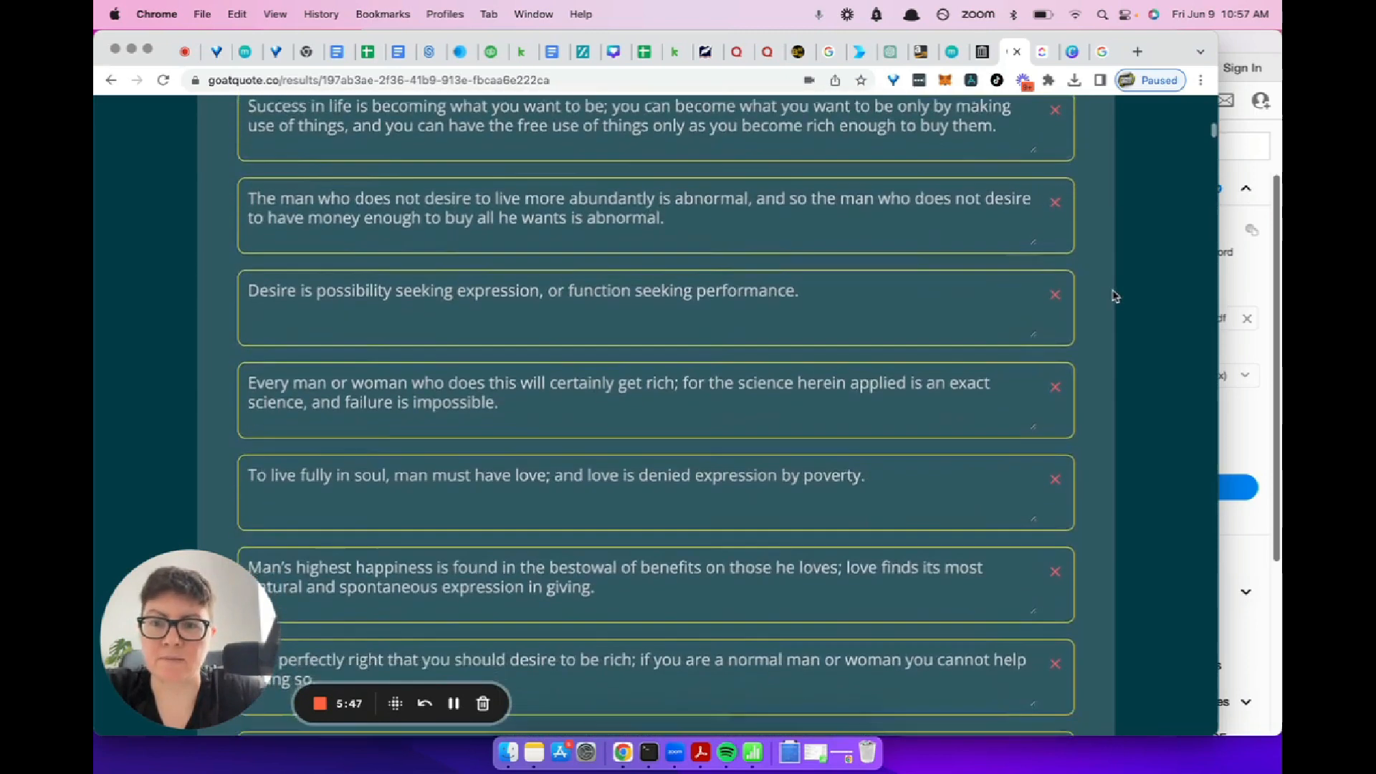
Step: Scroll down and delete 'Also, we have seen that it is not a matter of environment.'
scroll(down, 3)
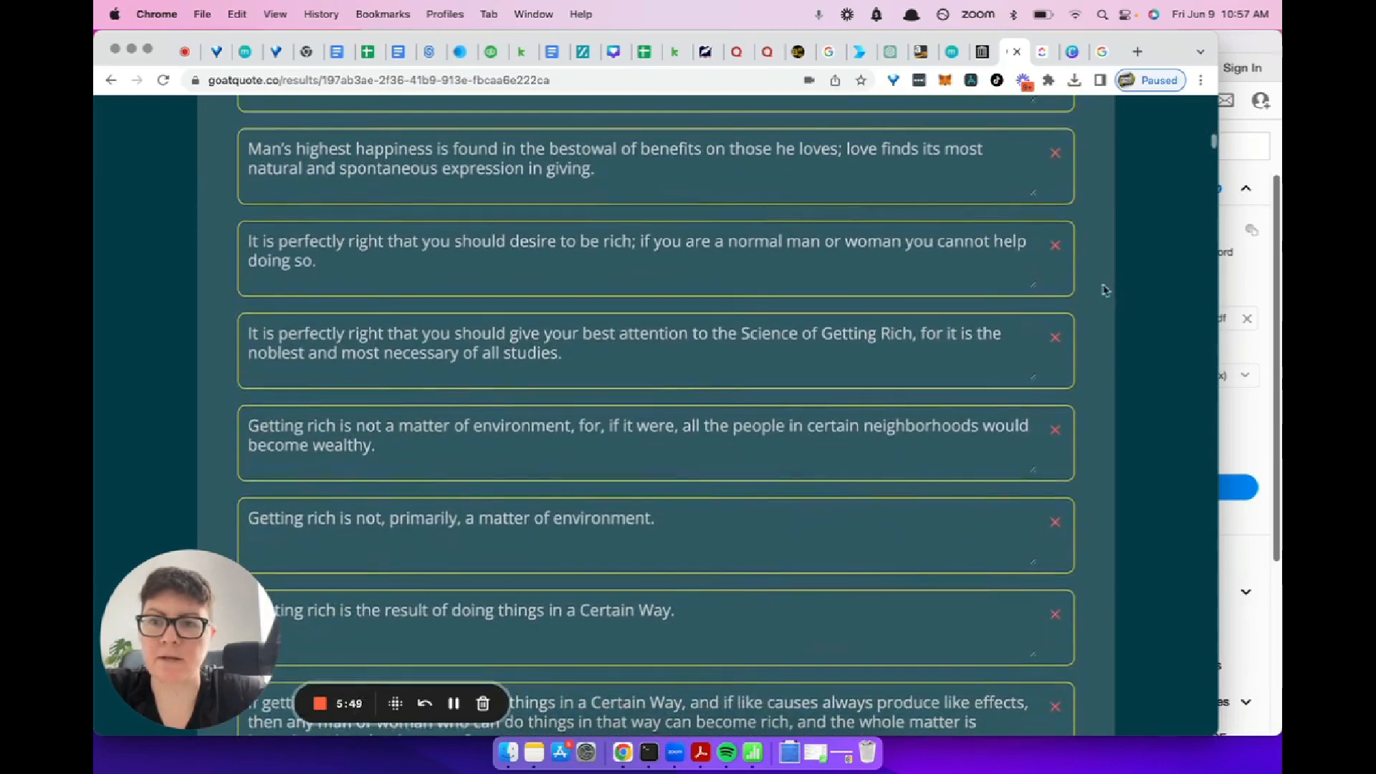
scroll(down, 3)
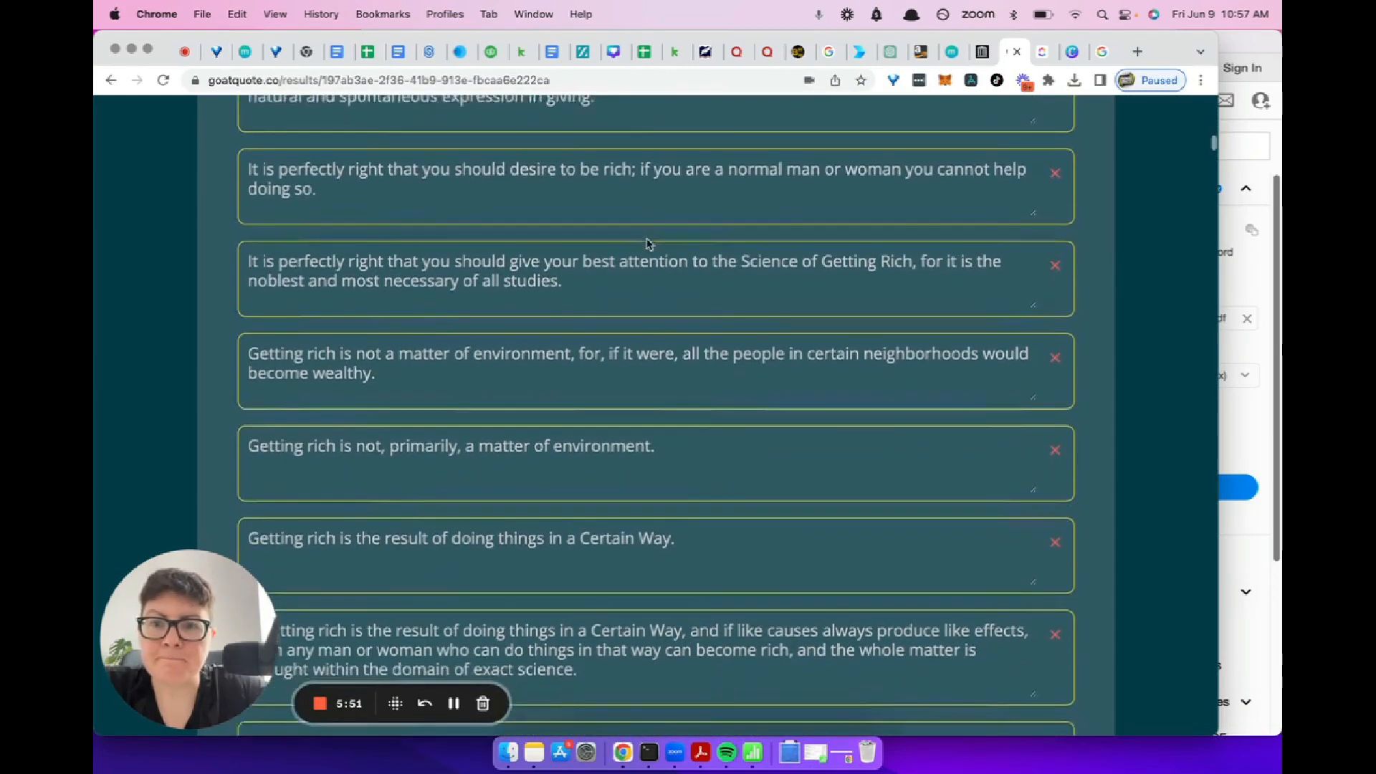
scroll(down, 3)
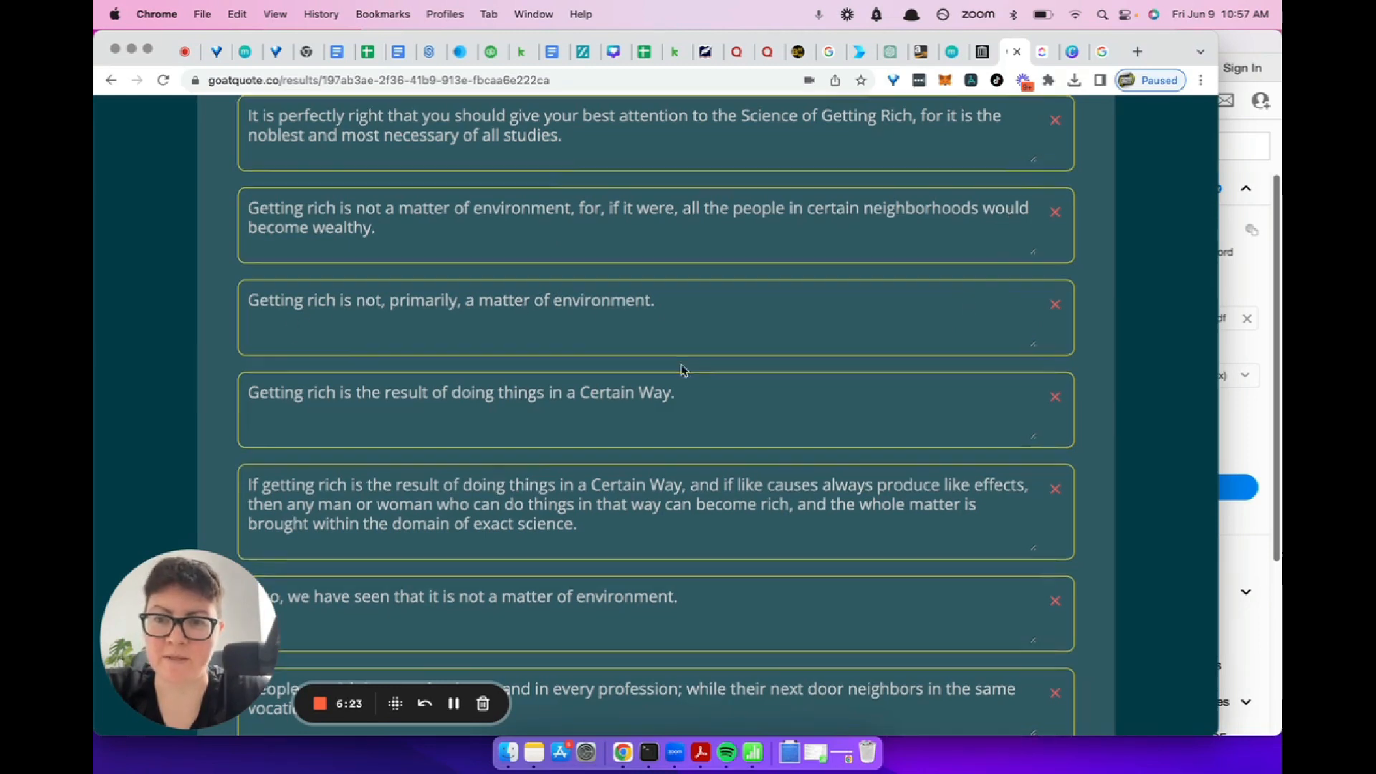
scroll(down, 3)
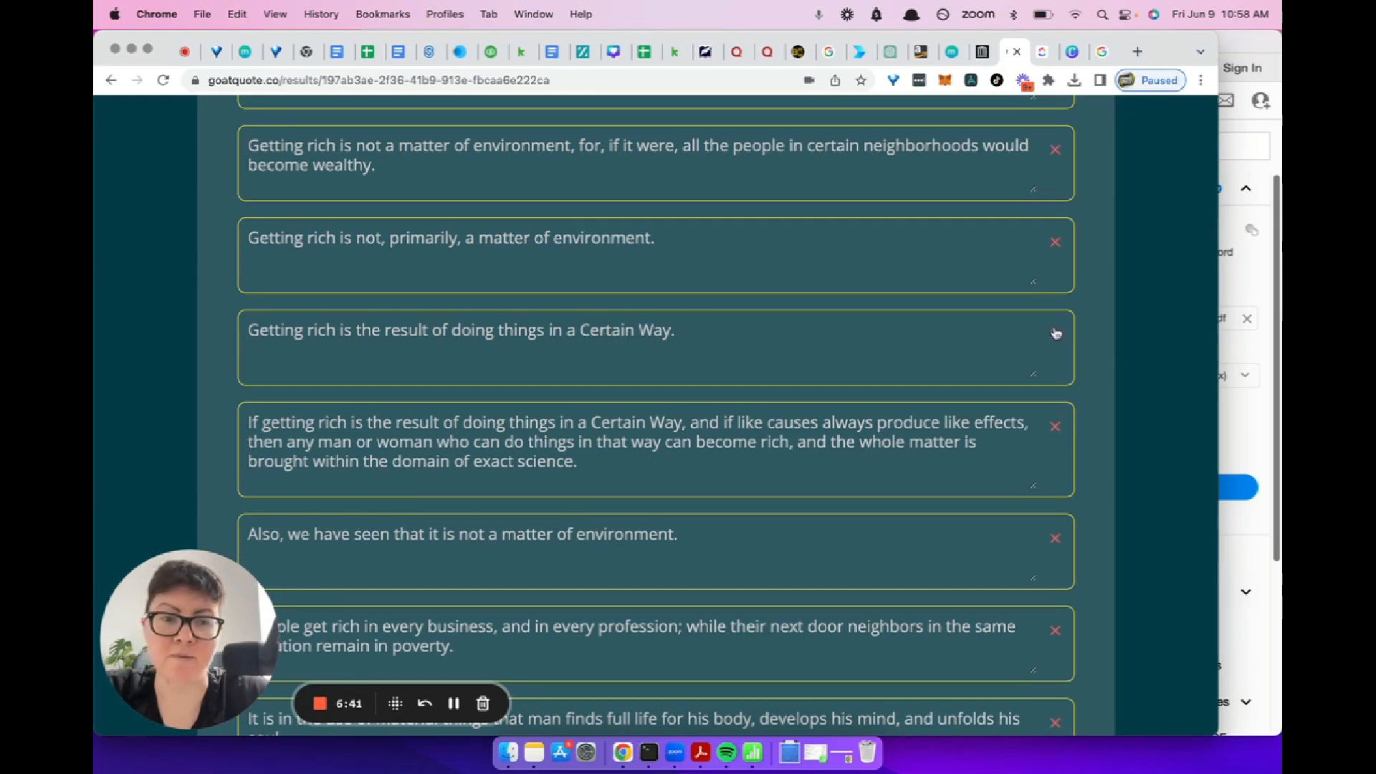
scroll(down, 3)
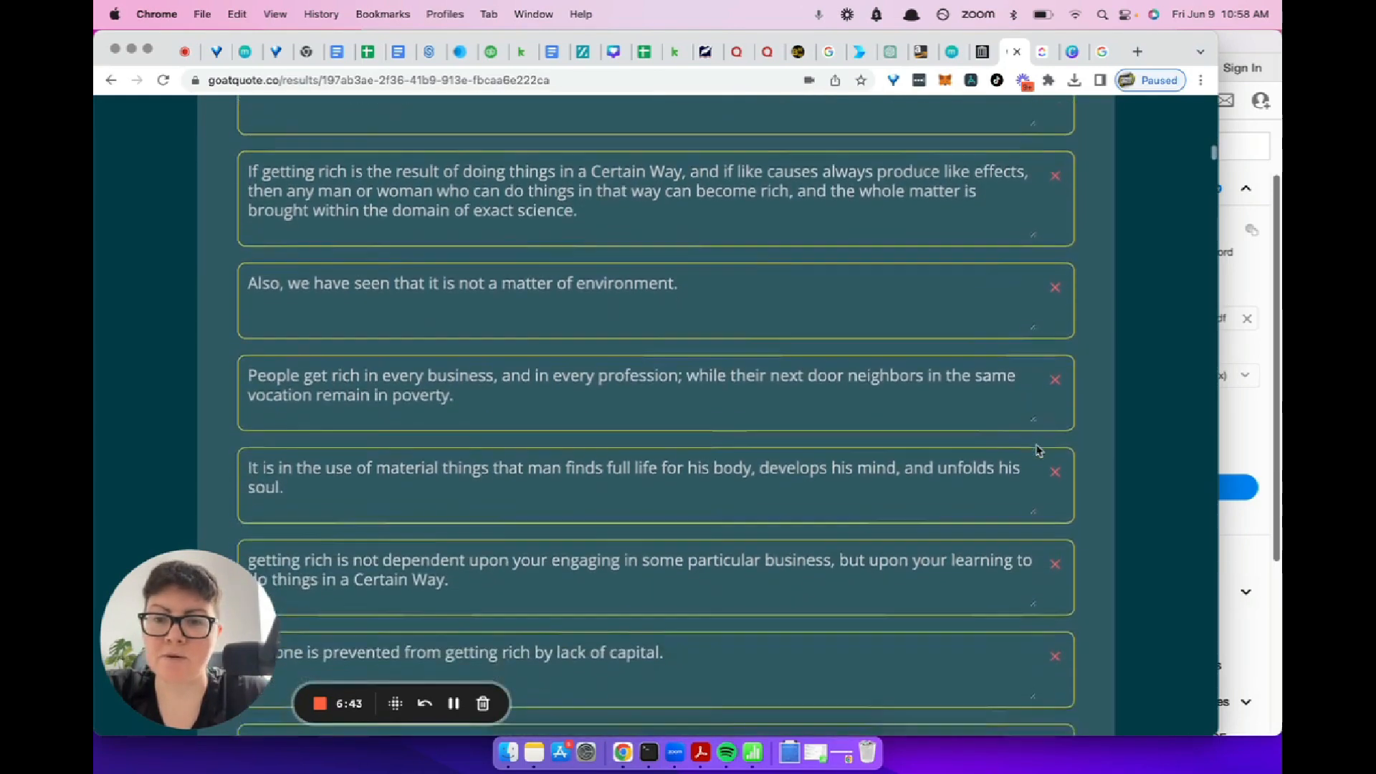
scroll(down, 3)
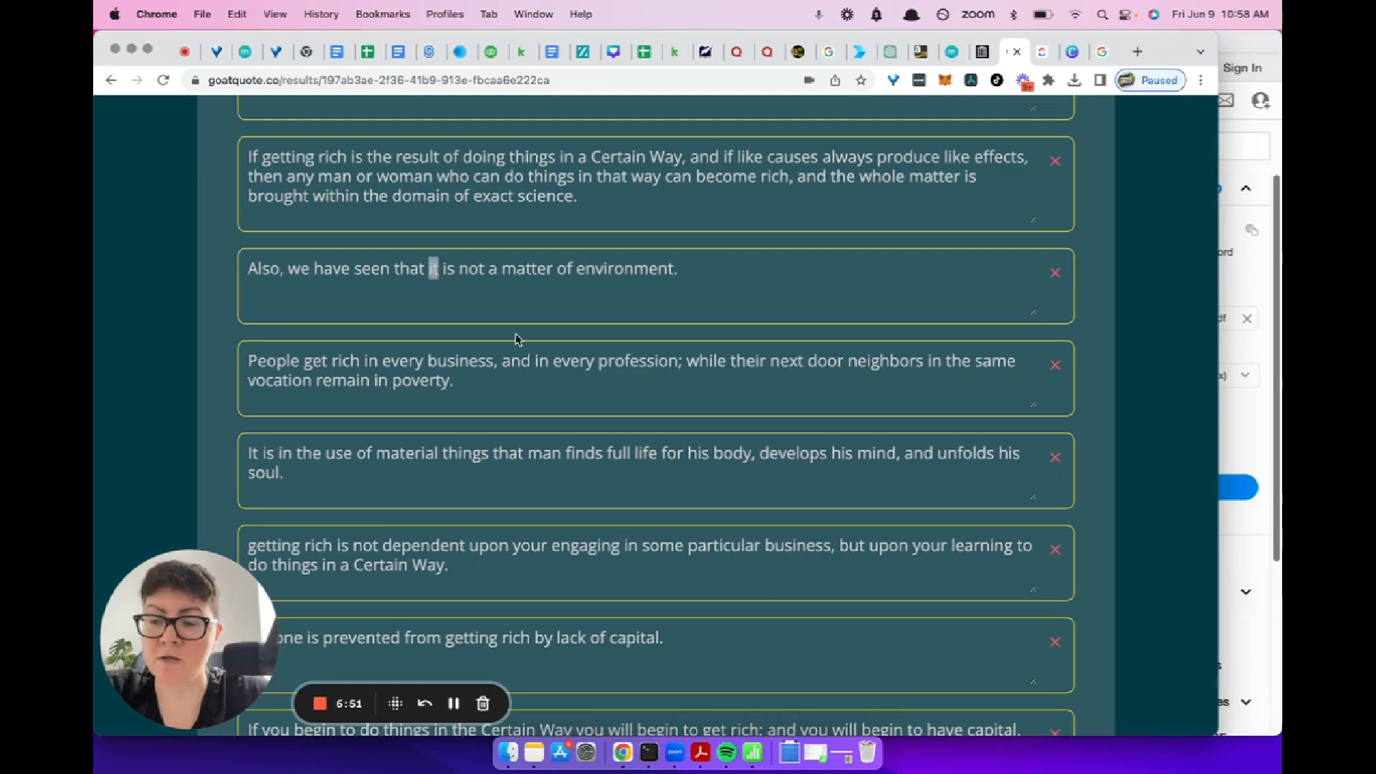
mouse_move(1057, 275)
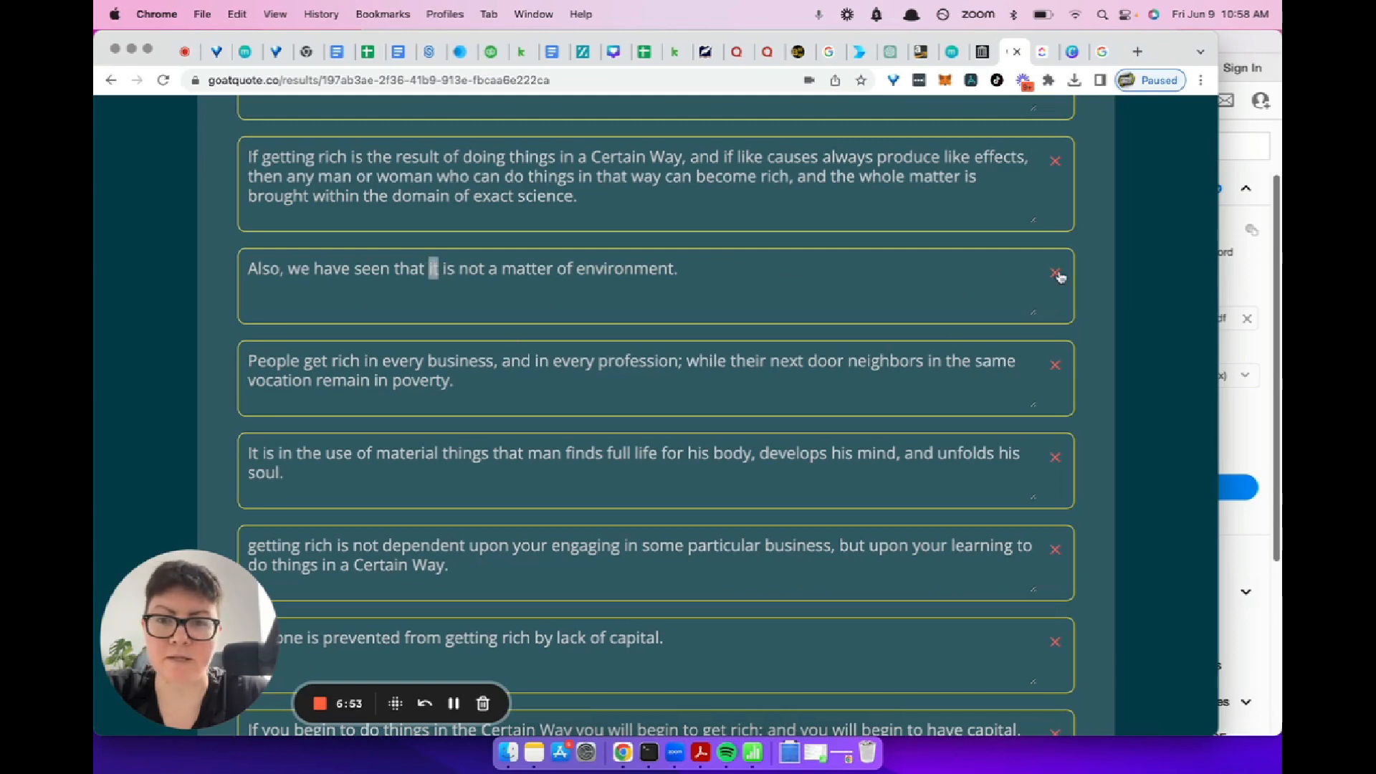
click(1054, 273)
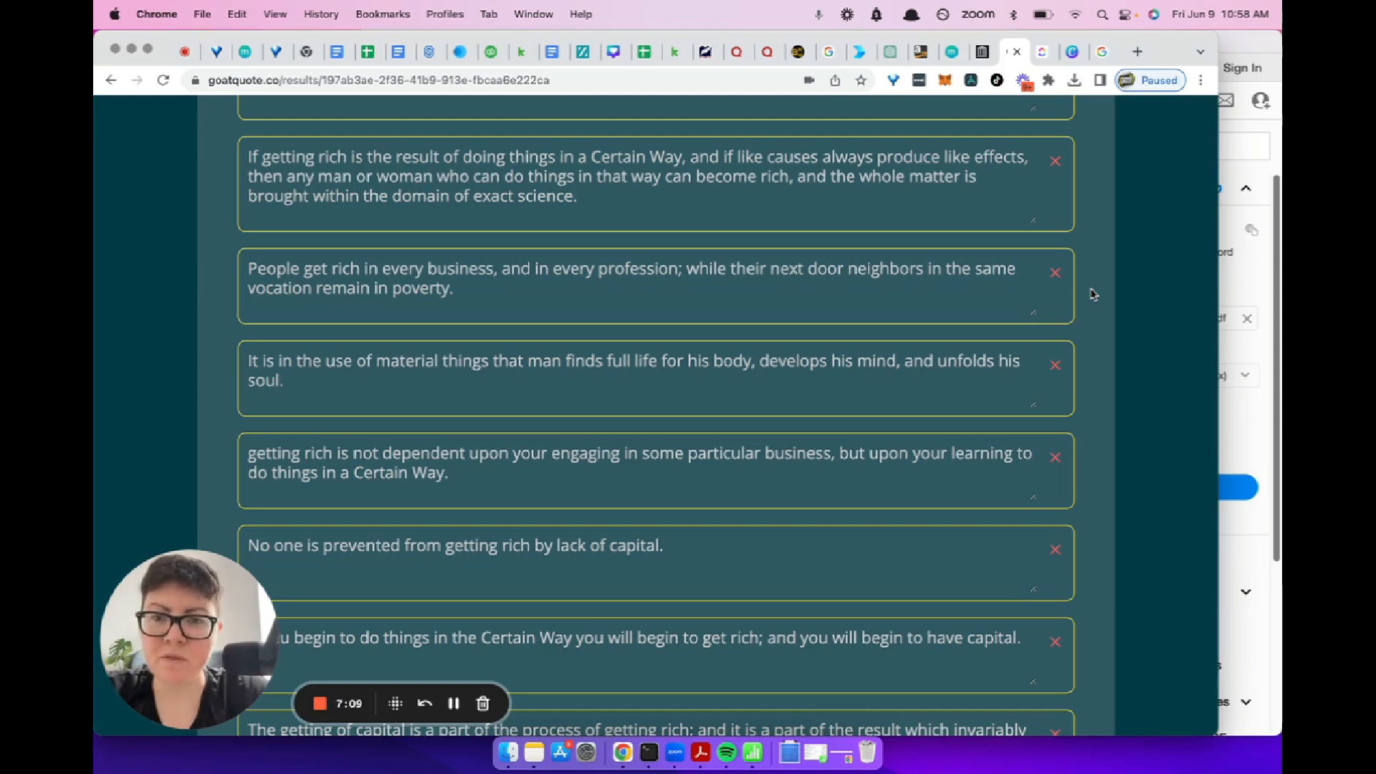
Step: Scroll down the results list to the 'prizes are given for wealth…' fragment
scroll(down, 3)
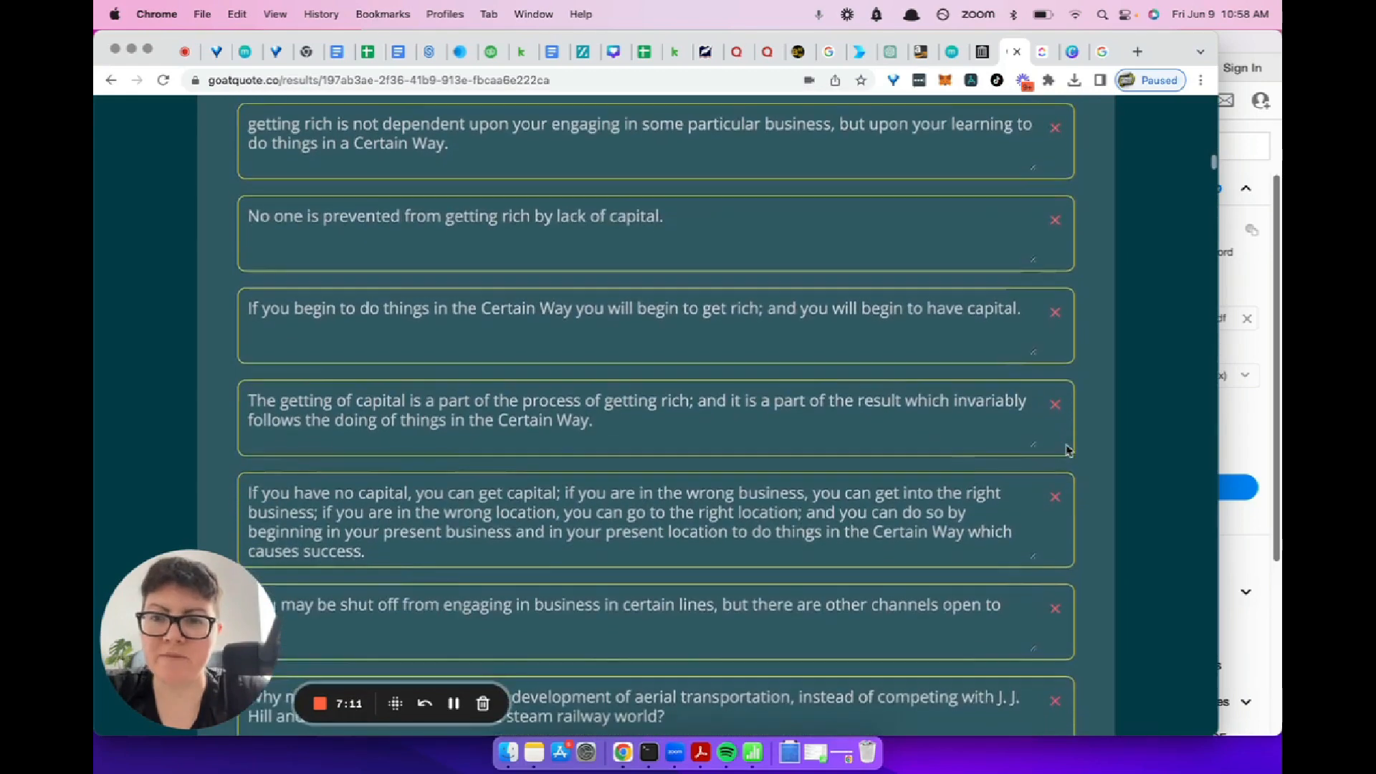
scroll(down, 3)
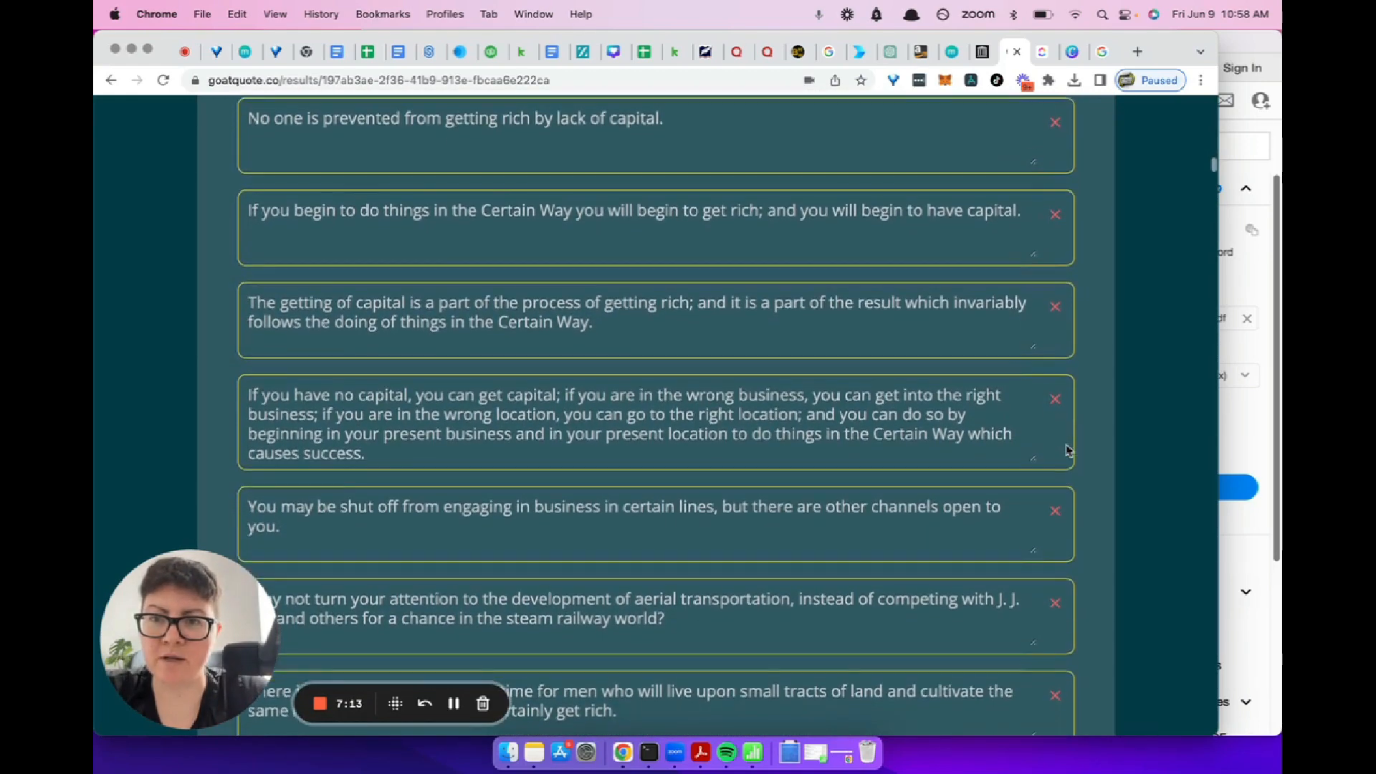
scroll(down, 3)
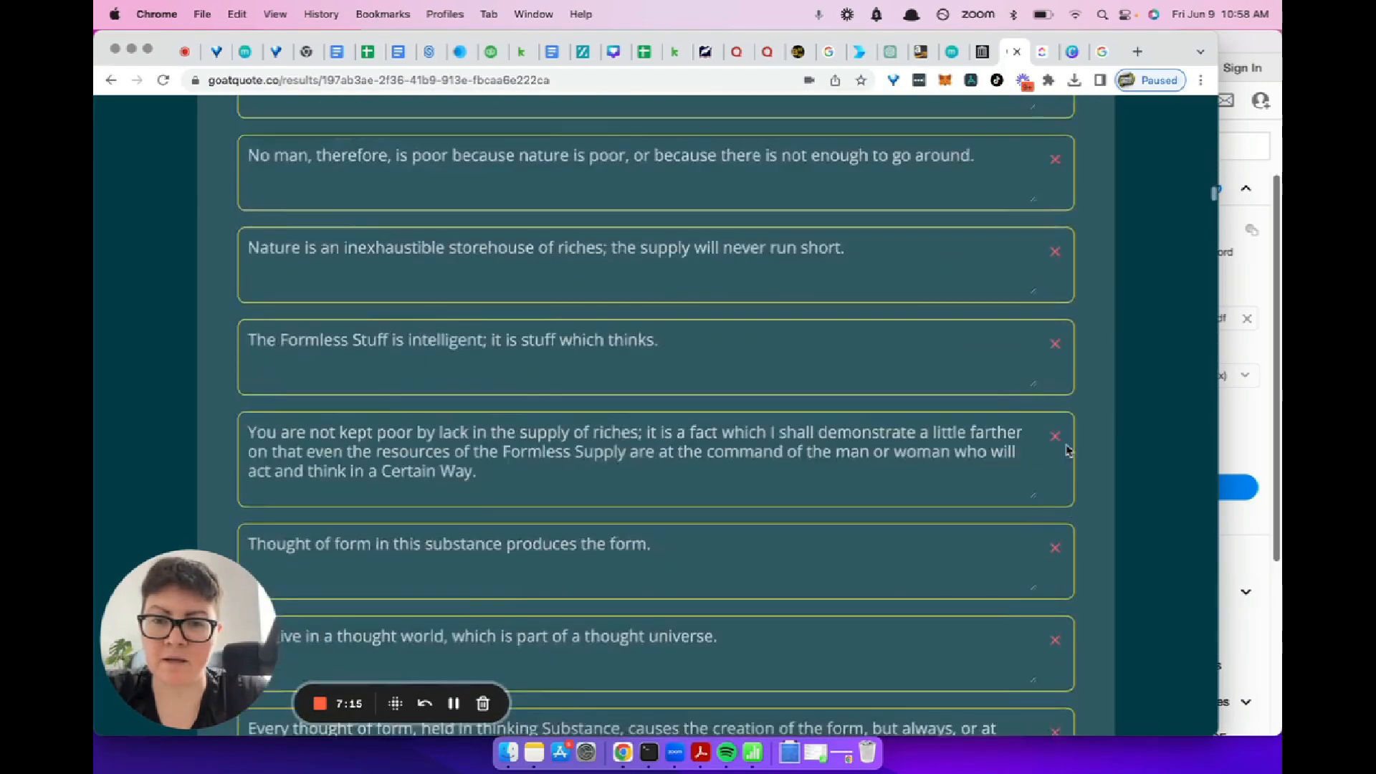
scroll(down, 3)
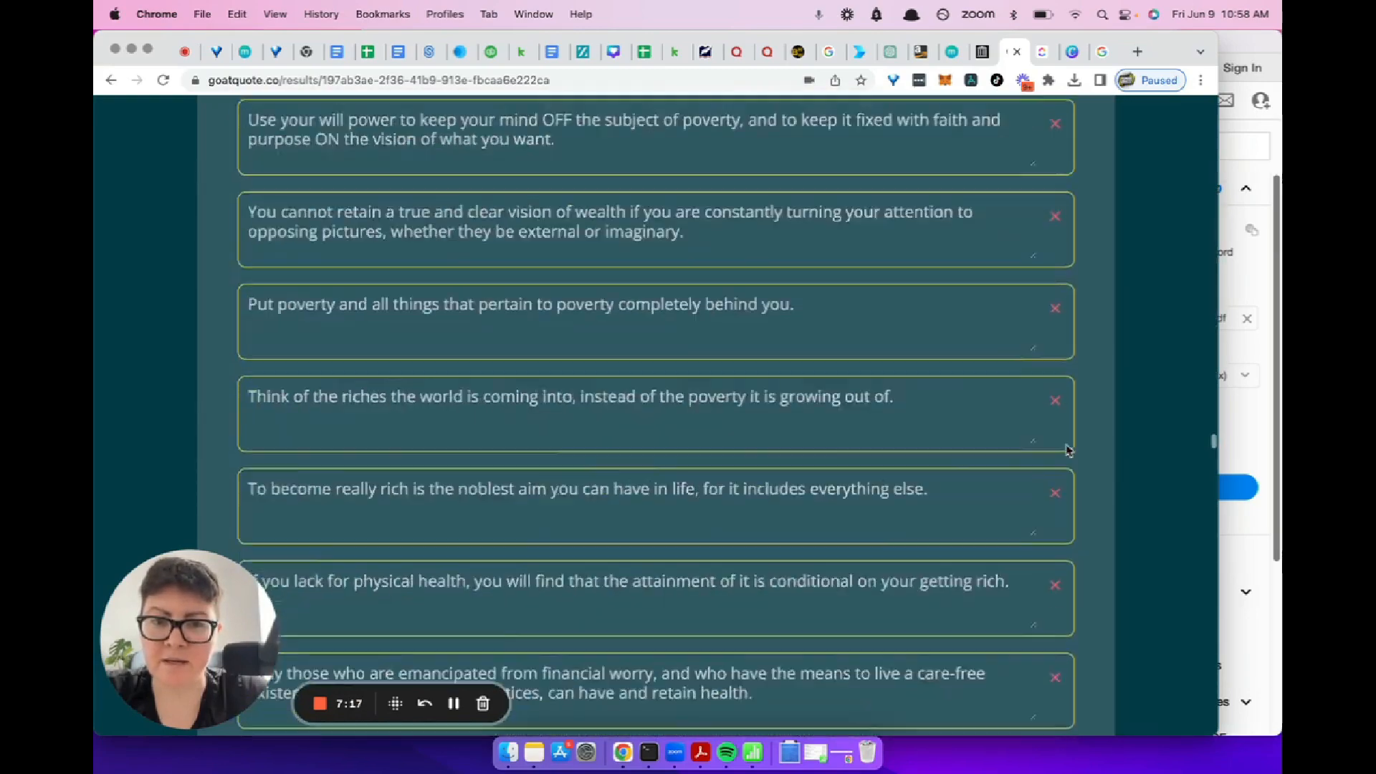
scroll(down, 3)
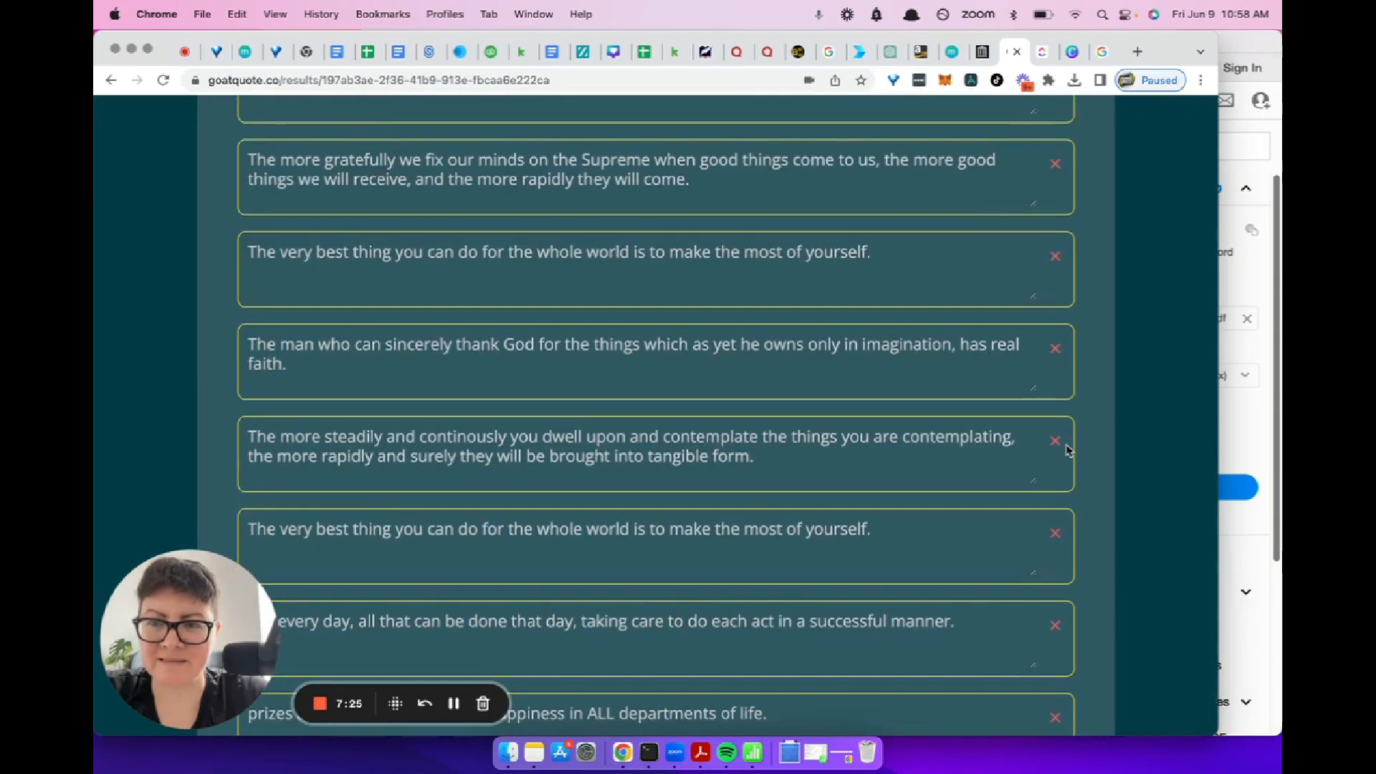
scroll(down, 3)
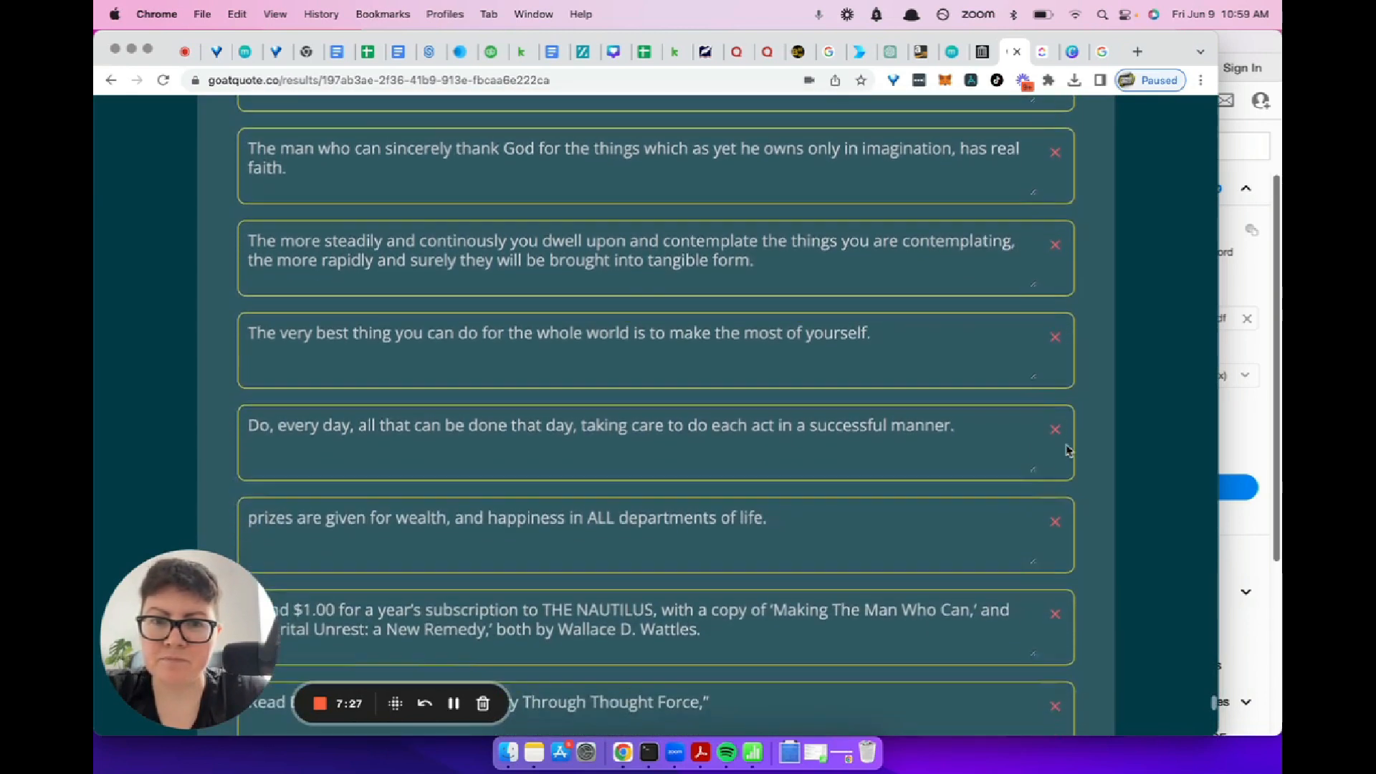
scroll(down, 3)
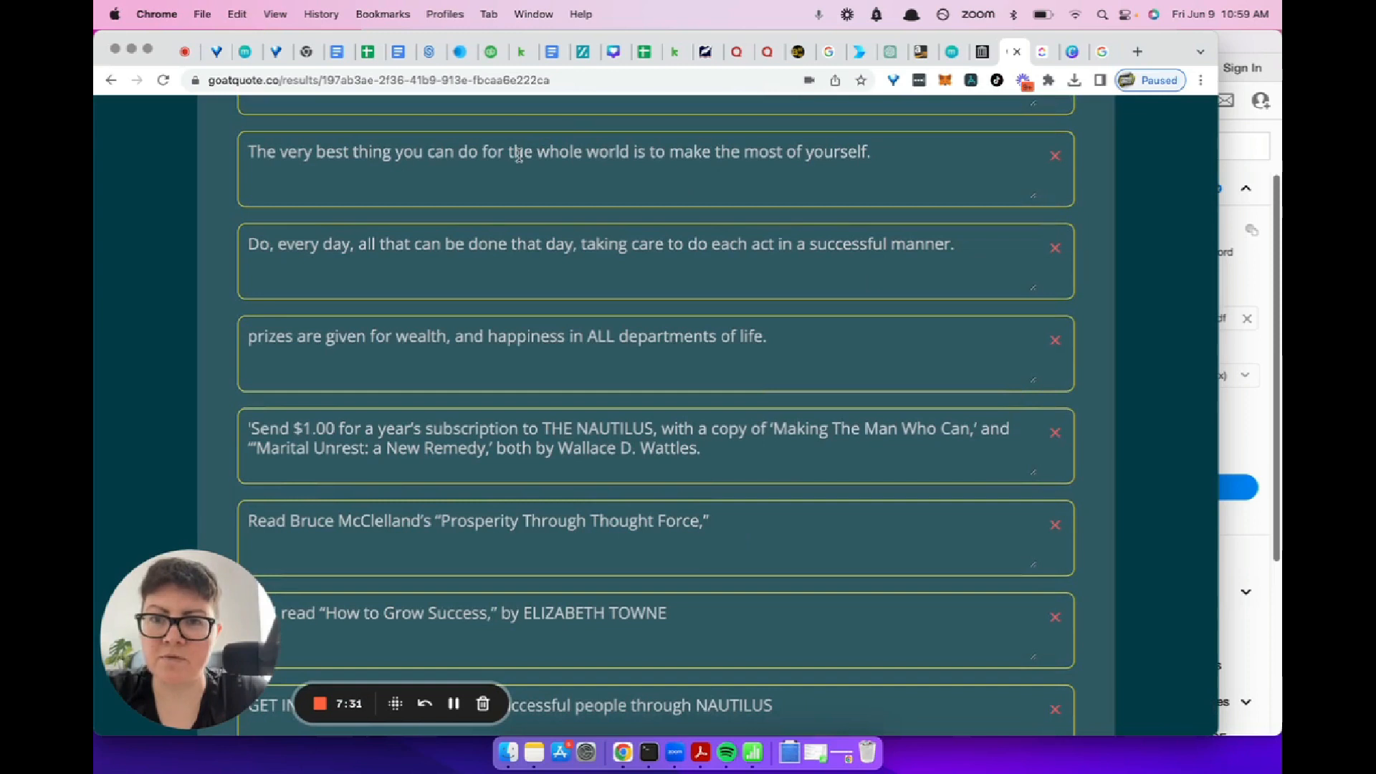
mouse_move(648, 159)
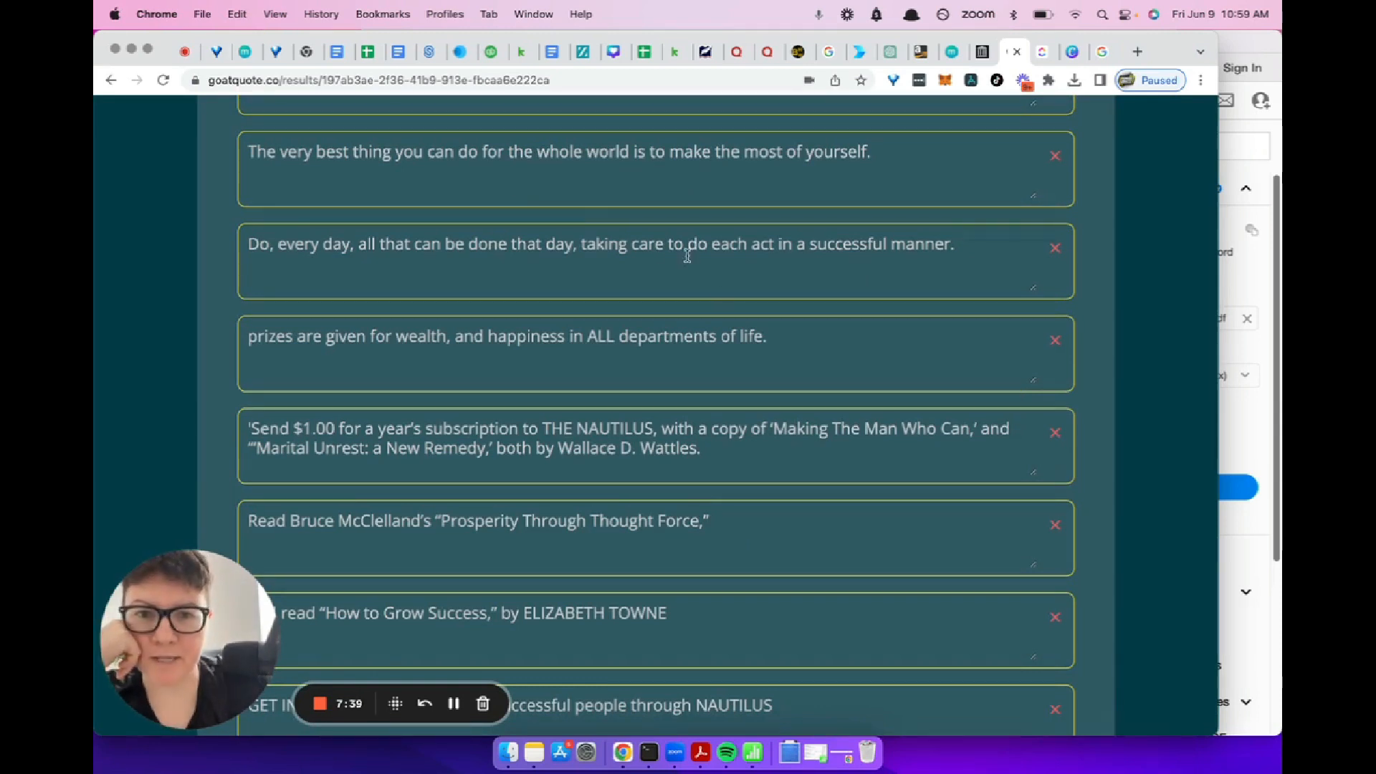
scroll(down, 3)
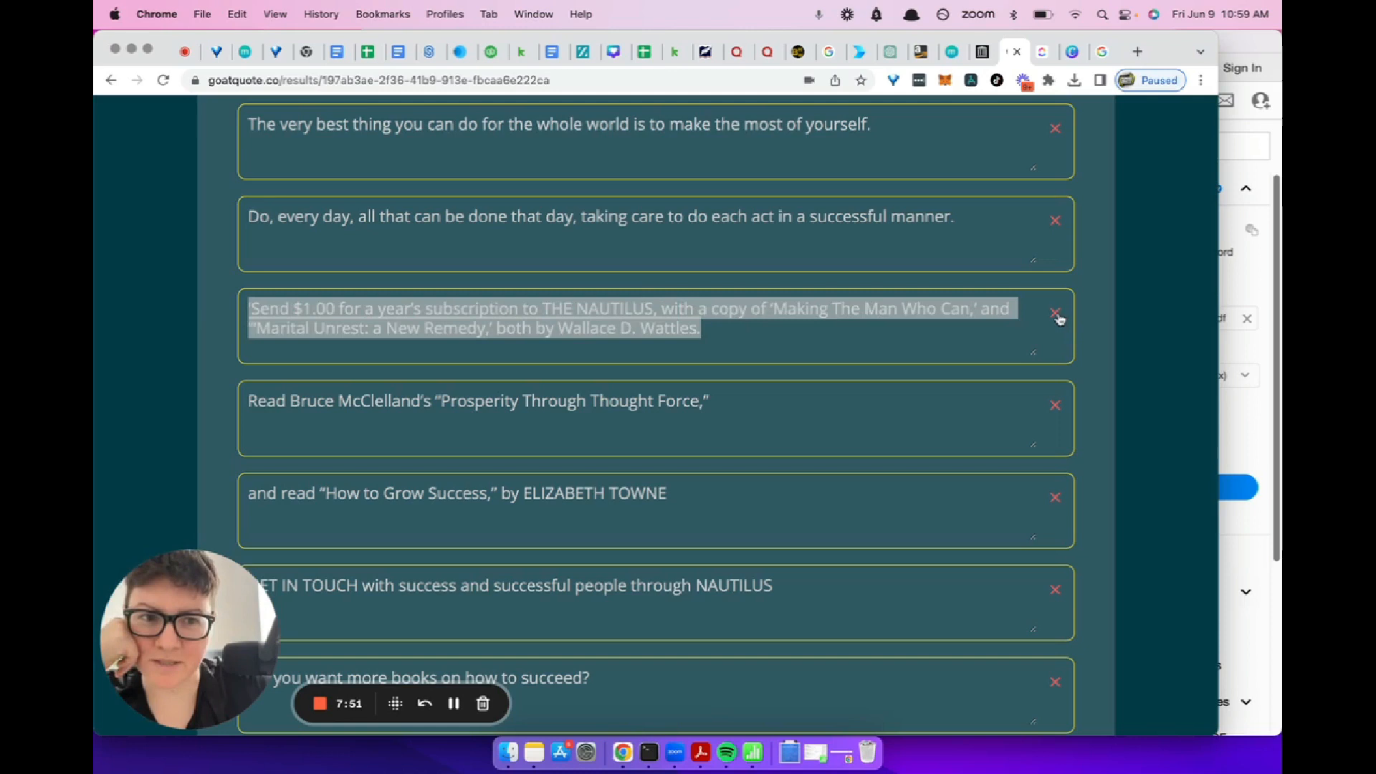
Step: Delete the ten trailing promotions, from the NAUTILUS subscription offer to 'Marital Unrest: a New Remedy'
click(1054, 313)
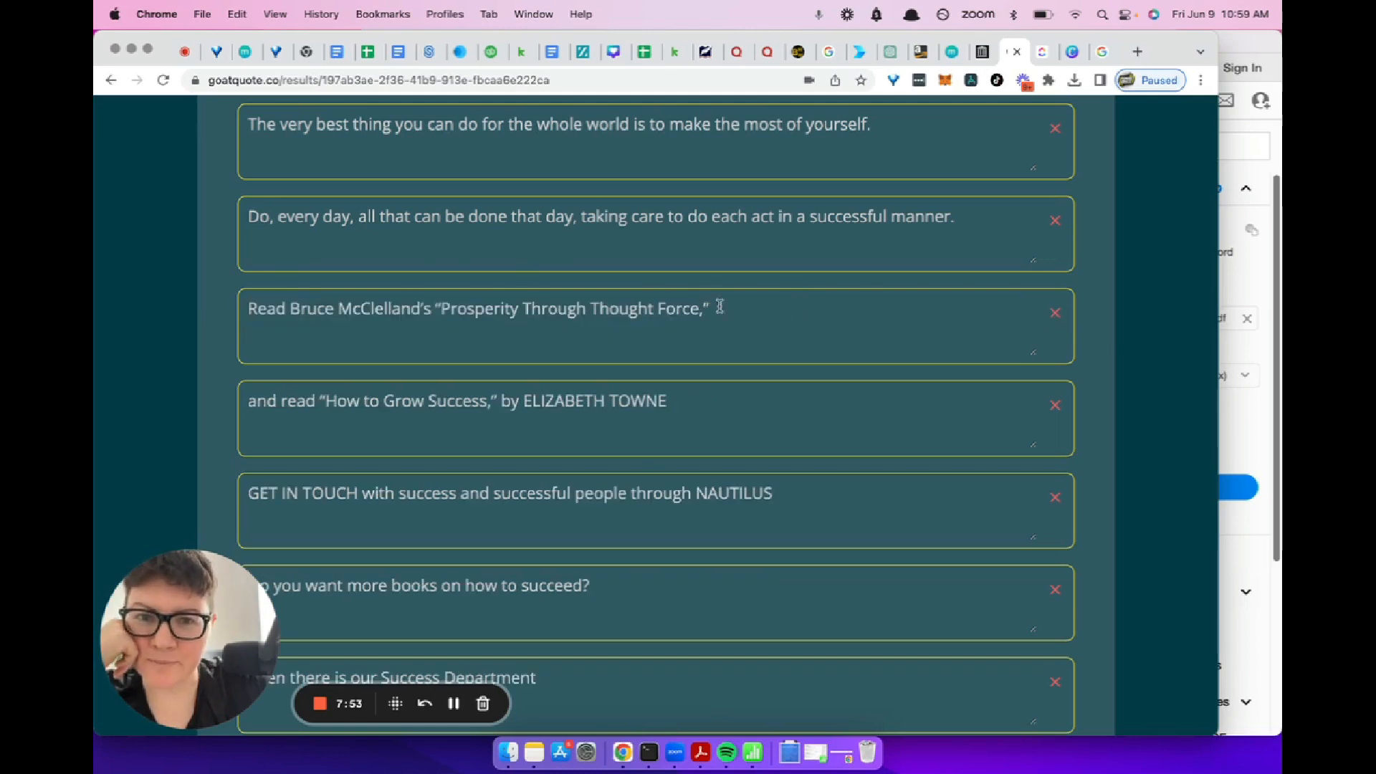
click(1055, 312)
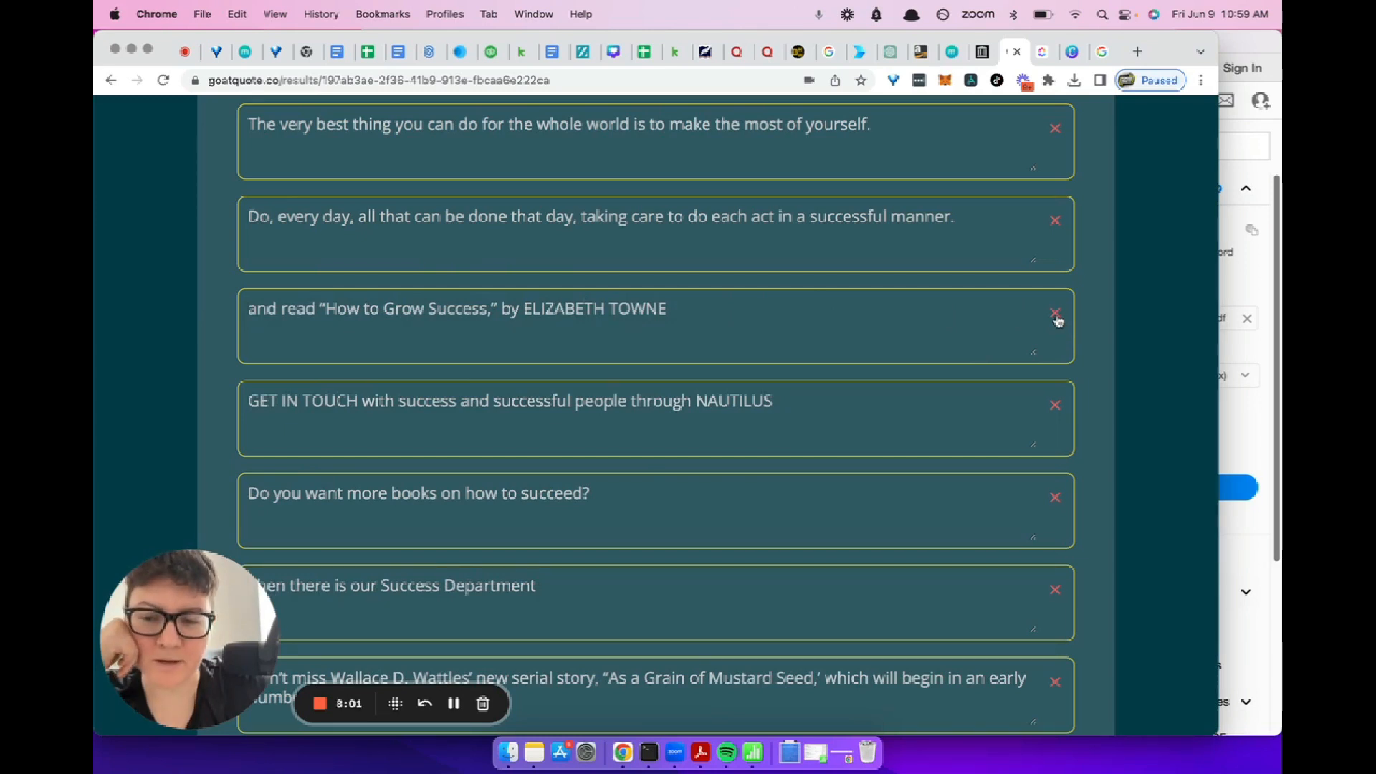
click(1055, 313)
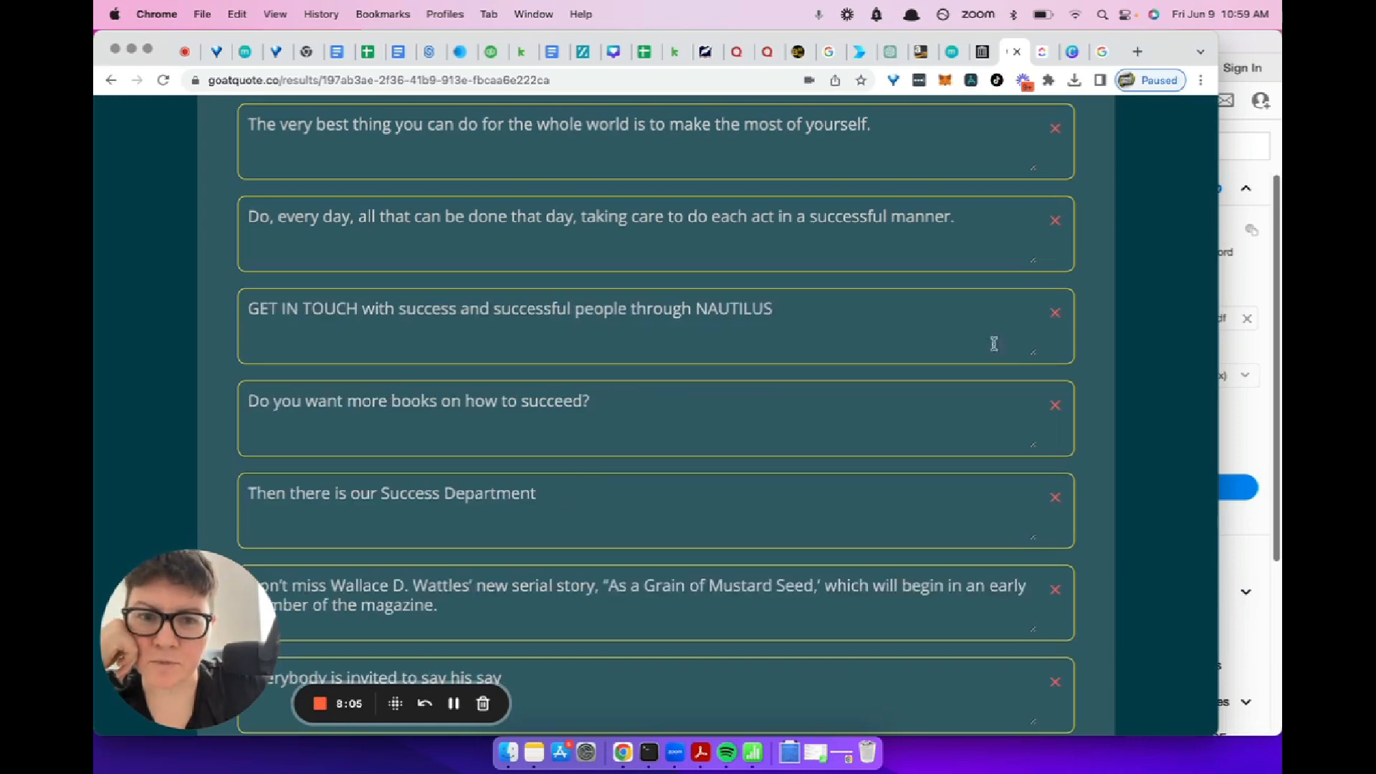
click(1056, 312)
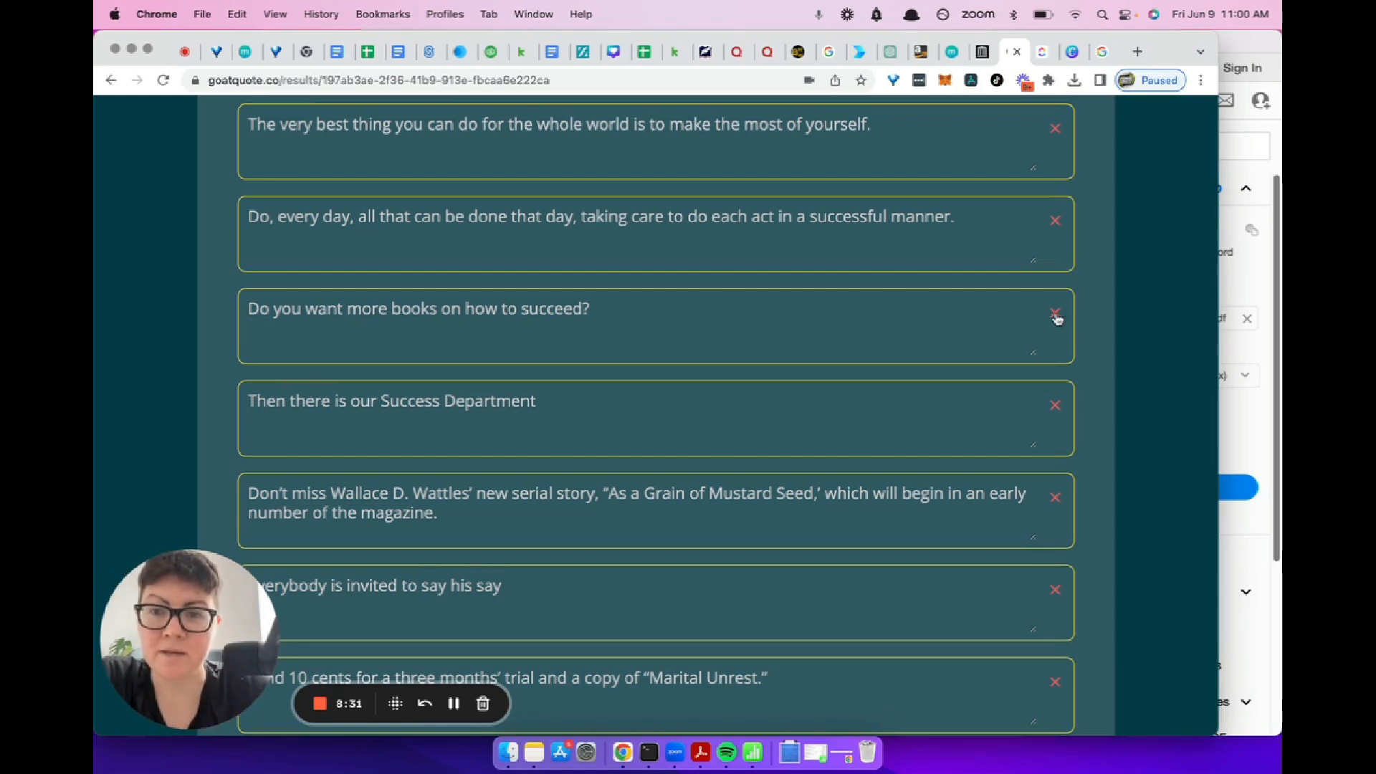
click(1056, 315)
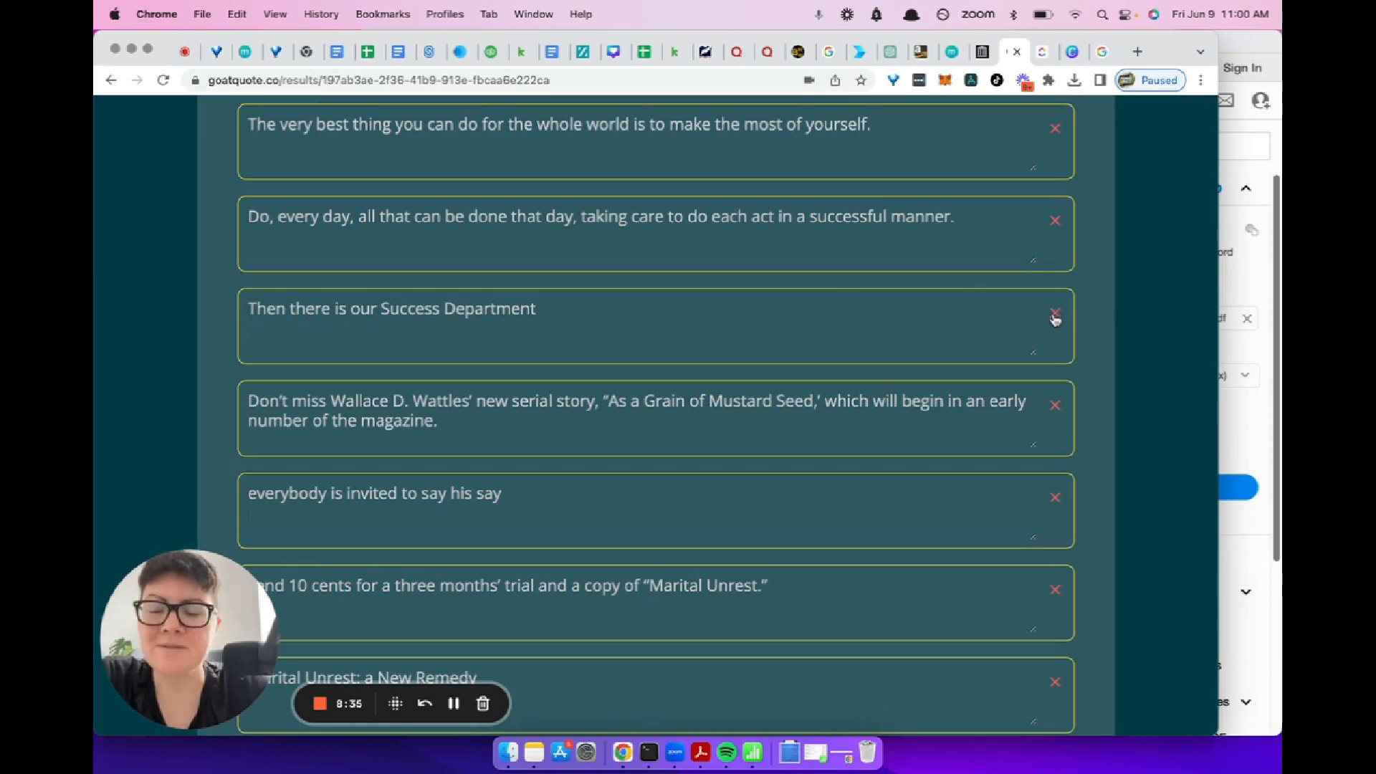
click(1055, 314)
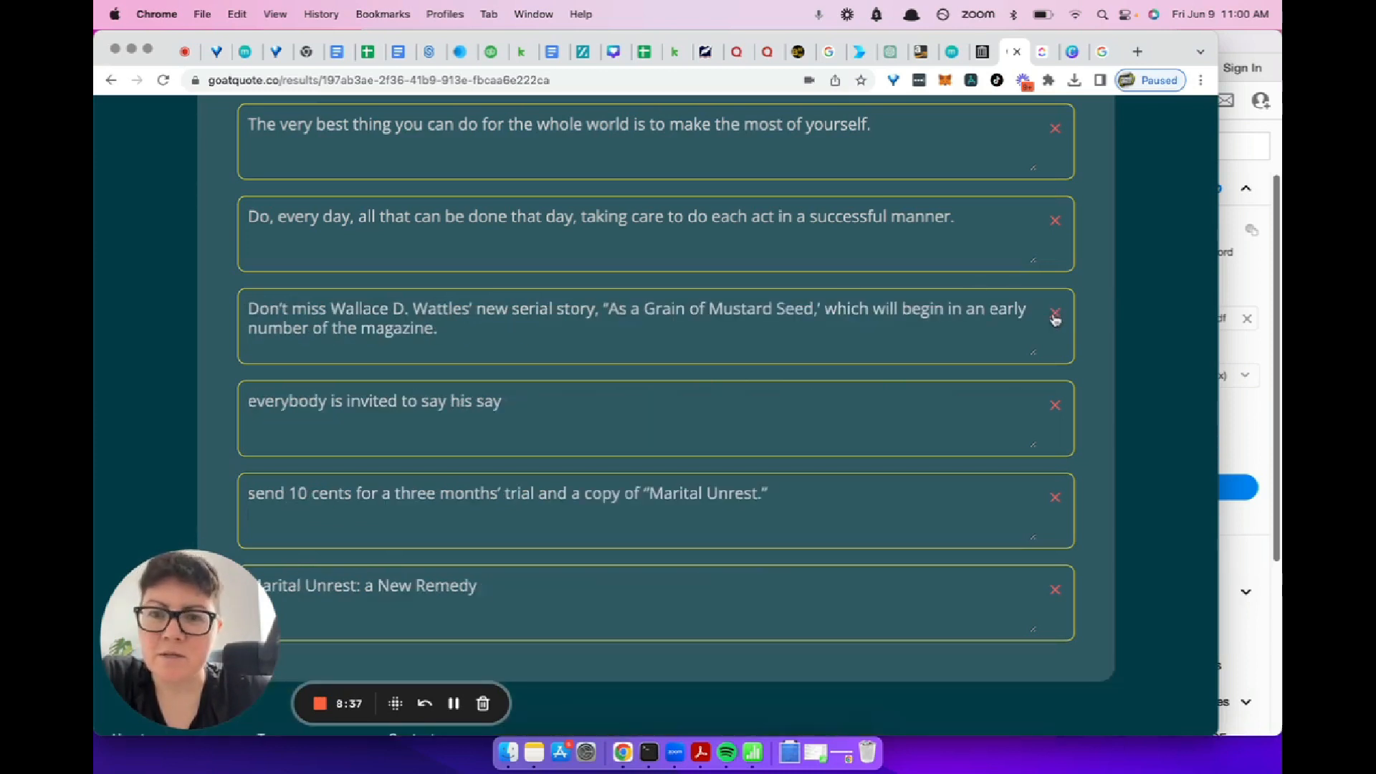
click(1055, 313)
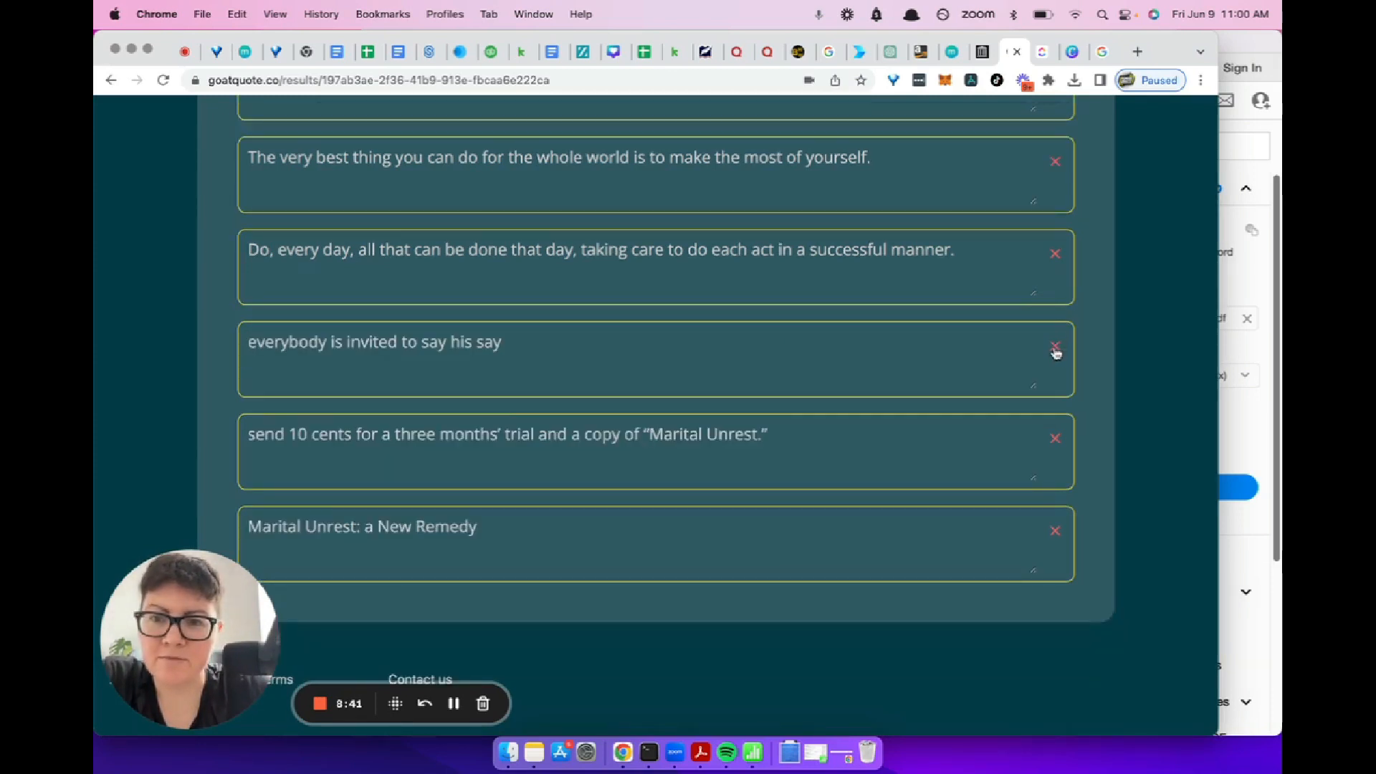
click(1056, 344)
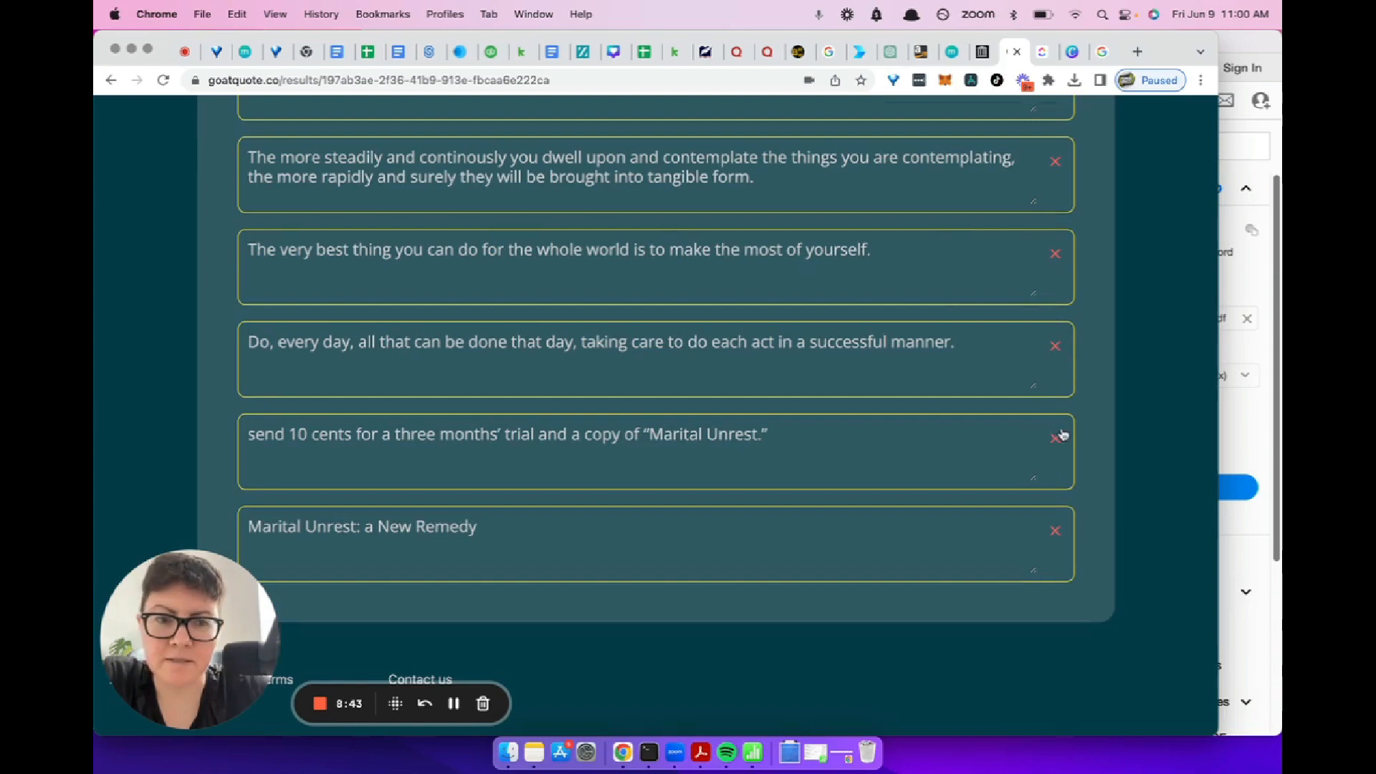
click(1056, 435)
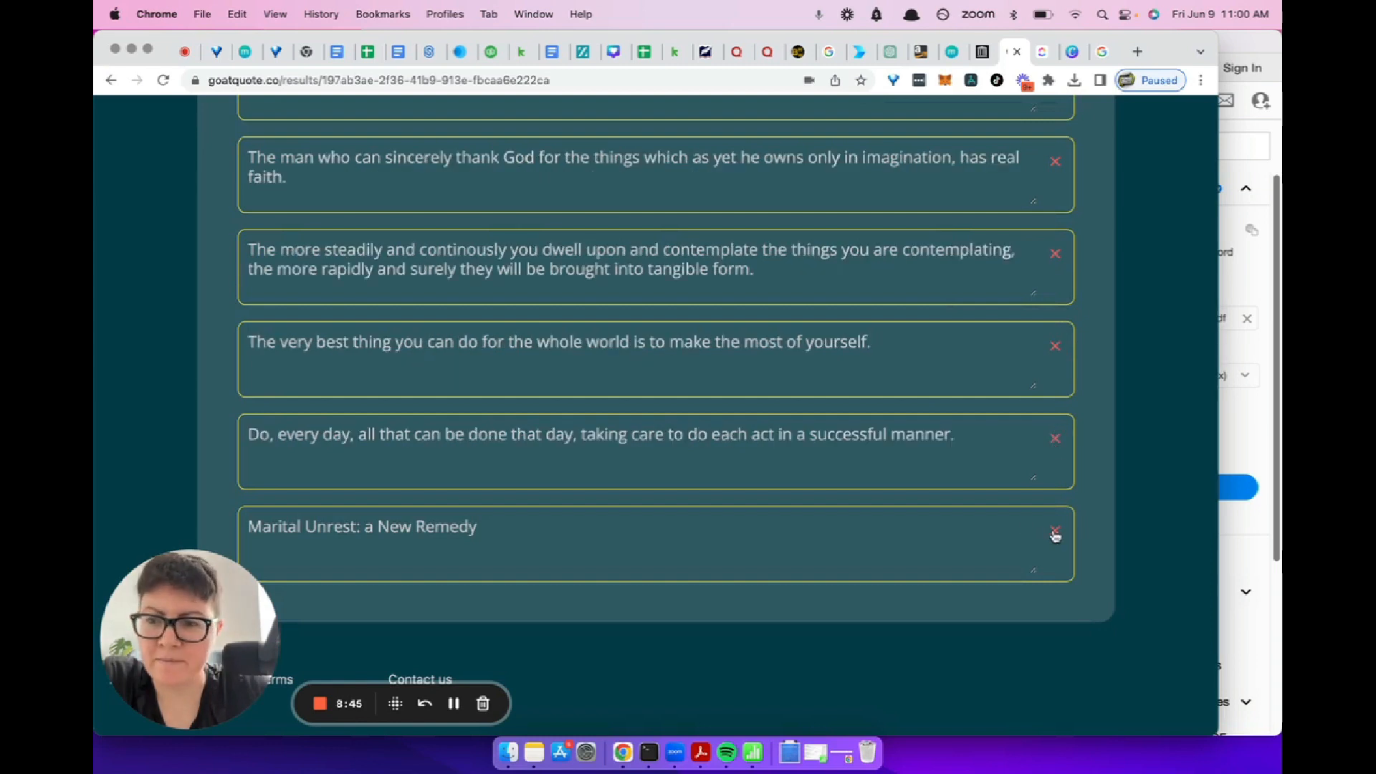
click(1054, 534)
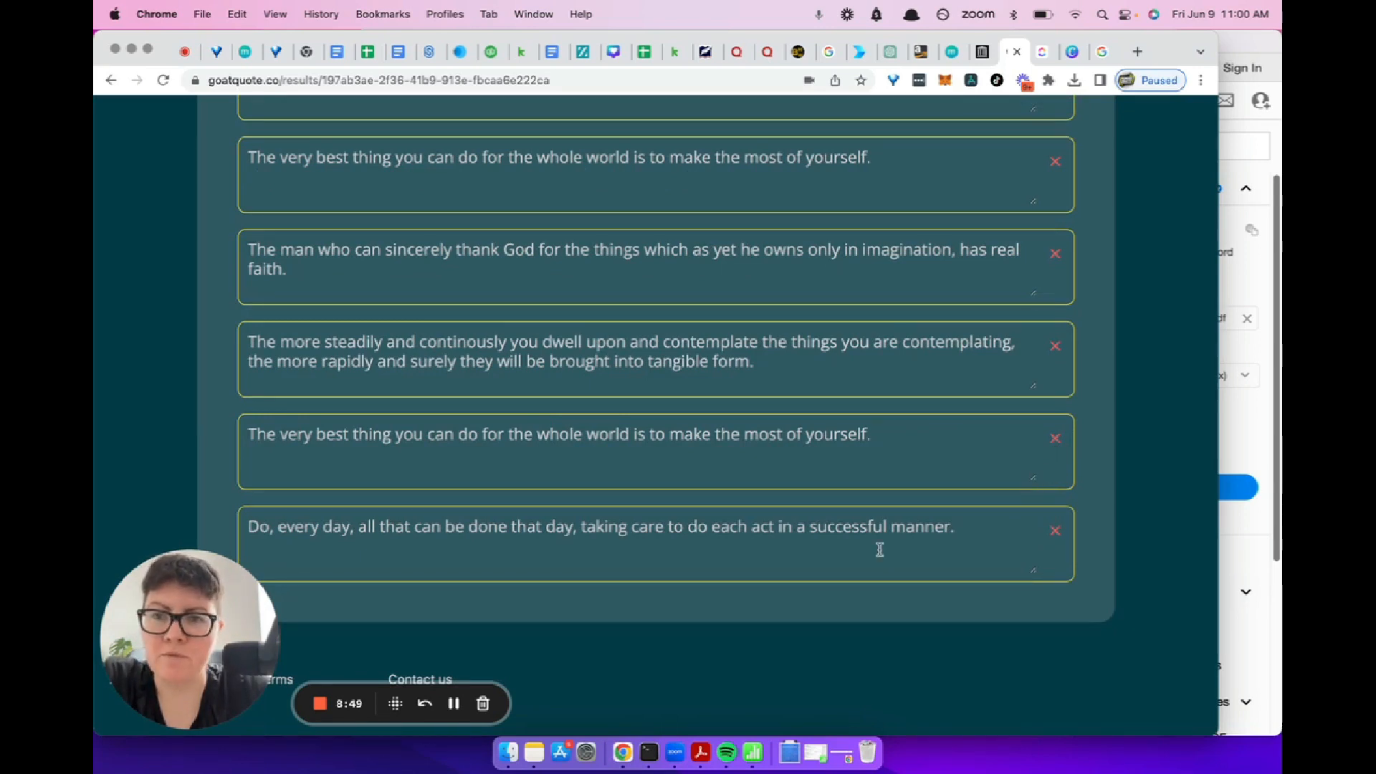
mouse_move(1011, 426)
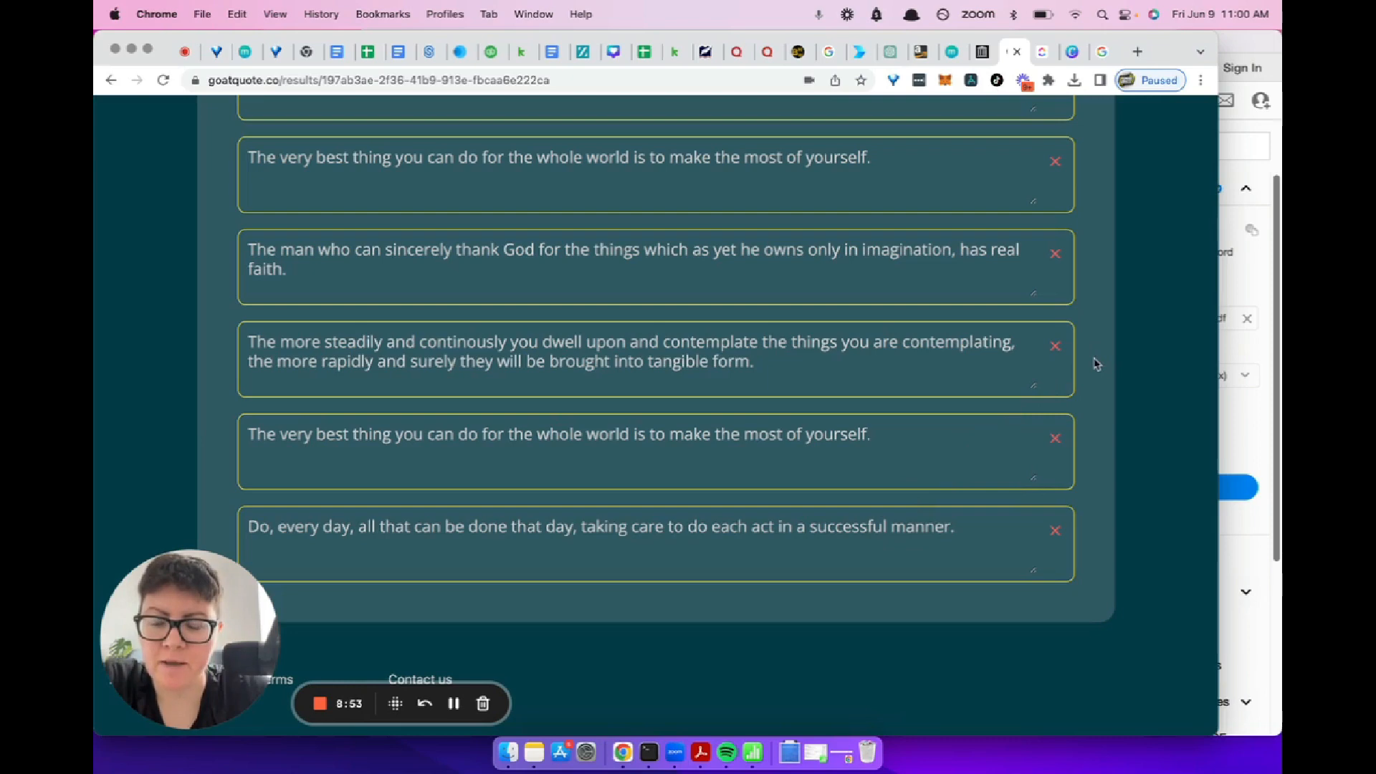
scroll(down, 3)
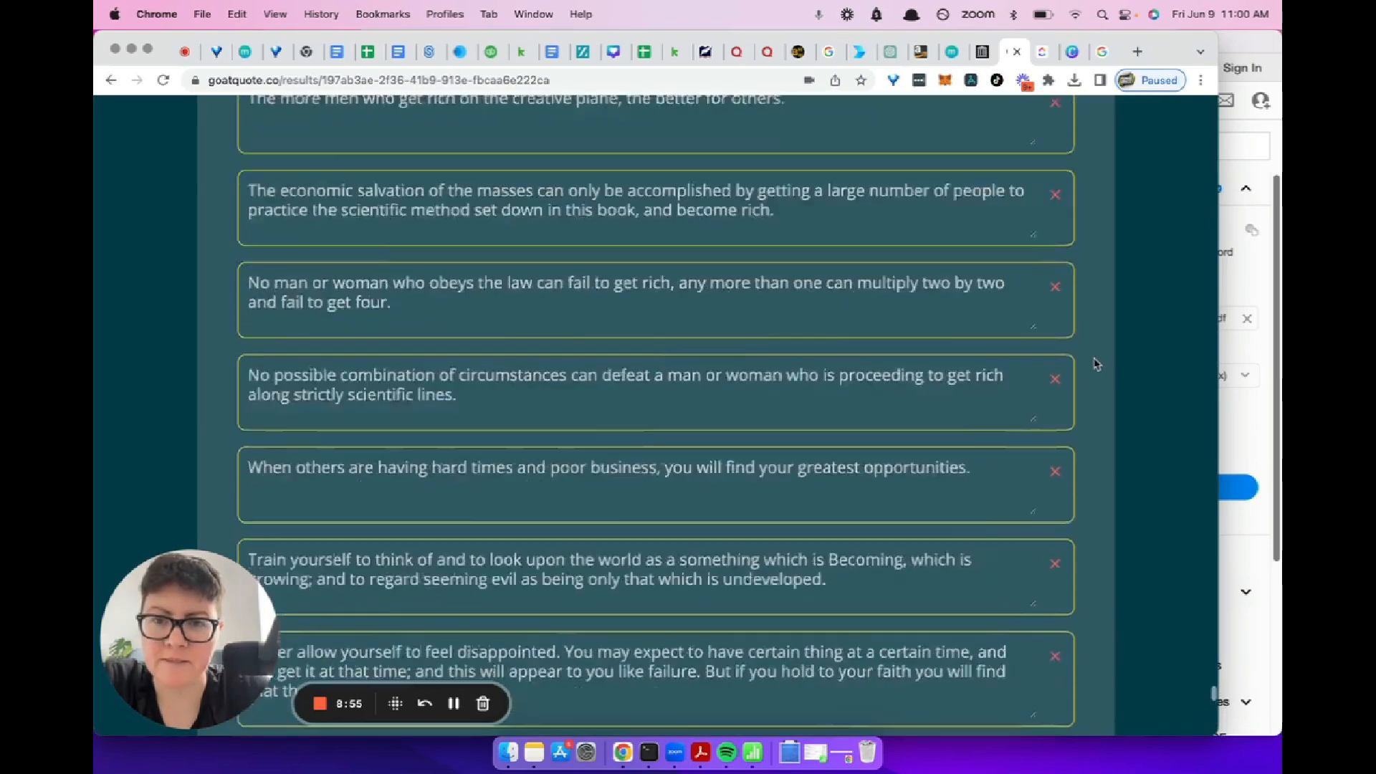
scroll(down, 3)
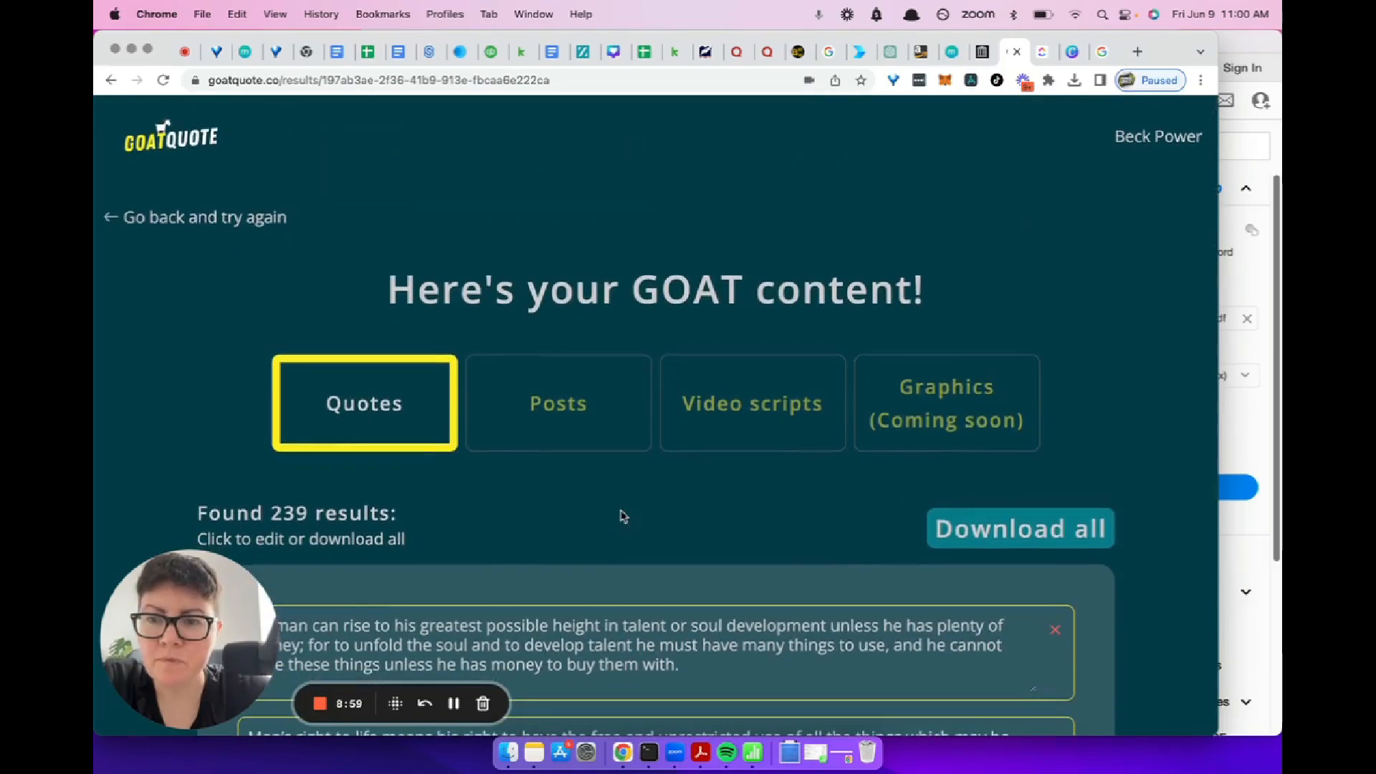
scroll(down, 3)
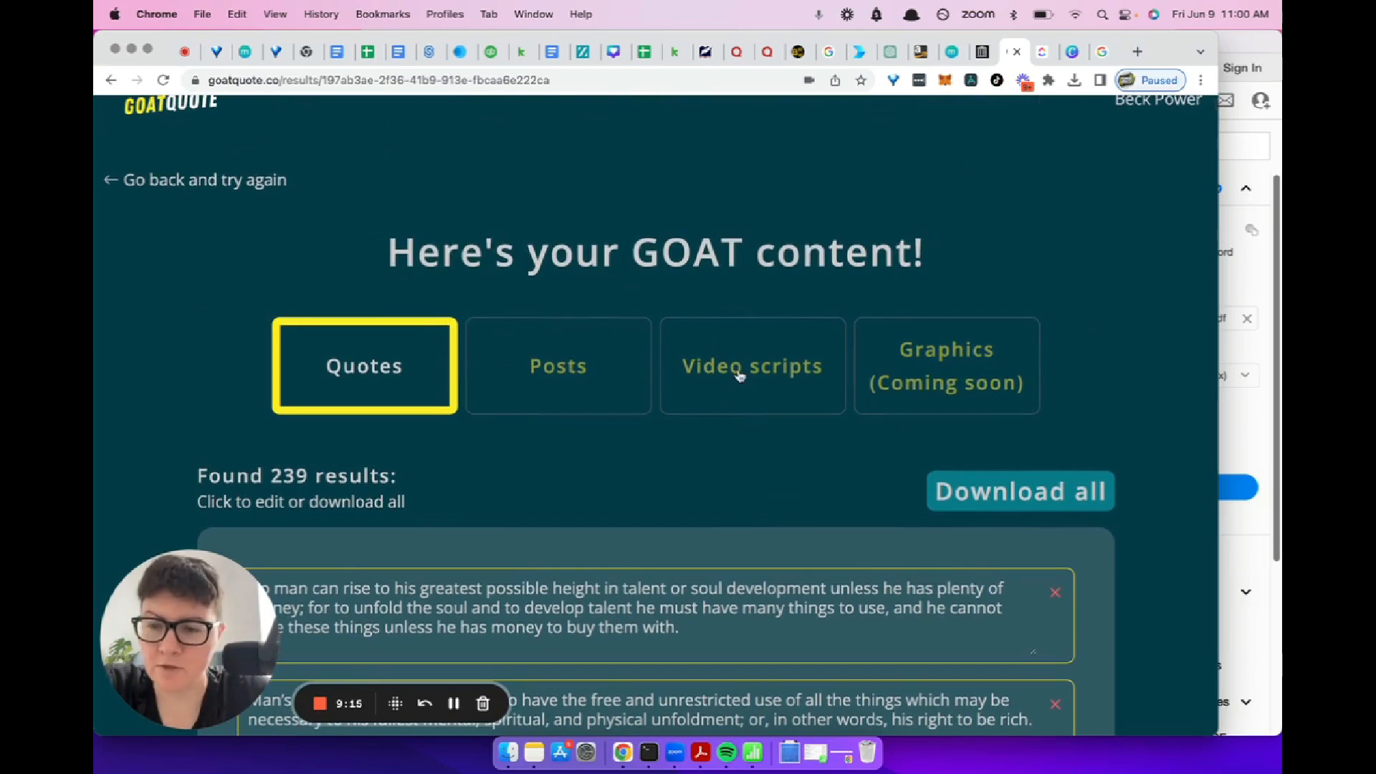
mouse_move(928, 360)
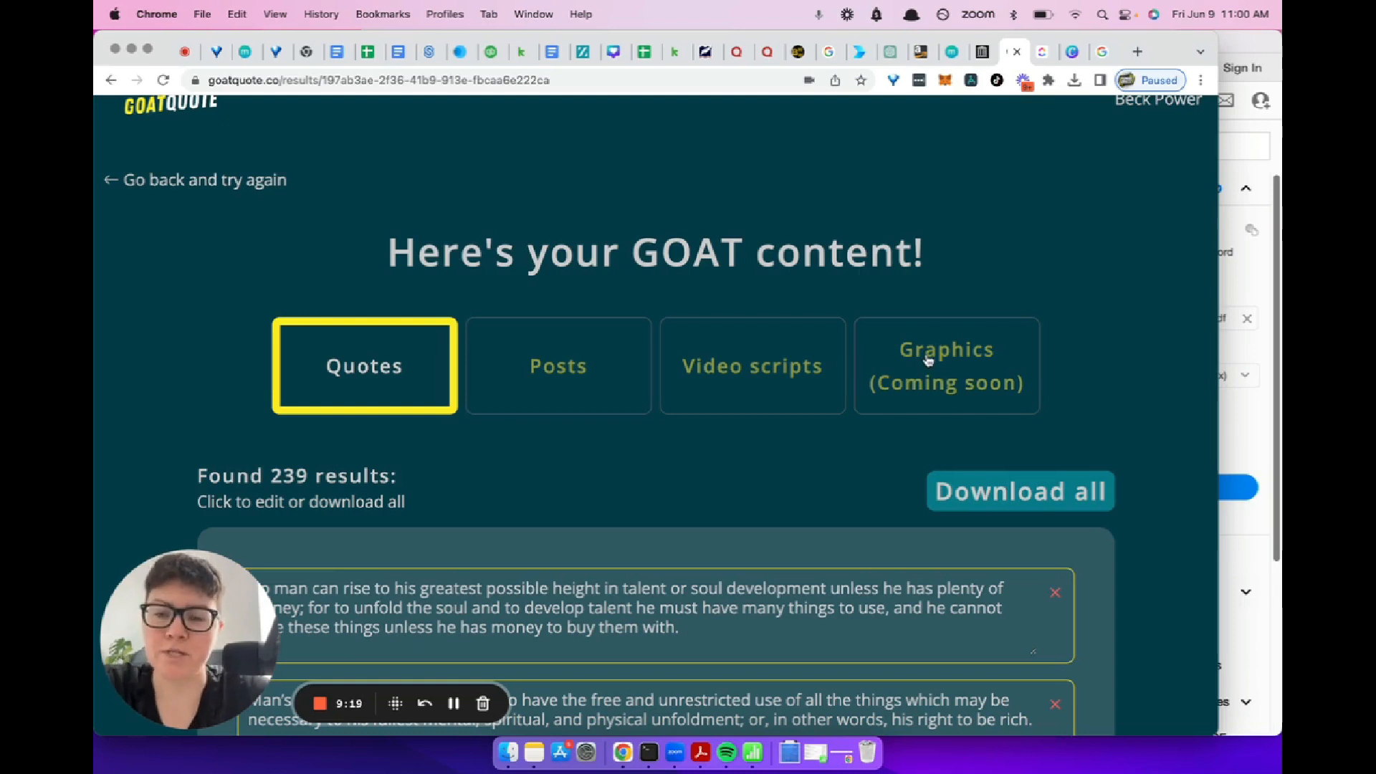
scroll(down, 3)
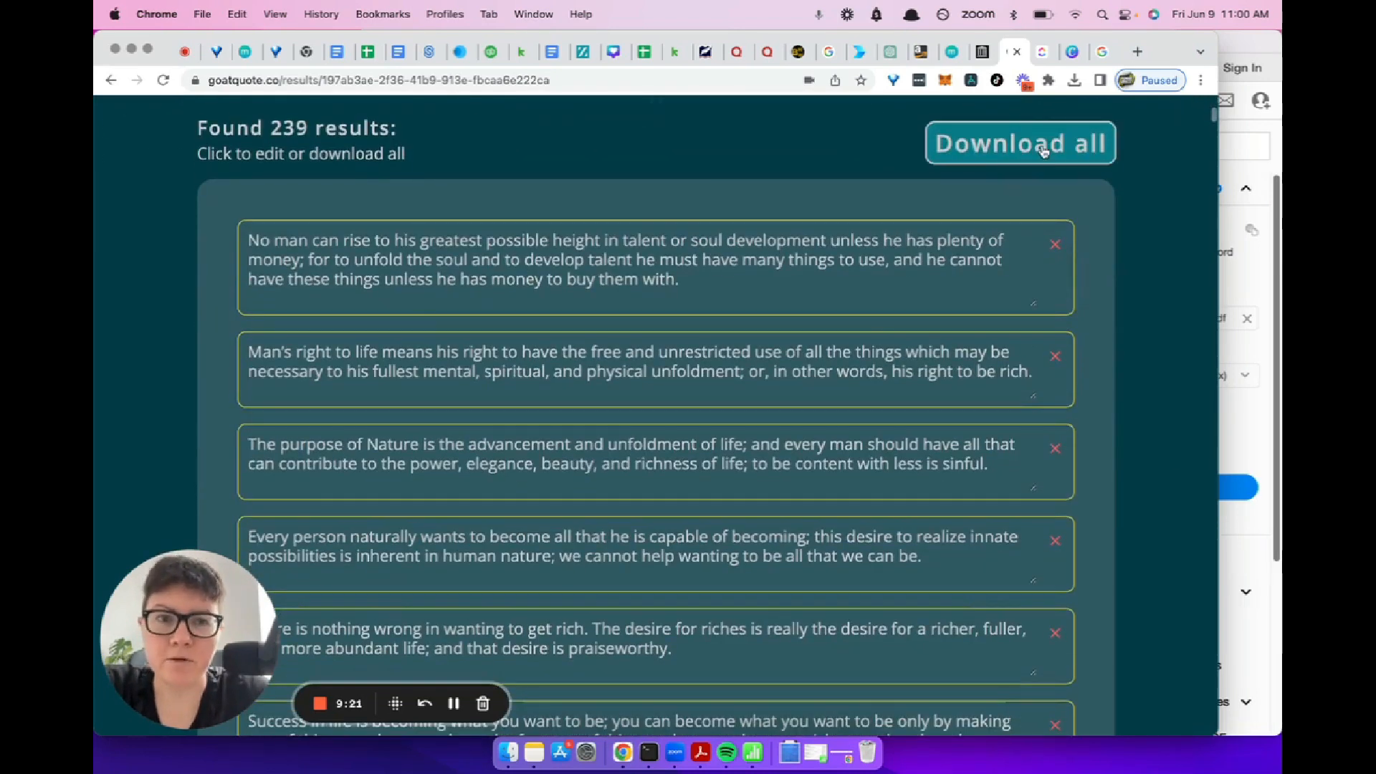
mouse_move(1099, 215)
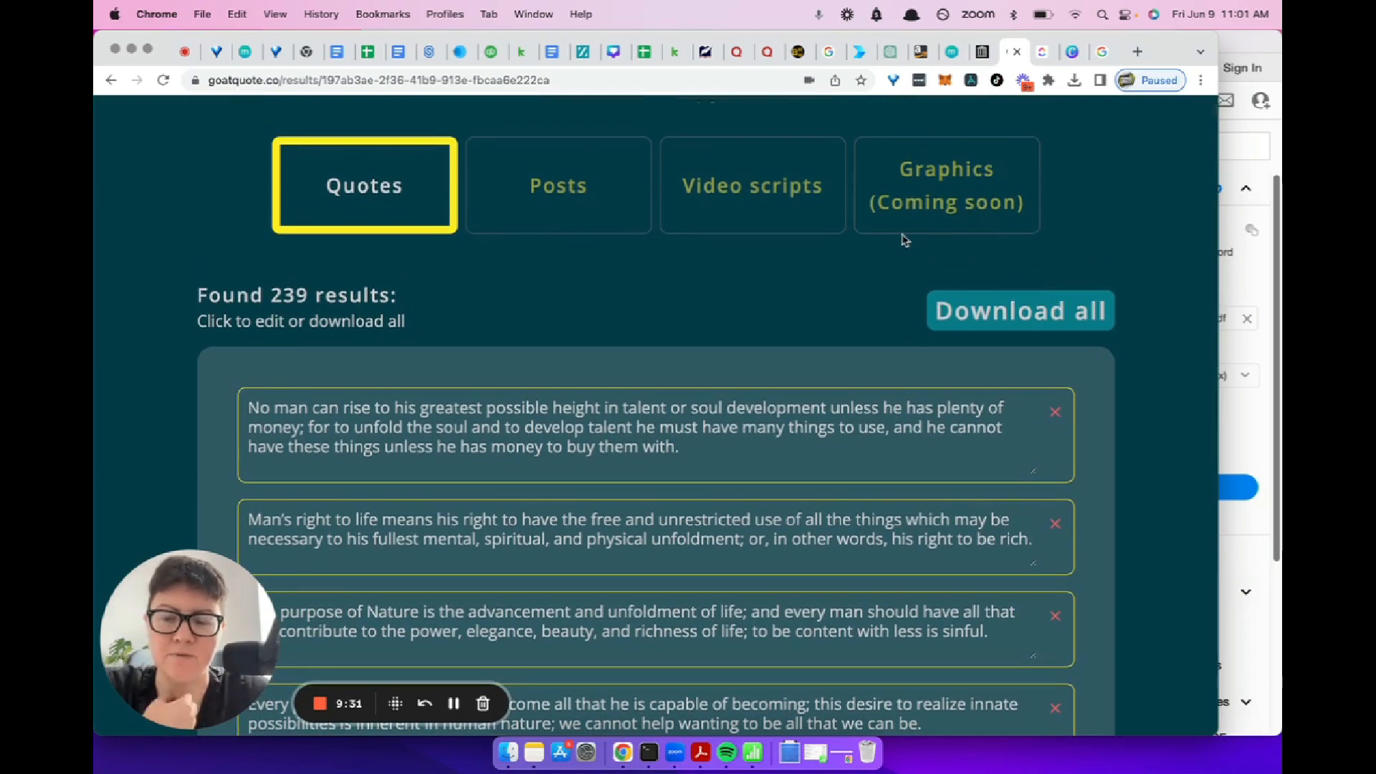
mouse_move(1009, 268)
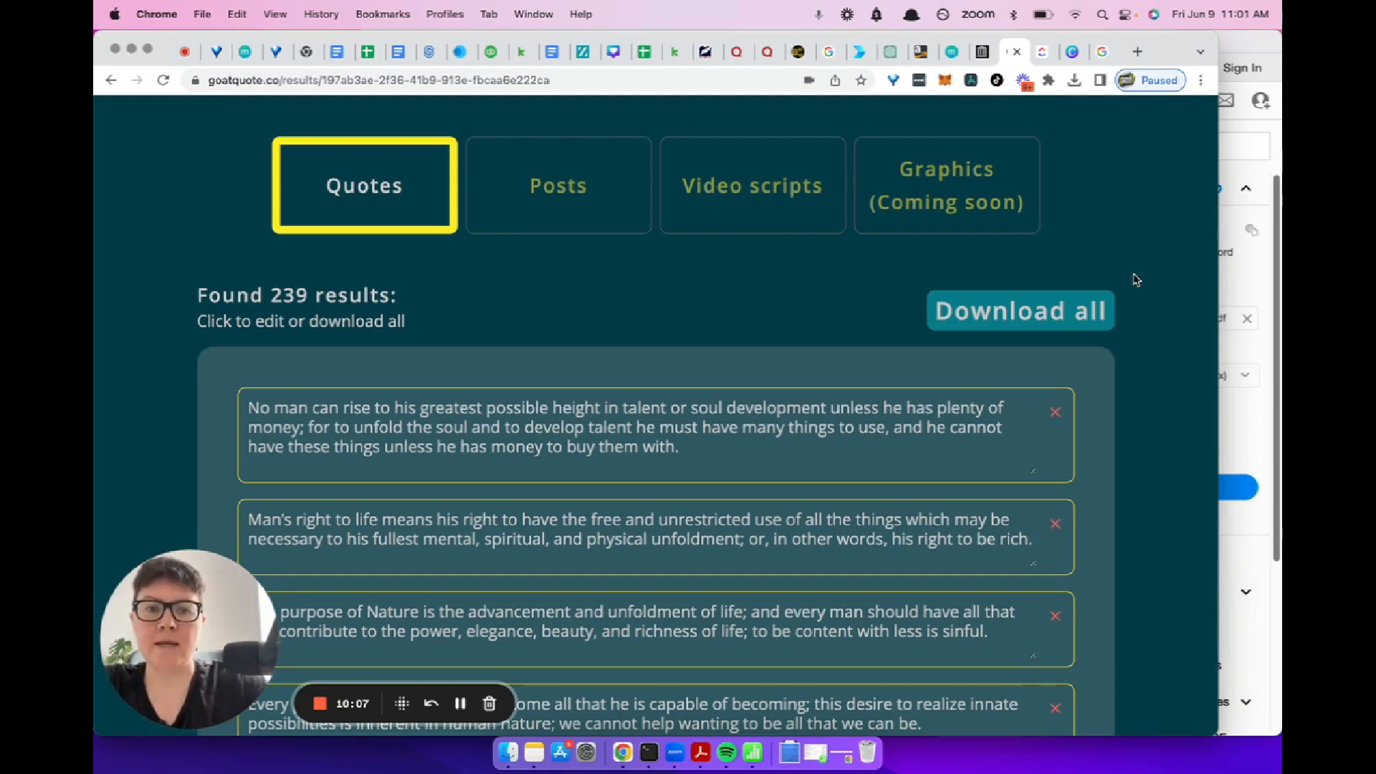
mouse_move(1128, 463)
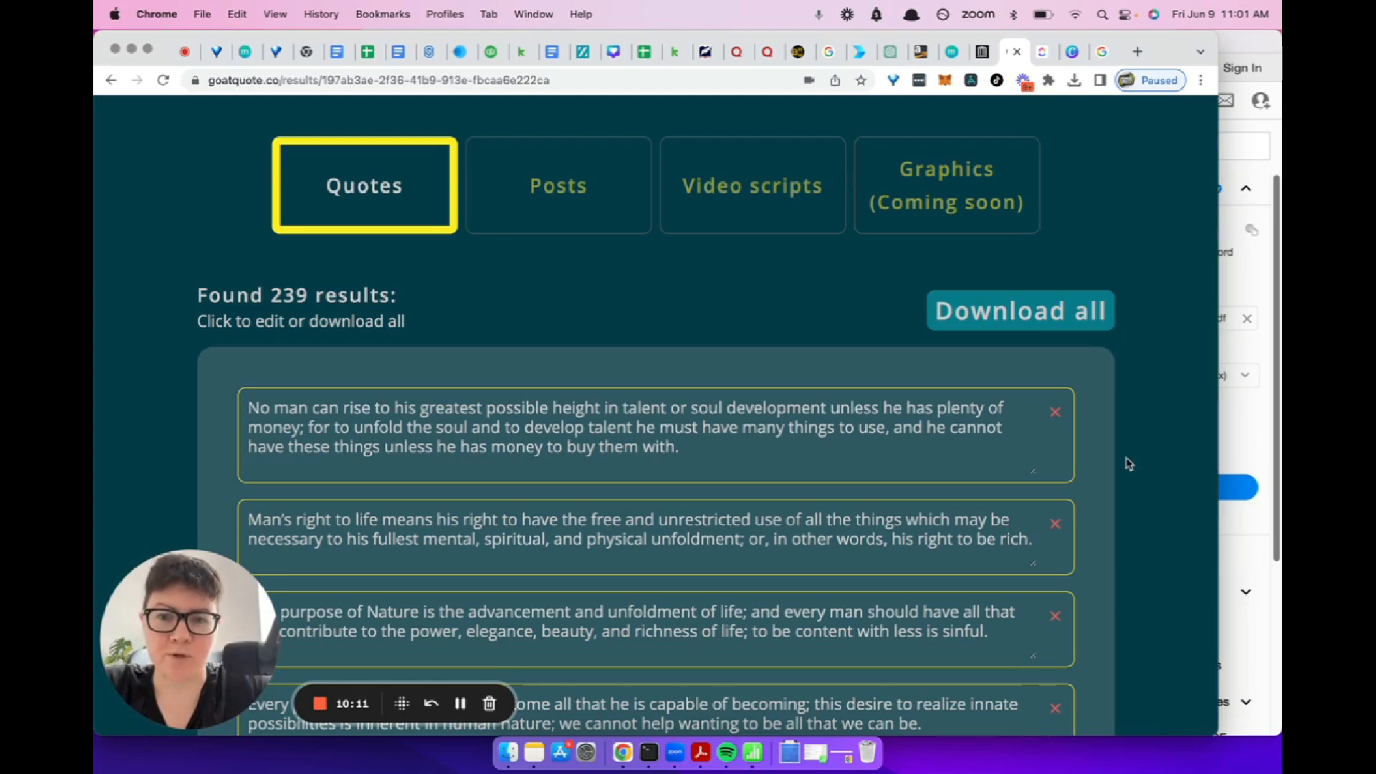
scroll(down, 3)
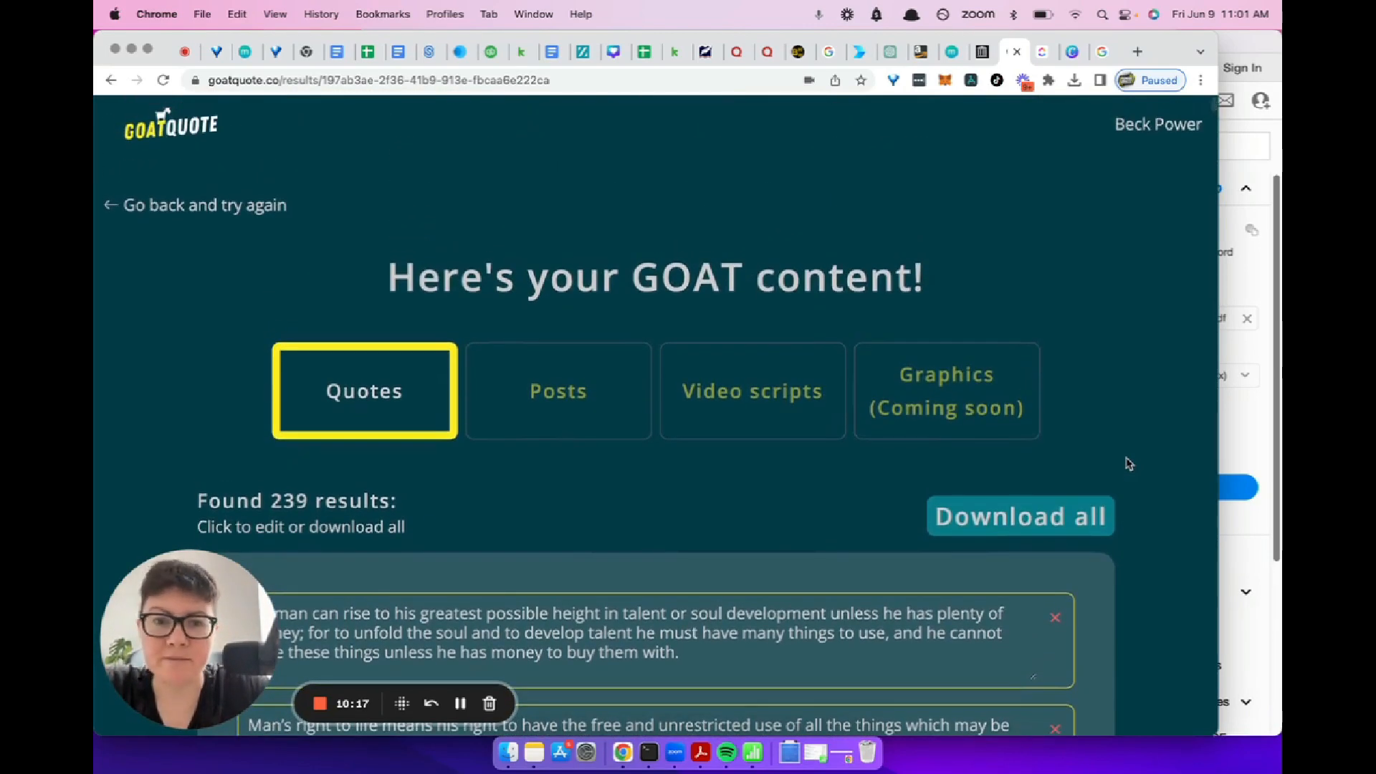
mouse_move(1151, 480)
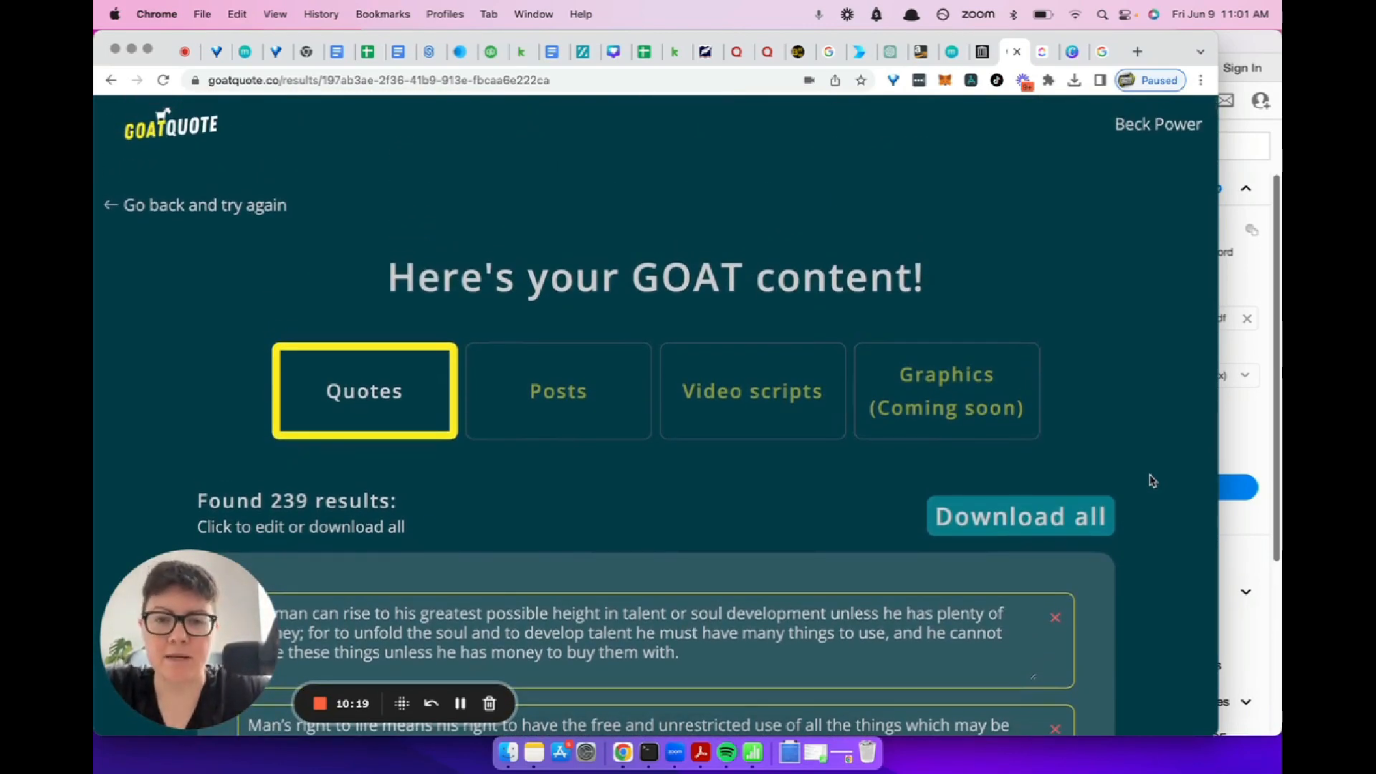